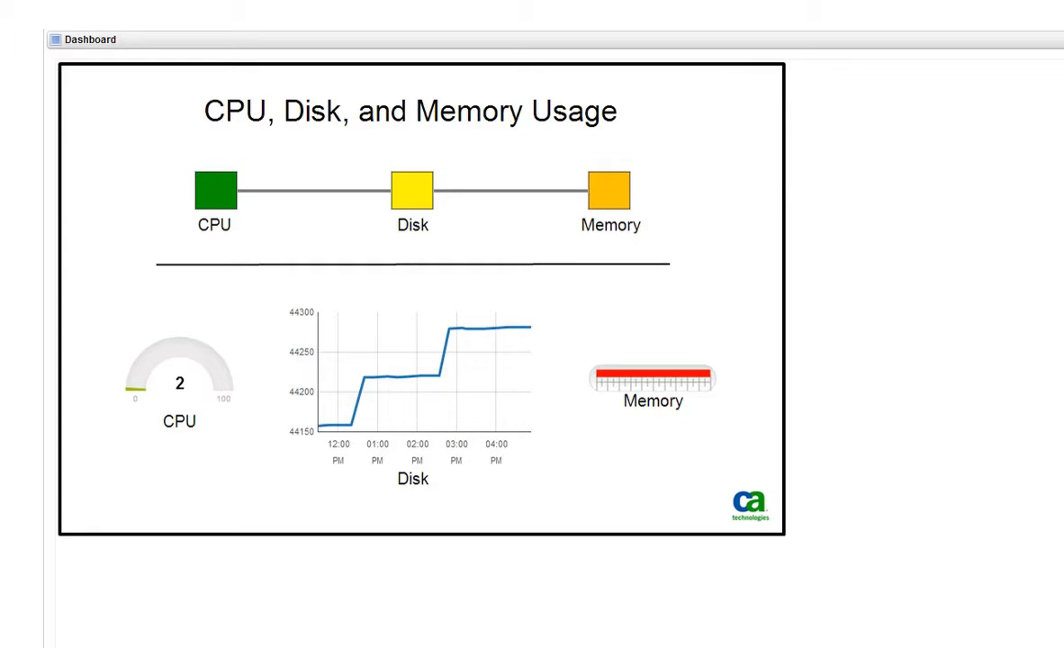
{"action": "mouse_move", "coordinate": [47, 72]}
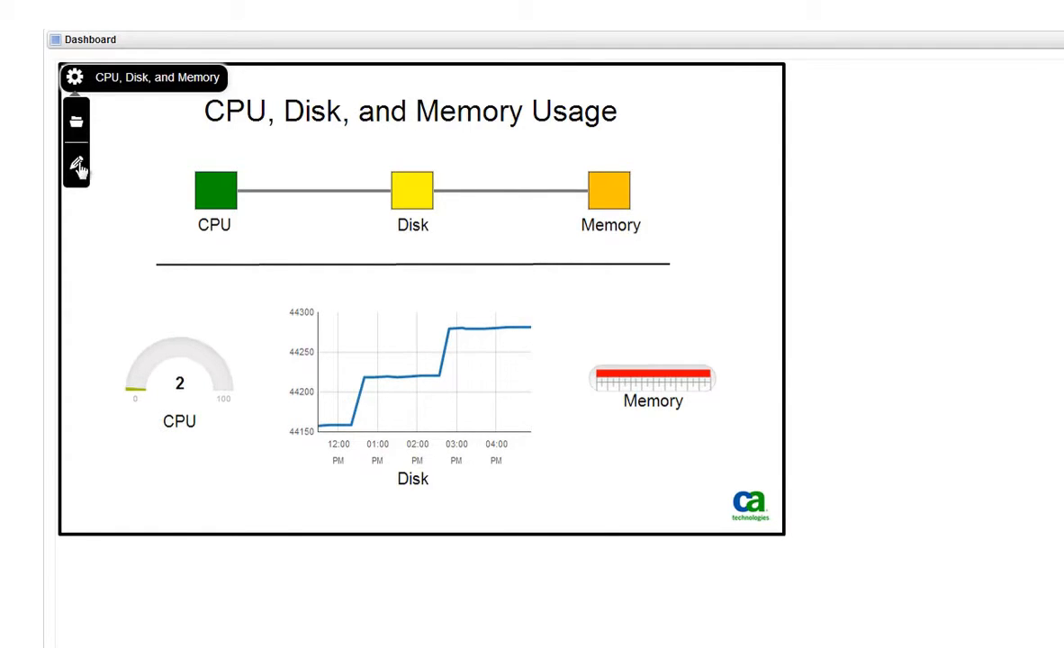
Leave the sample CPU, Disk and Memory dashboard and start a blank one, discarding changes.
{"action": "left_click", "coordinate": [78, 163]}
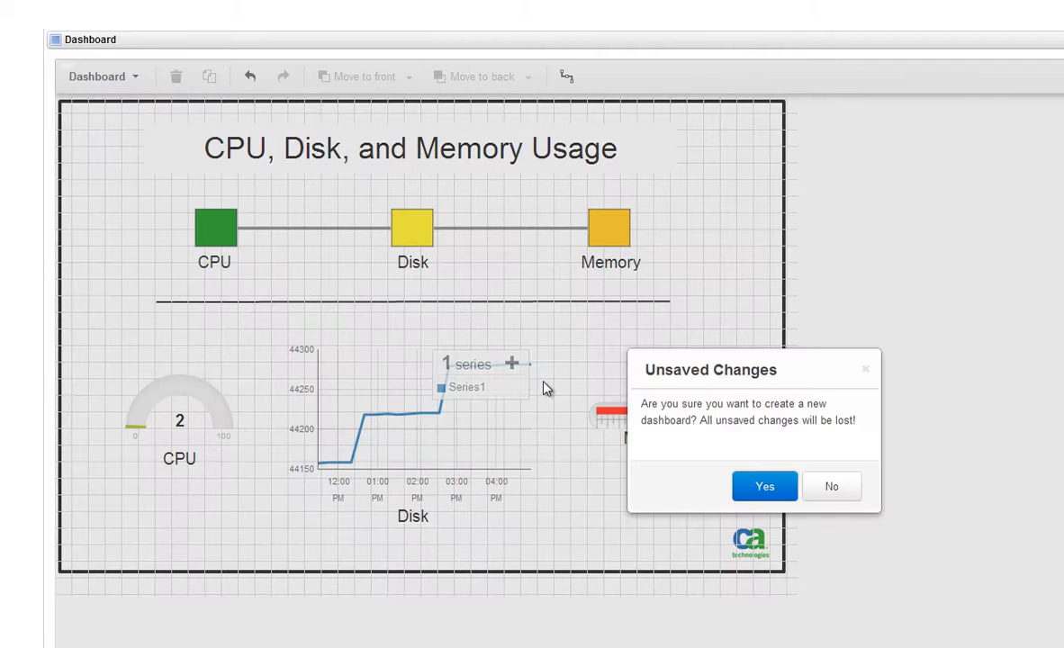
{"action": "left_click", "coordinate": [765, 487]}
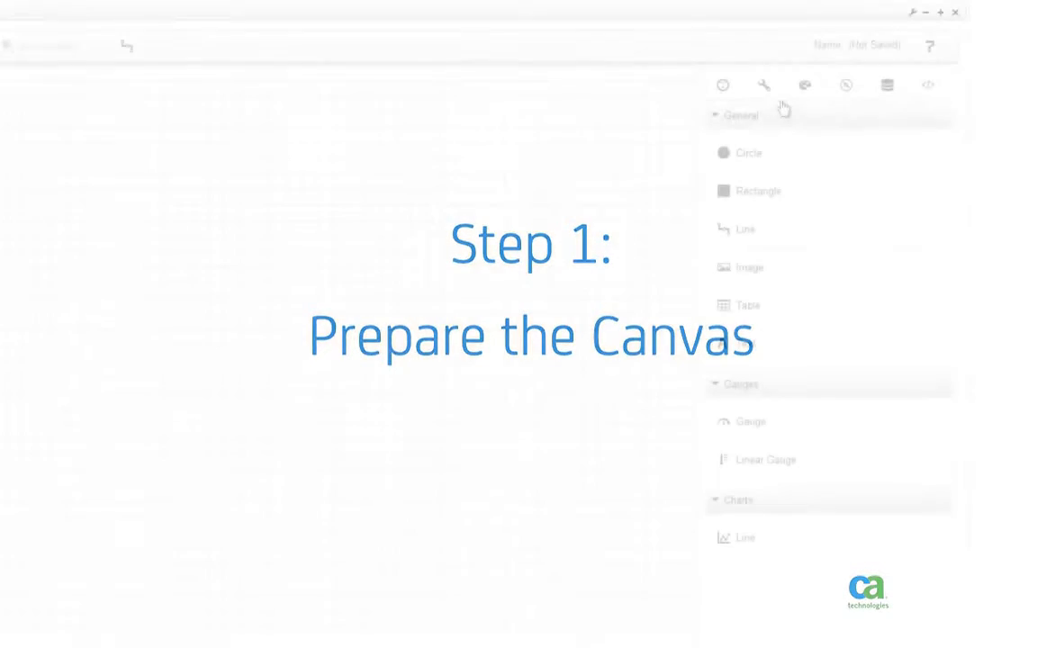
Show the canvas Style settings with the Background and Grid sections expanded.
{"action": "left_click", "coordinate": [805, 84]}
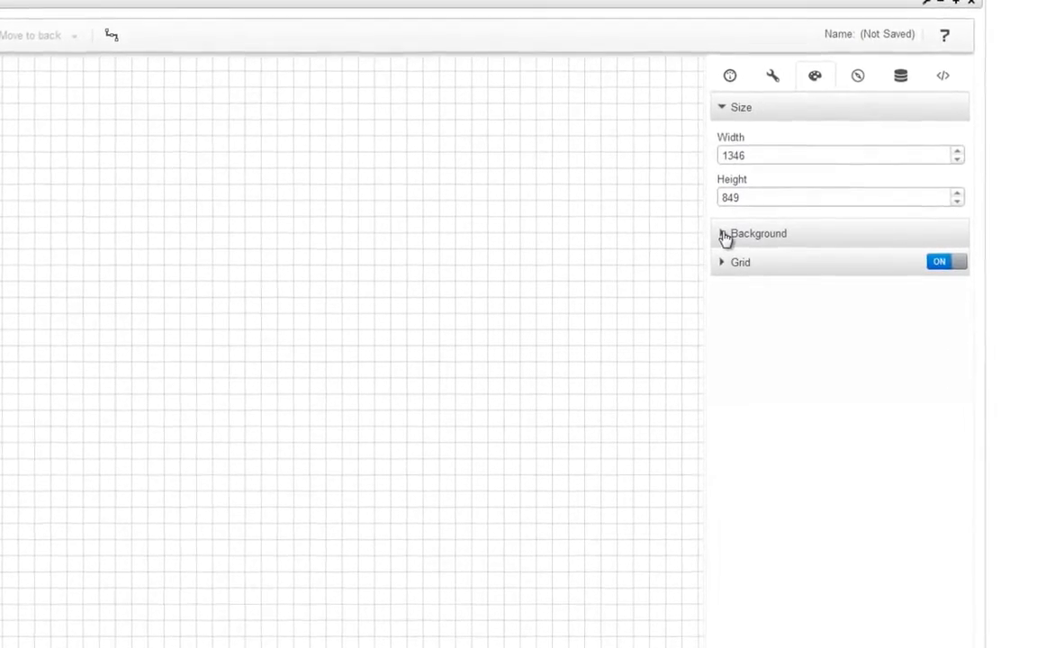
{"action": "left_click", "coordinate": [752, 233]}
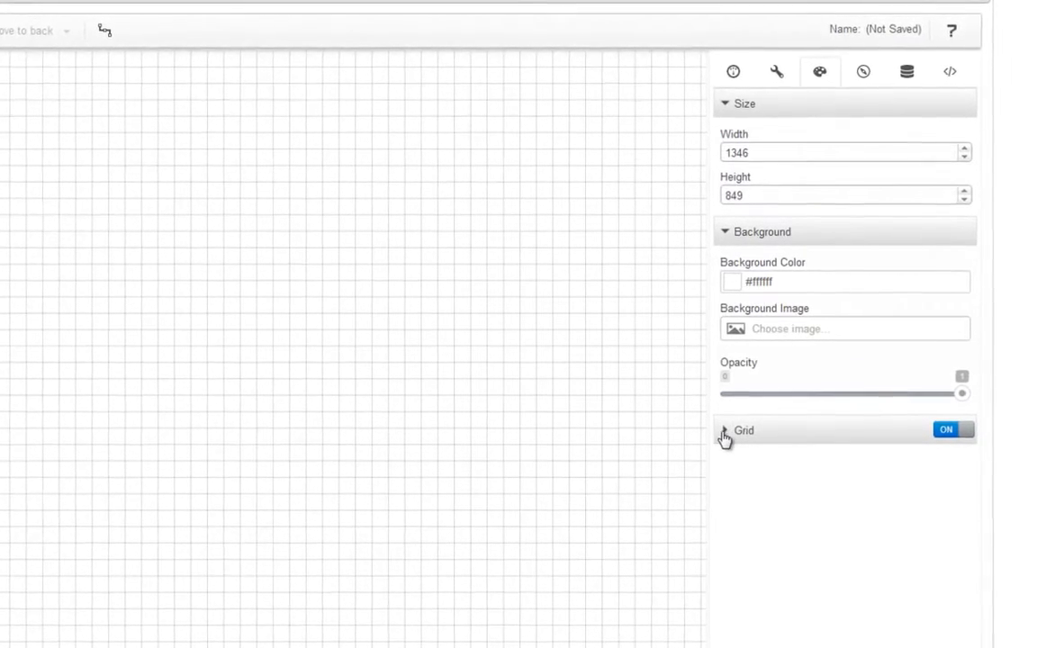
{"action": "left_click", "coordinate": [724, 431]}
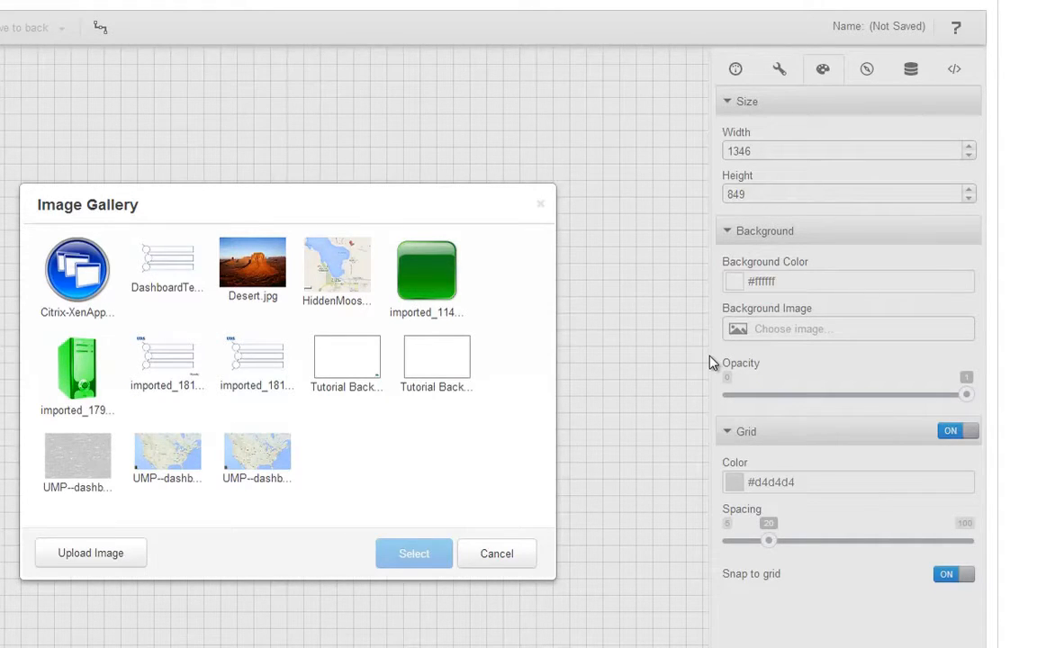
{"action": "mouse_move", "coordinate": [579, 400]}
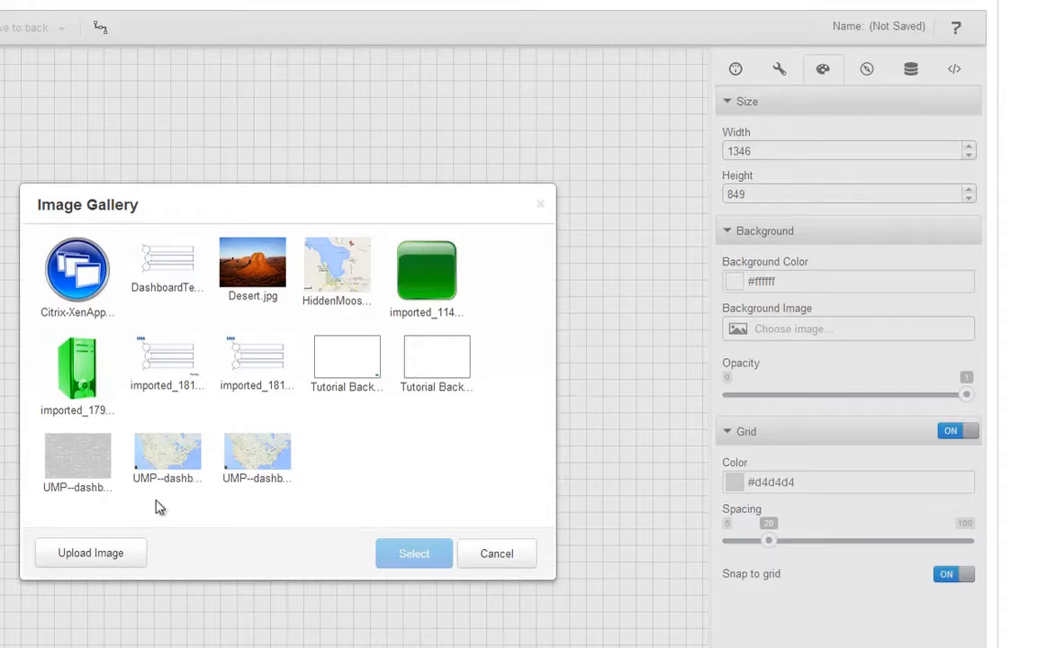
Set the Tutorial Background gallery image as the dashboard background.
{"action": "left_click", "coordinate": [90, 553]}
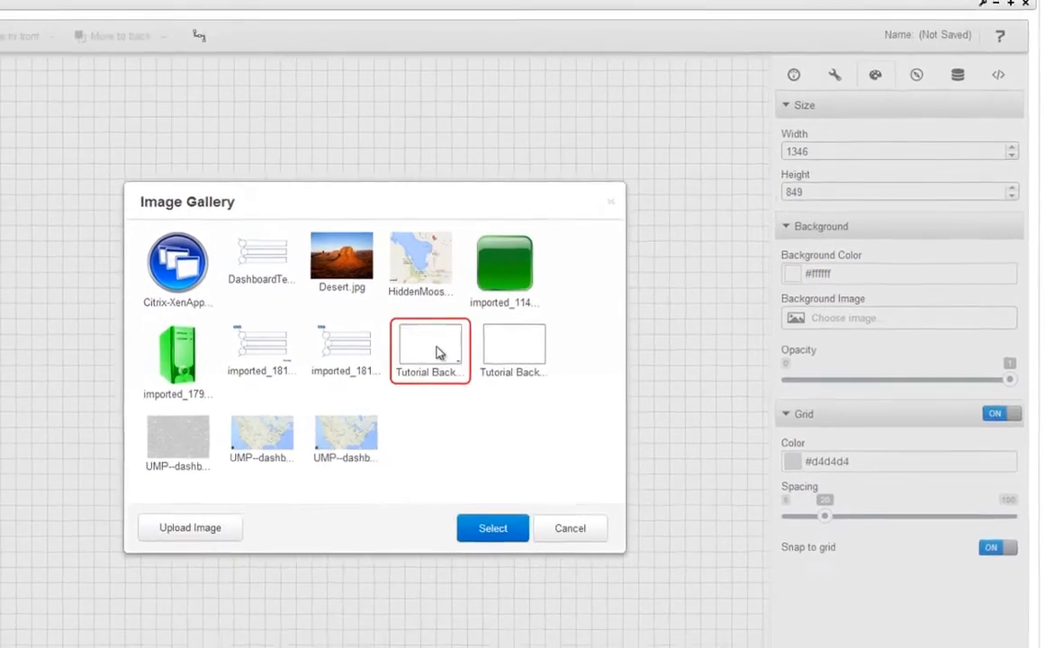
{"action": "left_click", "coordinate": [492, 528]}
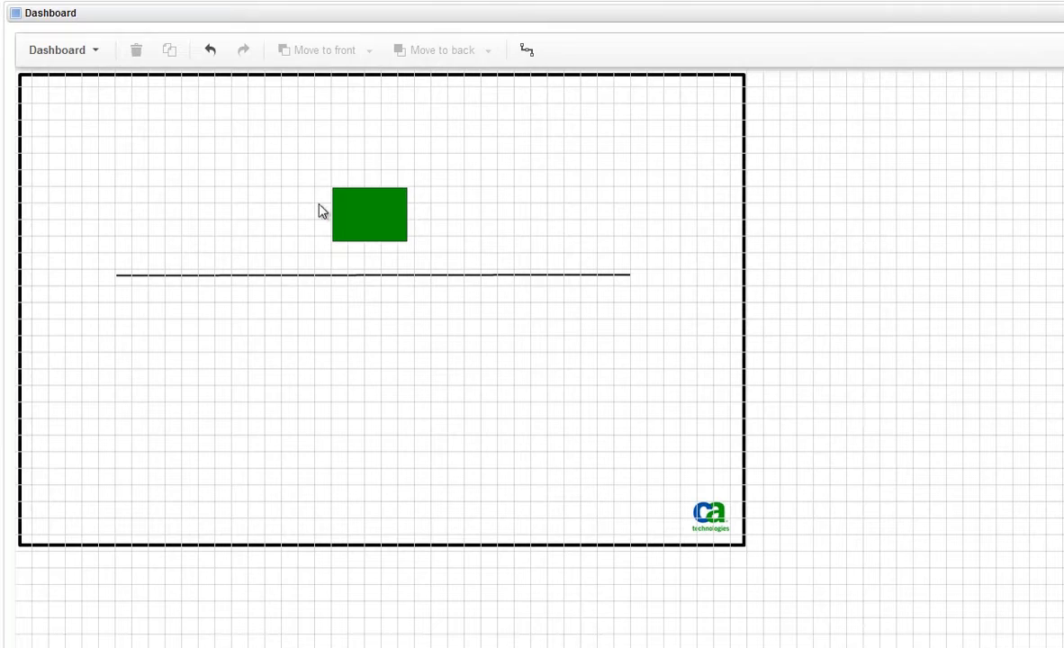
{"action": "mouse_move", "coordinate": [336, 211]}
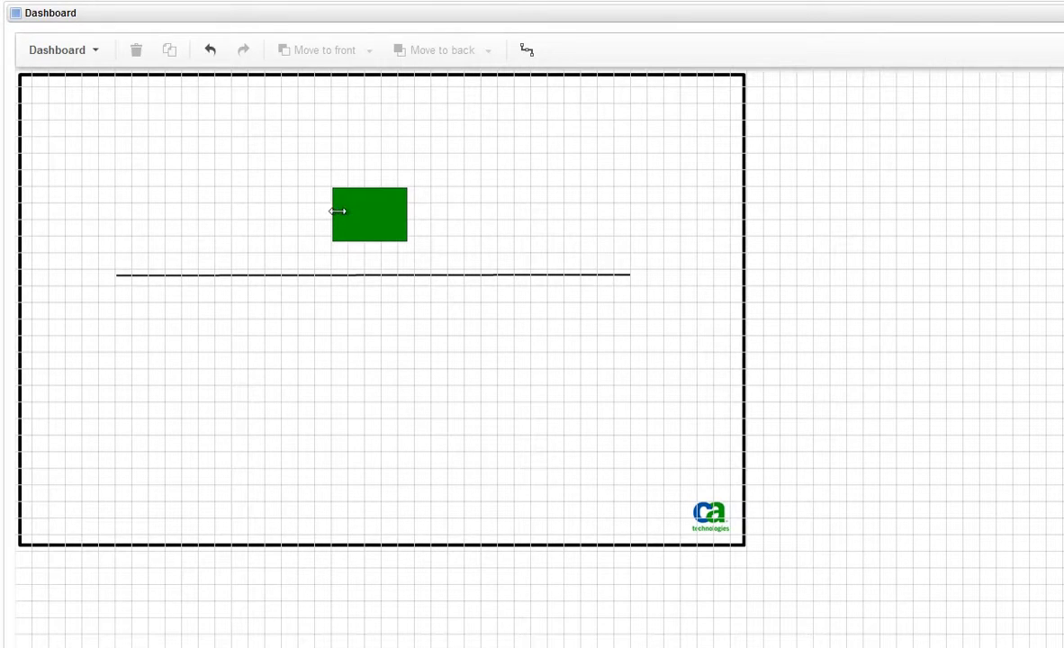
Resize the green rectangle into a small square positioned above the horizontal line.
{"action": "left_click_drag", "start_coordinate": [334, 212], "coordinate": [349, 201]}
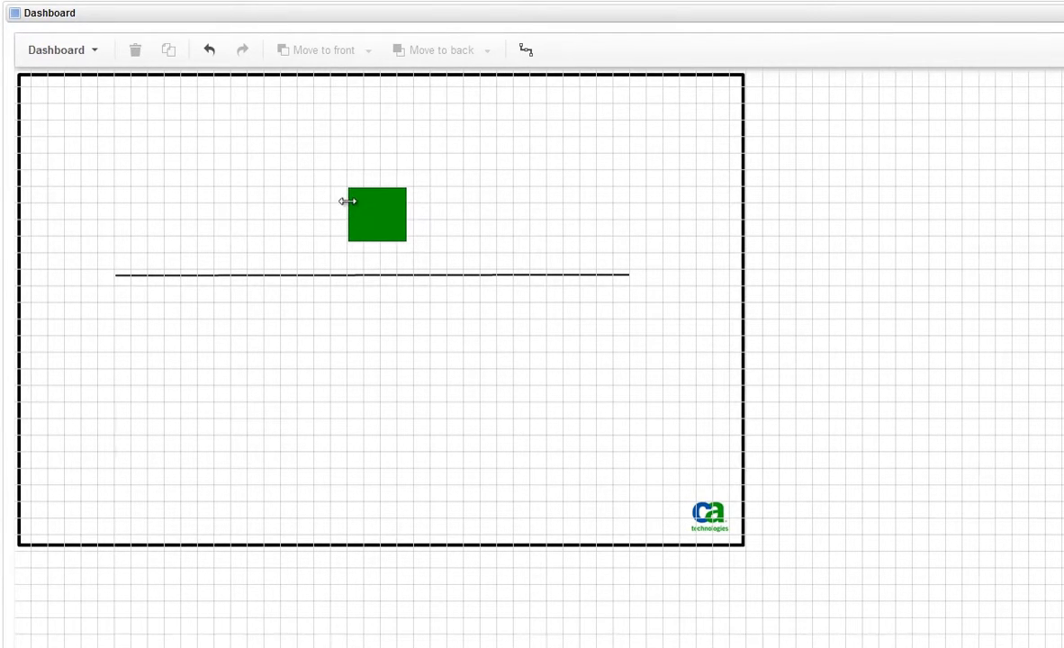
{"action": "left_click_drag", "start_coordinate": [377, 215], "coordinate": [358, 180]}
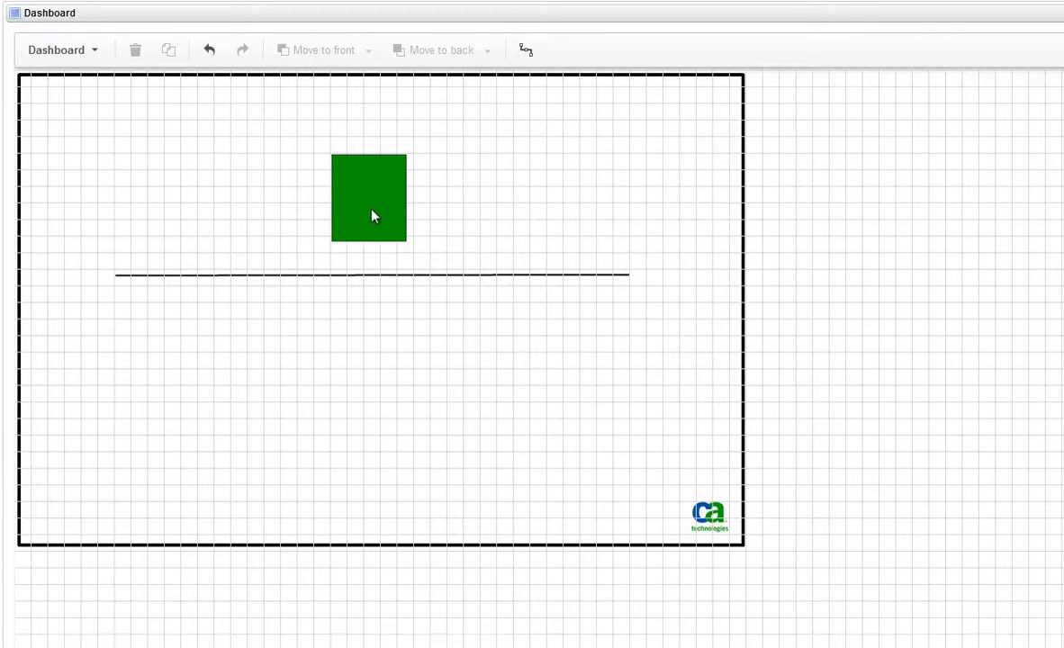
{"action": "mouse_move", "coordinate": [402, 249]}
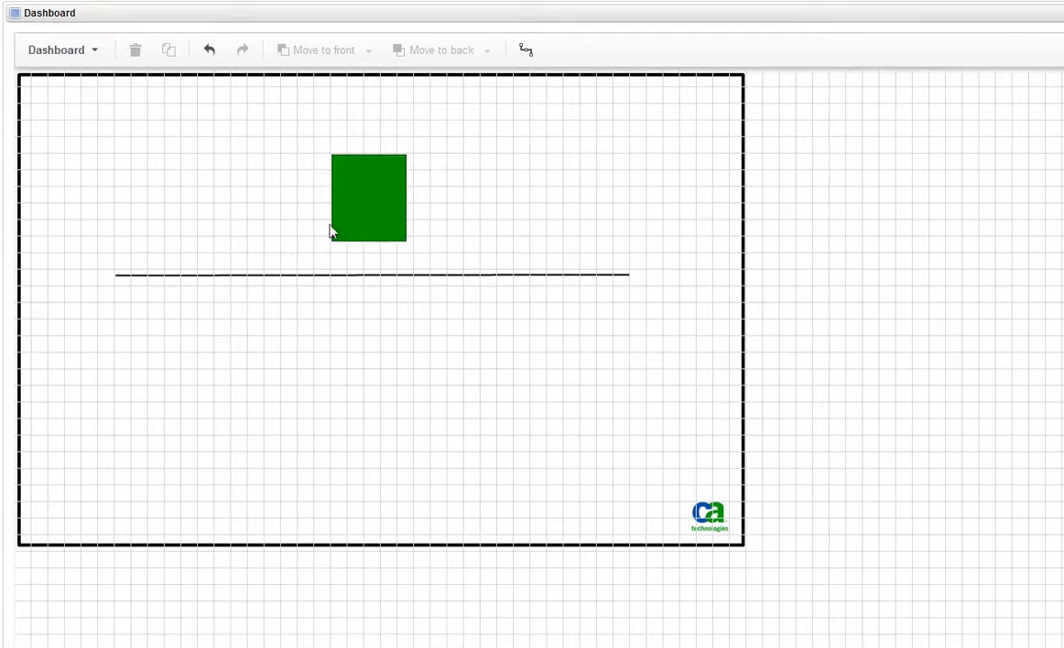
{"action": "left_click_drag", "start_coordinate": [368, 199], "coordinate": [351, 148]}
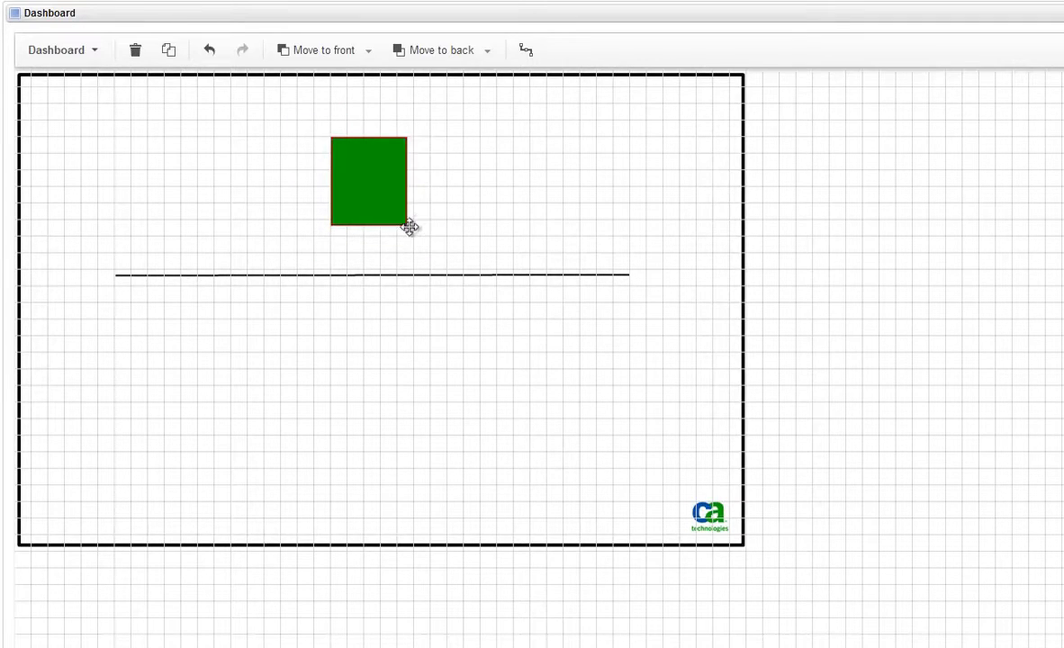
{"action": "left_click_drag", "start_coordinate": [368, 181], "coordinate": [360, 215]}
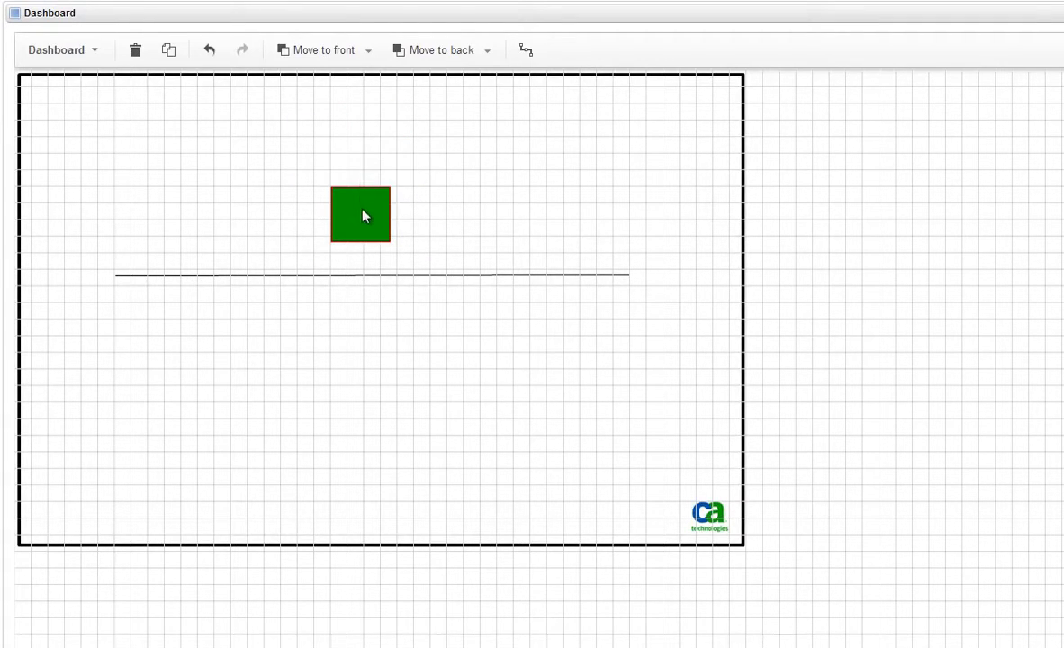
{"action": "mouse_move", "coordinate": [165, 50]}
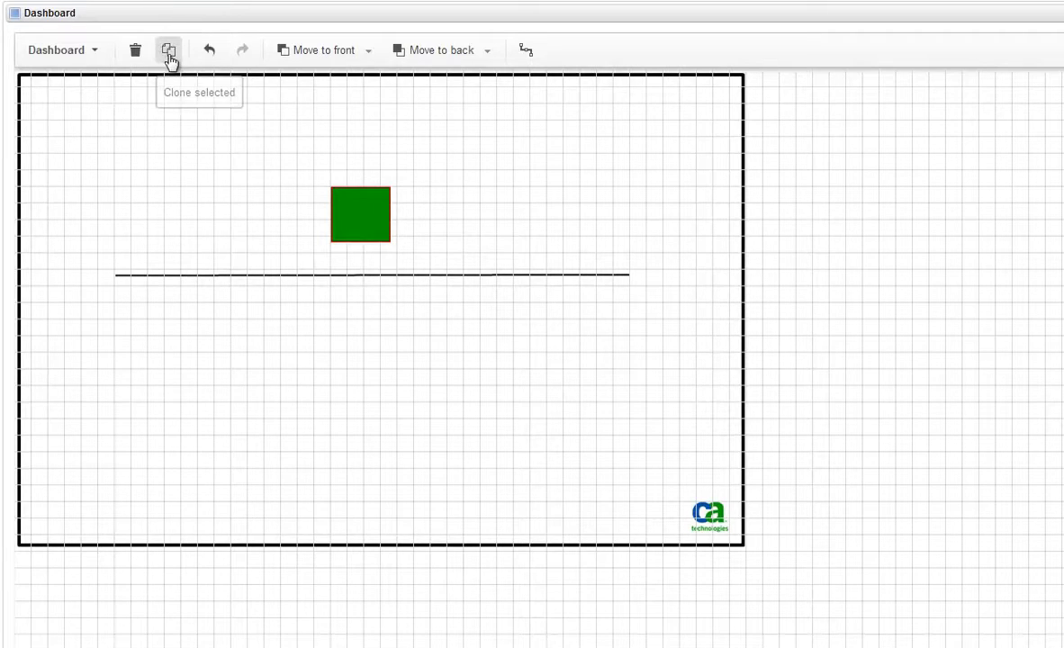
Clone the green square into three squares labelled CPU, Disk and Memory.
{"action": "left_click", "coordinate": [166, 50]}
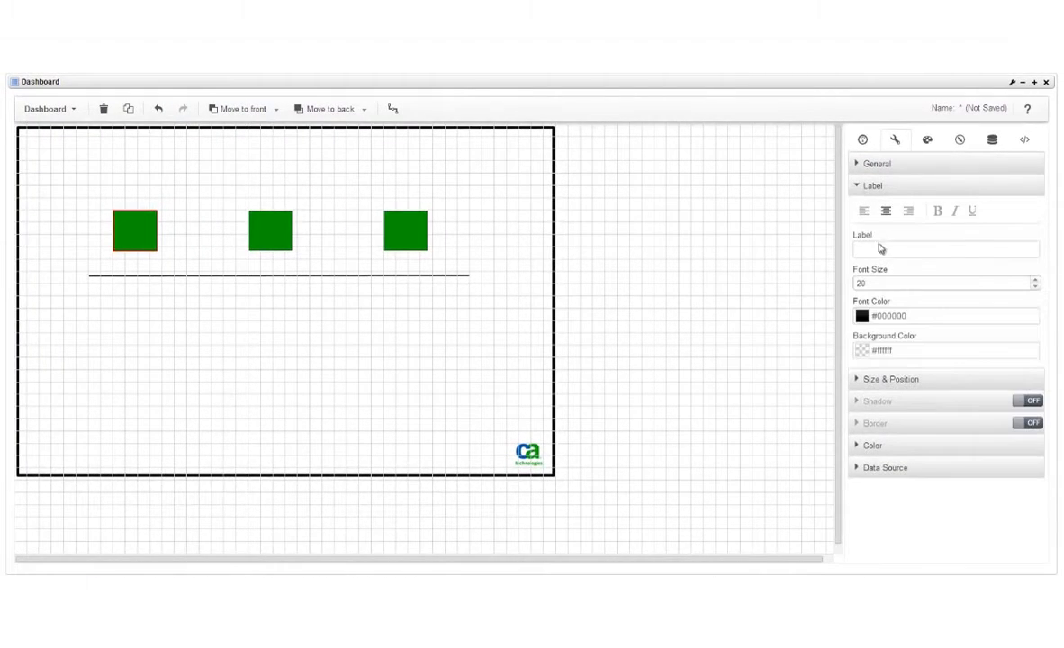
{"action": "type", "text": "CPU"}
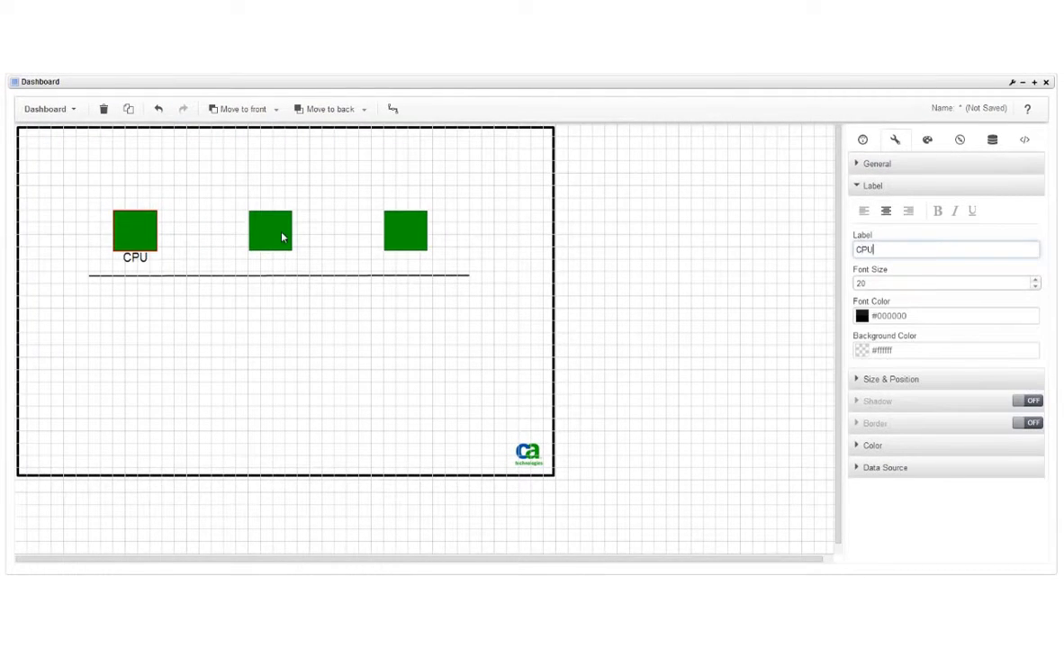
{"action": "type", "text": "Disk"}
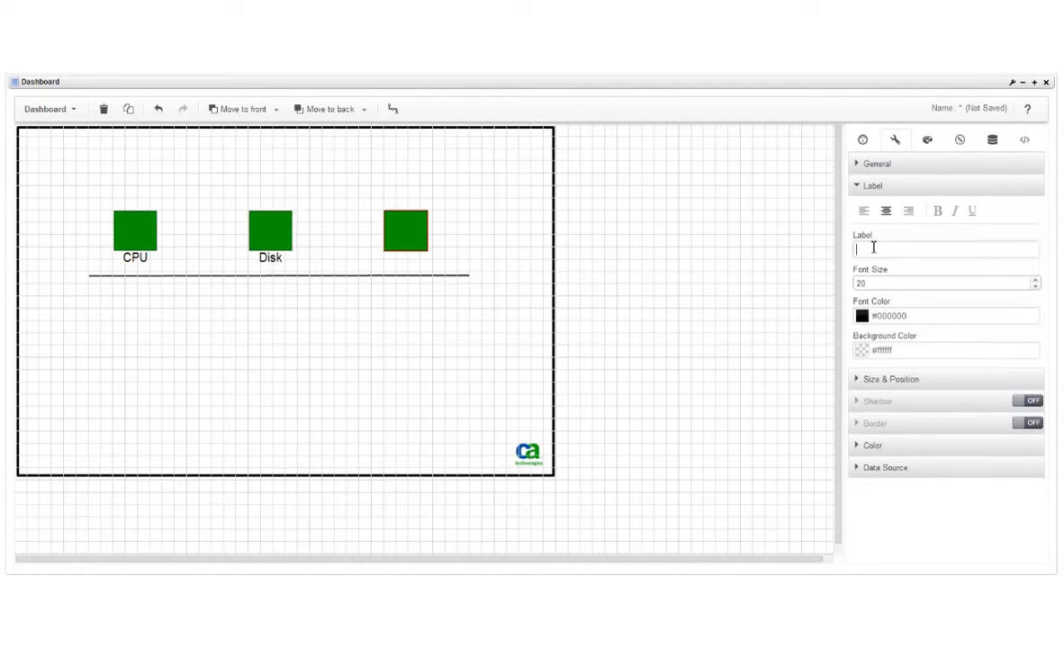
{"action": "type", "text": "Memory"}
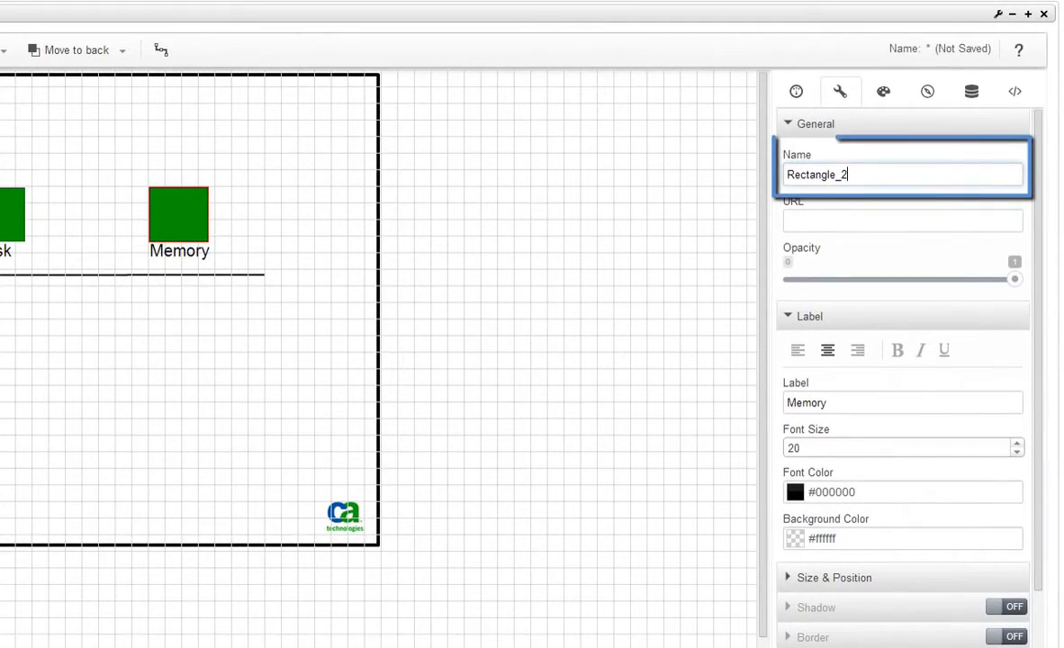
{"action": "mouse_move", "coordinate": [924, 90]}
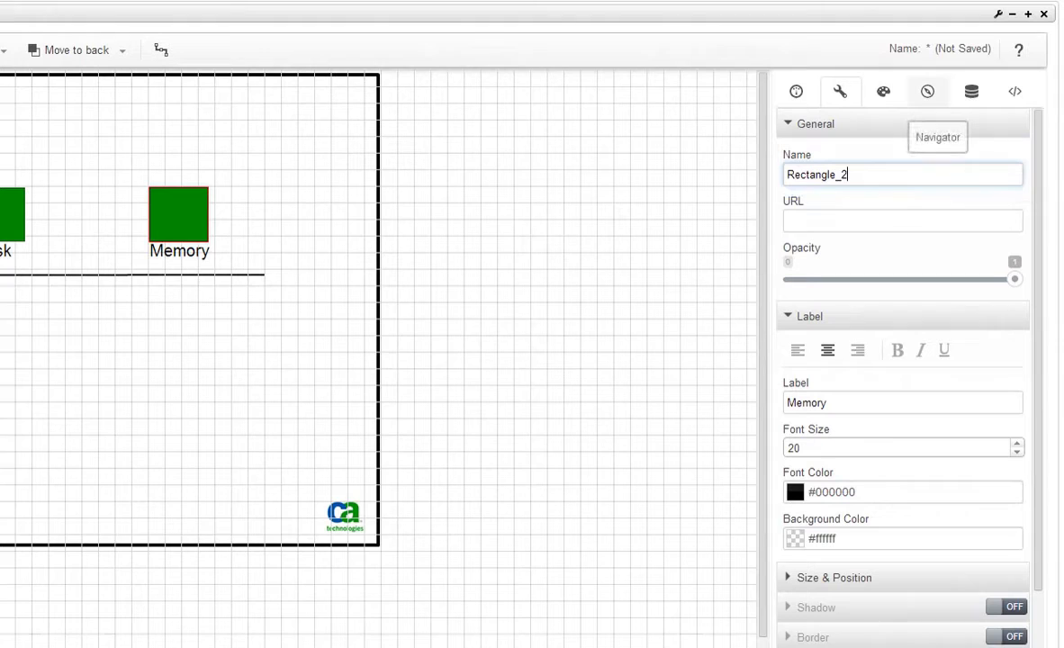
{"action": "left_click", "coordinate": [925, 92]}
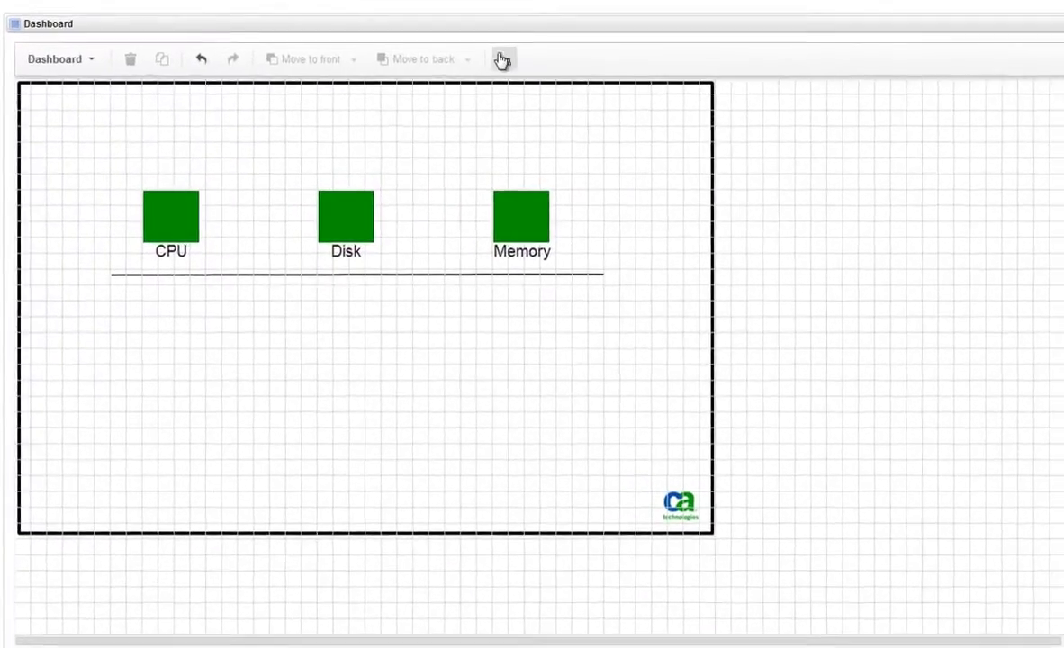
Draw connector lines from the CPU square to Disk and from Disk to Memory.
{"action": "left_click", "coordinate": [177, 219]}
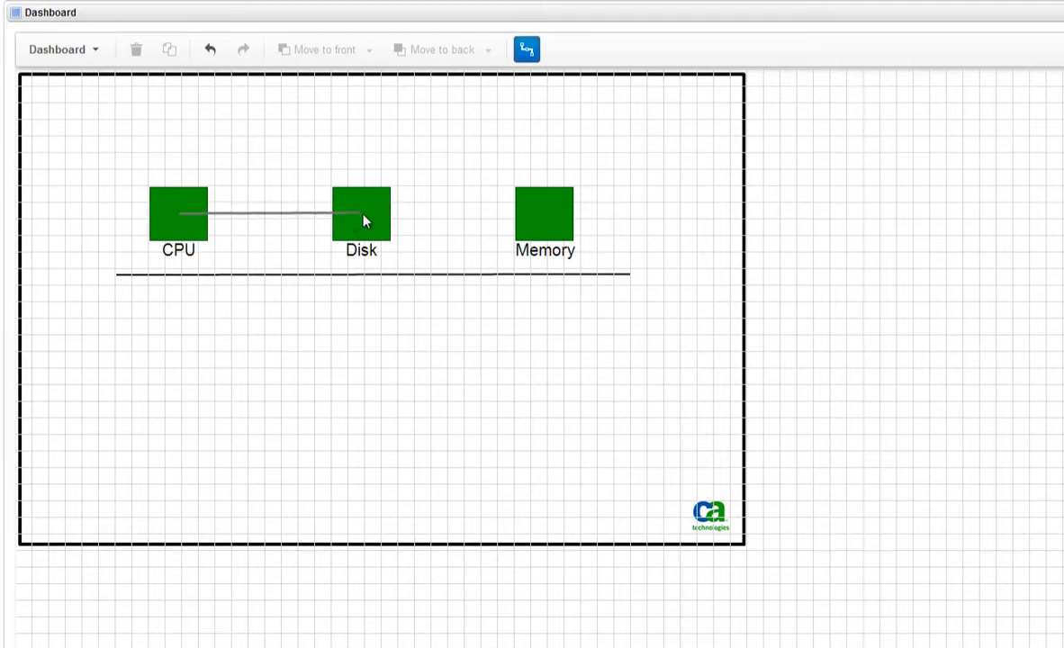
{"action": "left_click_drag", "start_coordinate": [379, 214], "coordinate": [554, 221]}
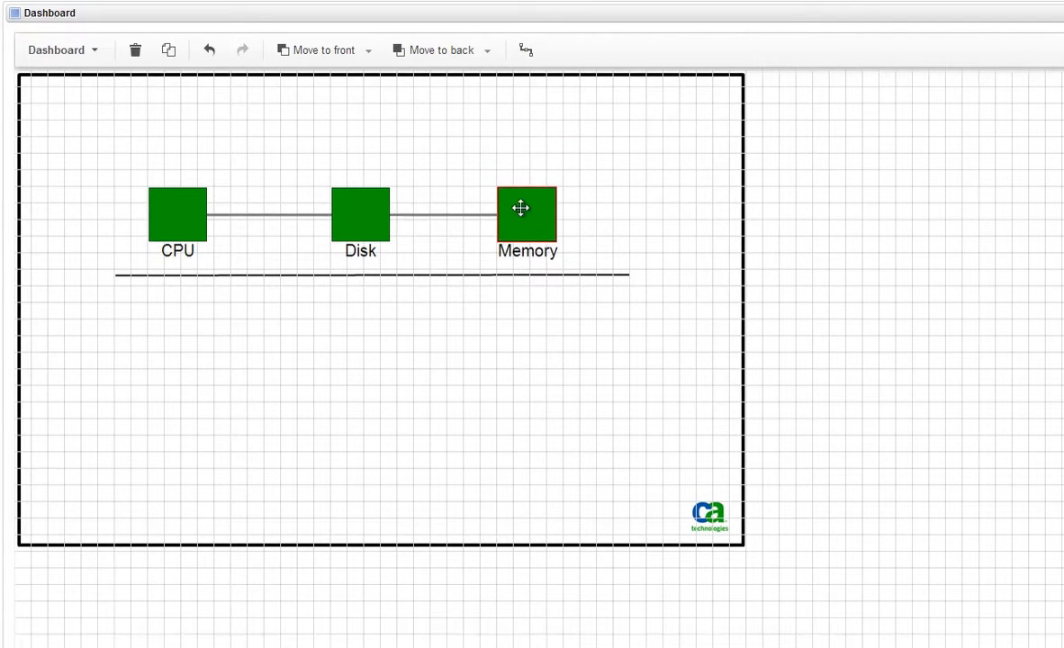
{"action": "left_click_drag", "start_coordinate": [527, 209], "coordinate": [561, 209]}
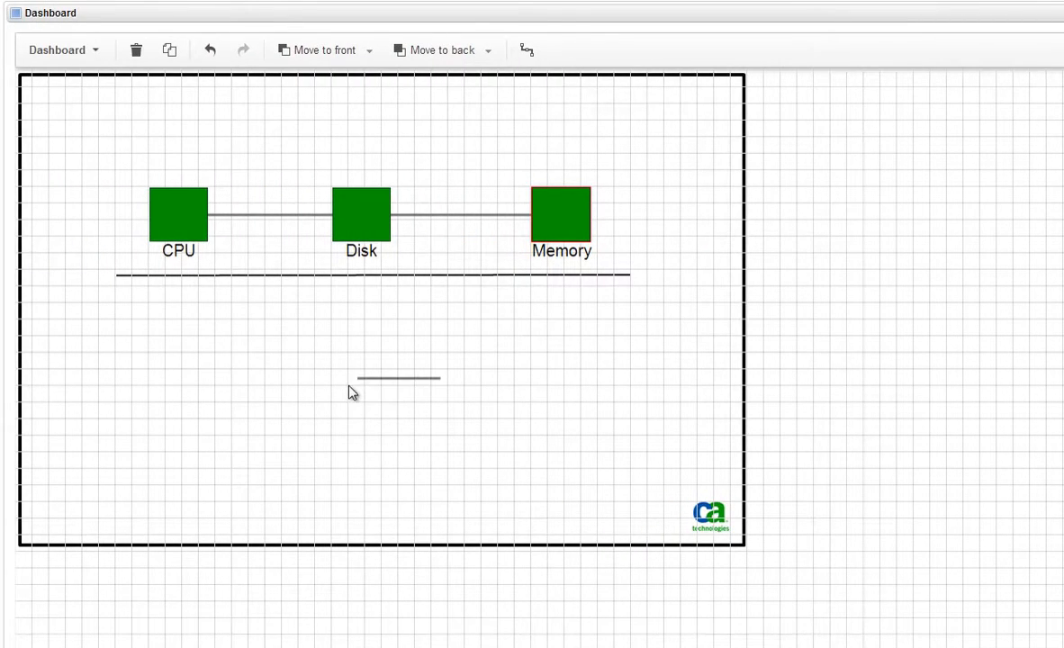
{"action": "mouse_move", "coordinate": [392, 387]}
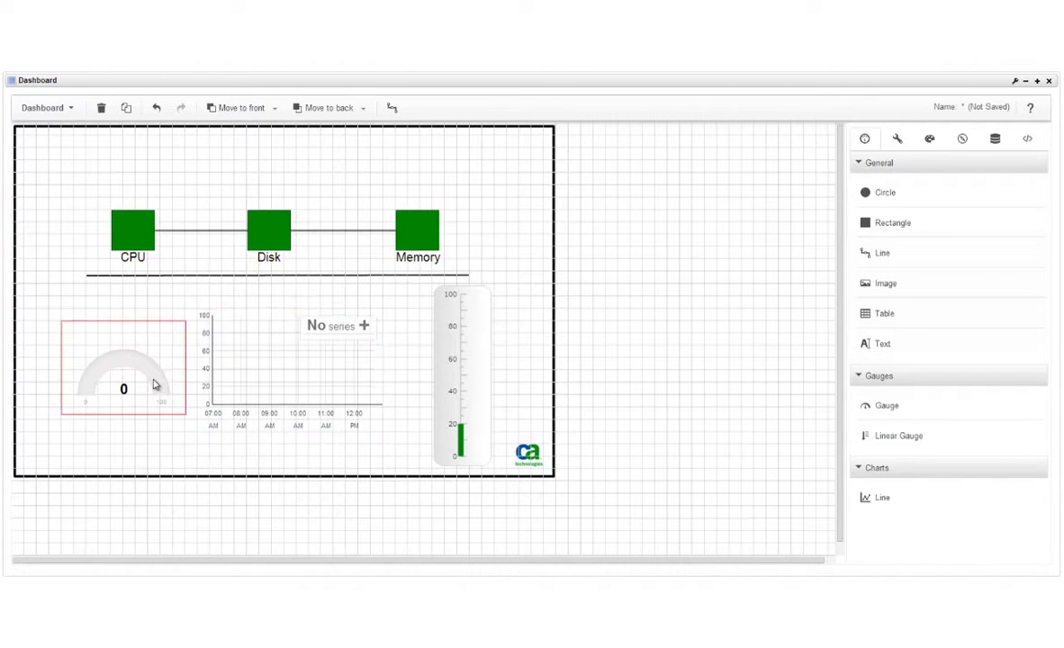
Select the gauge and enter Memory as its label.
{"action": "left_click", "coordinate": [123, 386]}
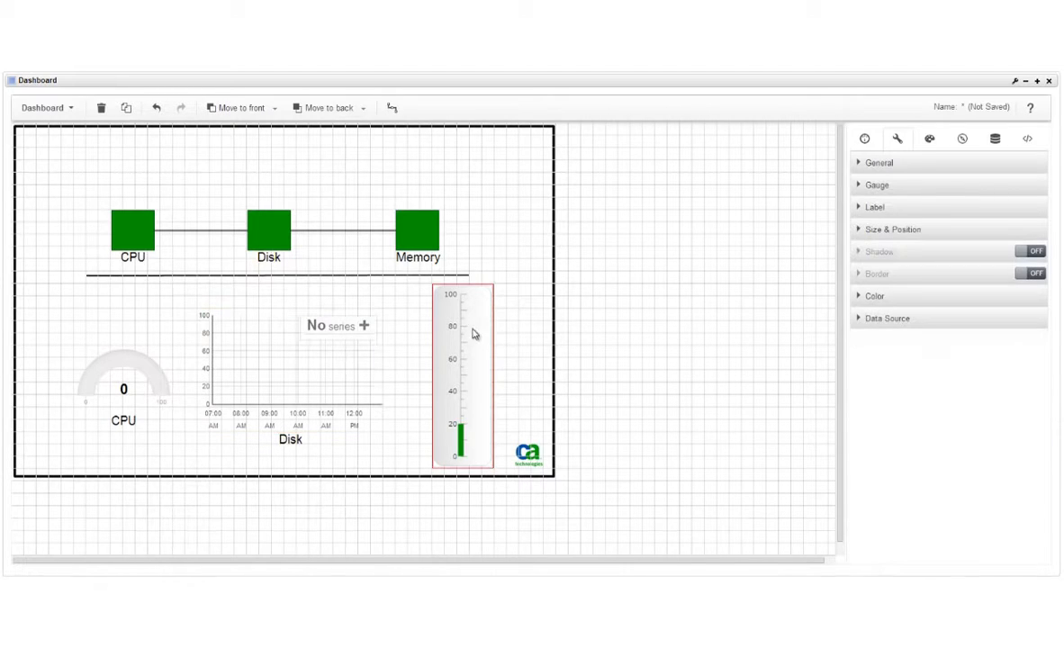
{"action": "type", "text": "M"}
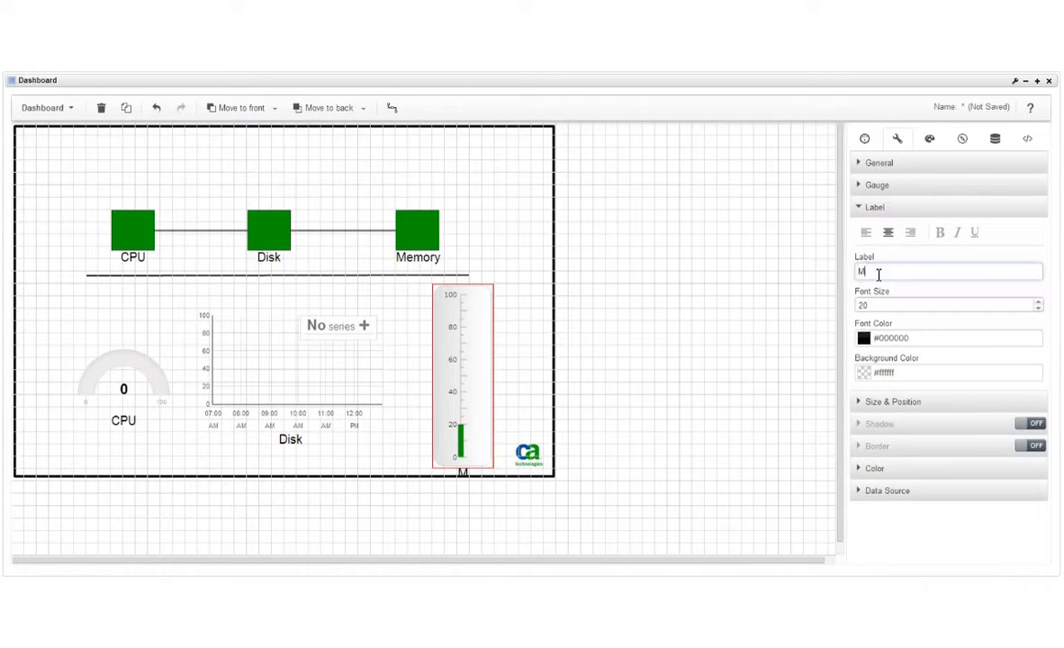
{"action": "type", "text": "emory"}
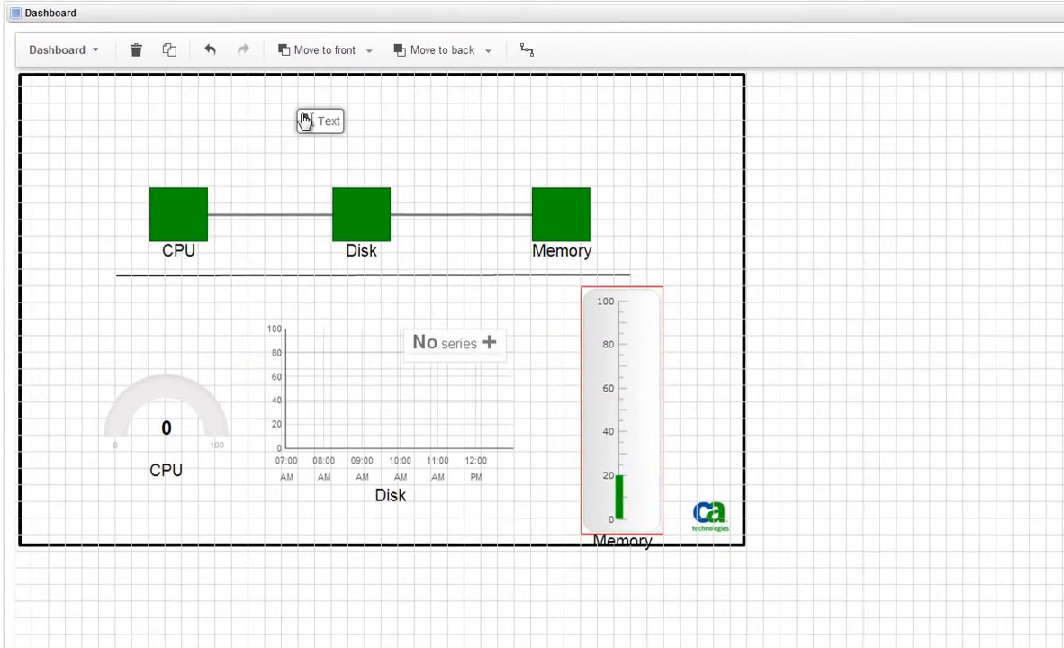
Place a text box above the squares reading 'CPU, Disk and Memory Usage'.
{"action": "left_click", "coordinate": [304, 120]}
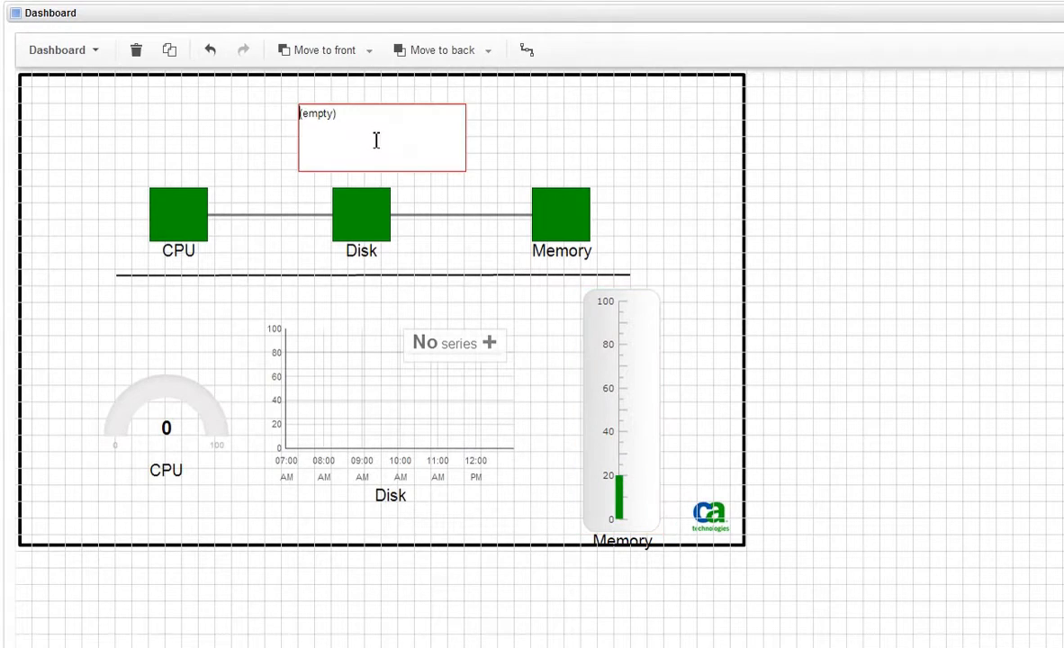
{"action": "double_click", "coordinate": [317, 114]}
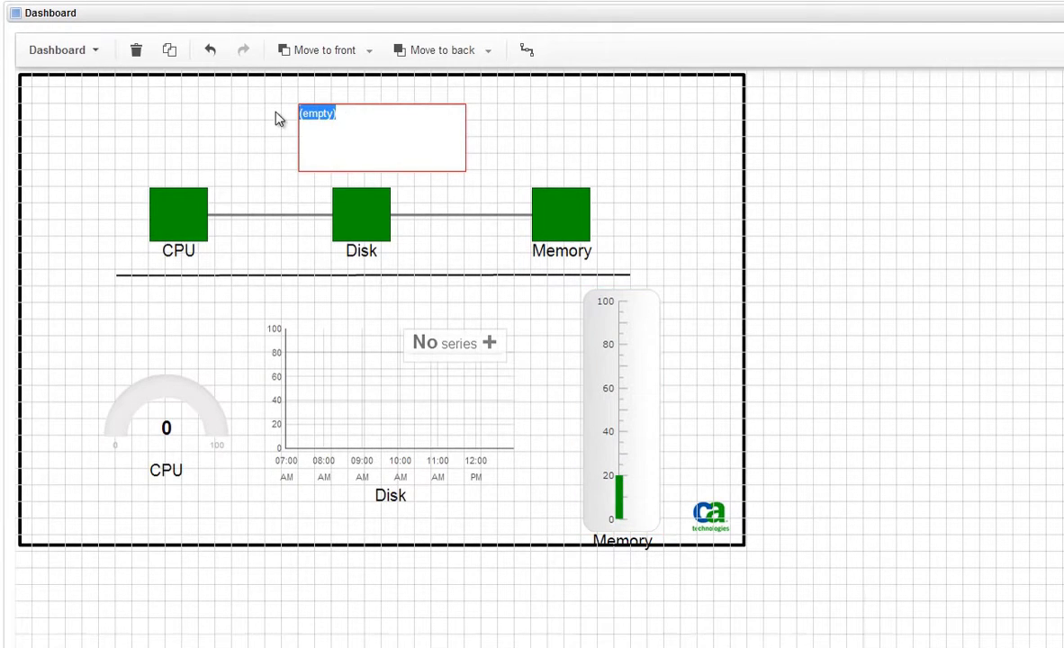
{"action": "type", "text": "CPU, Disk"}
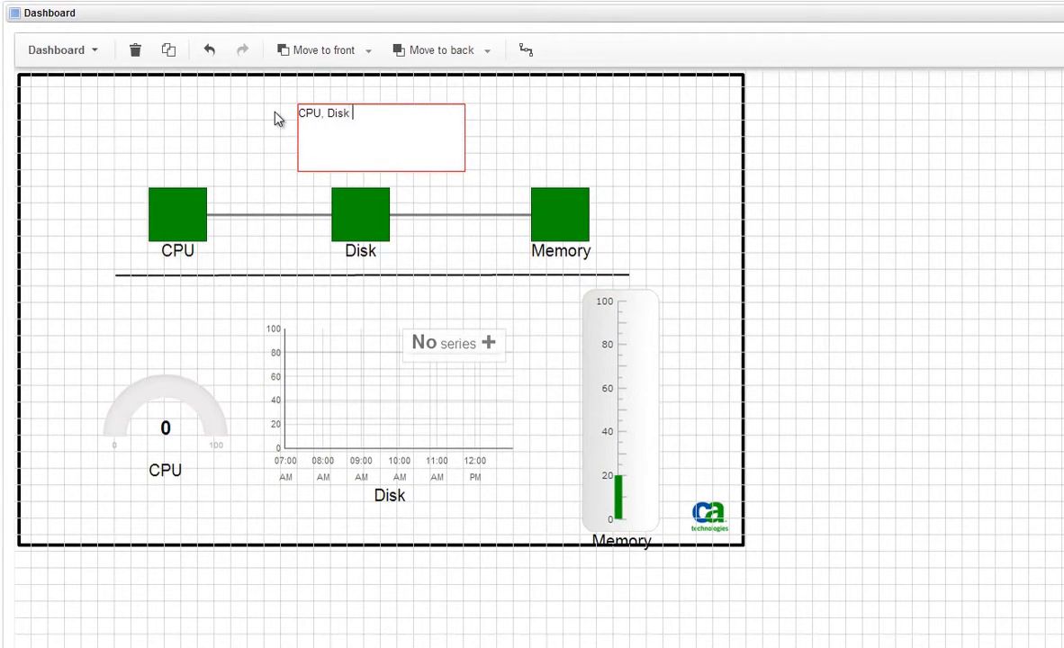
{"action": "type", "text": "and Memory Usage"}
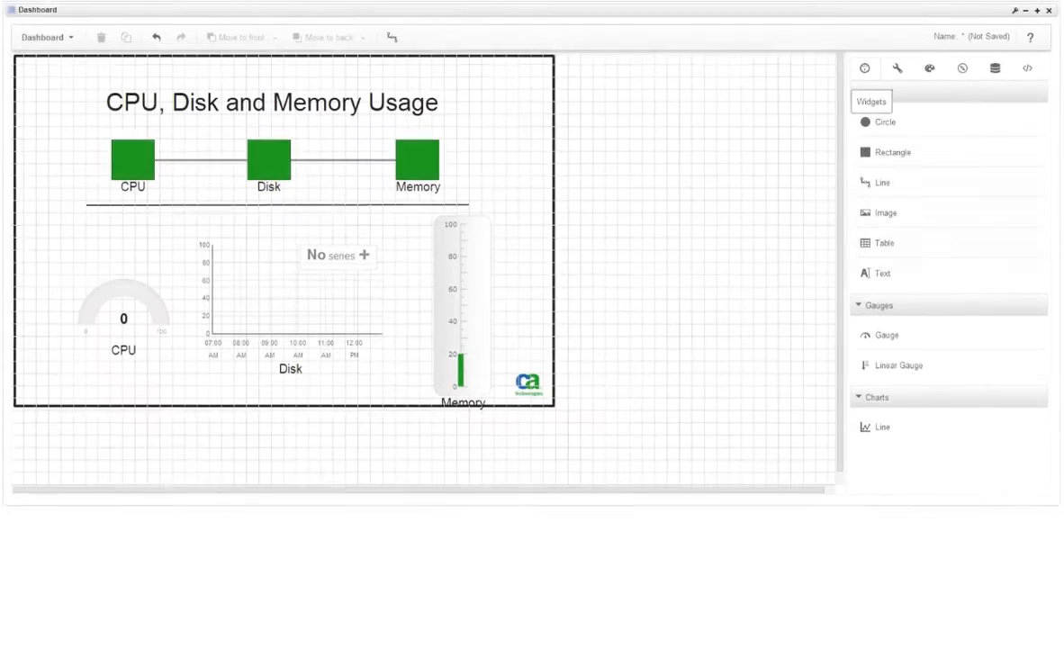
Open Data Sources, name the dashboard CPU, Disk, and Memory, and show advanced sources.
{"action": "left_click", "coordinate": [995, 70]}
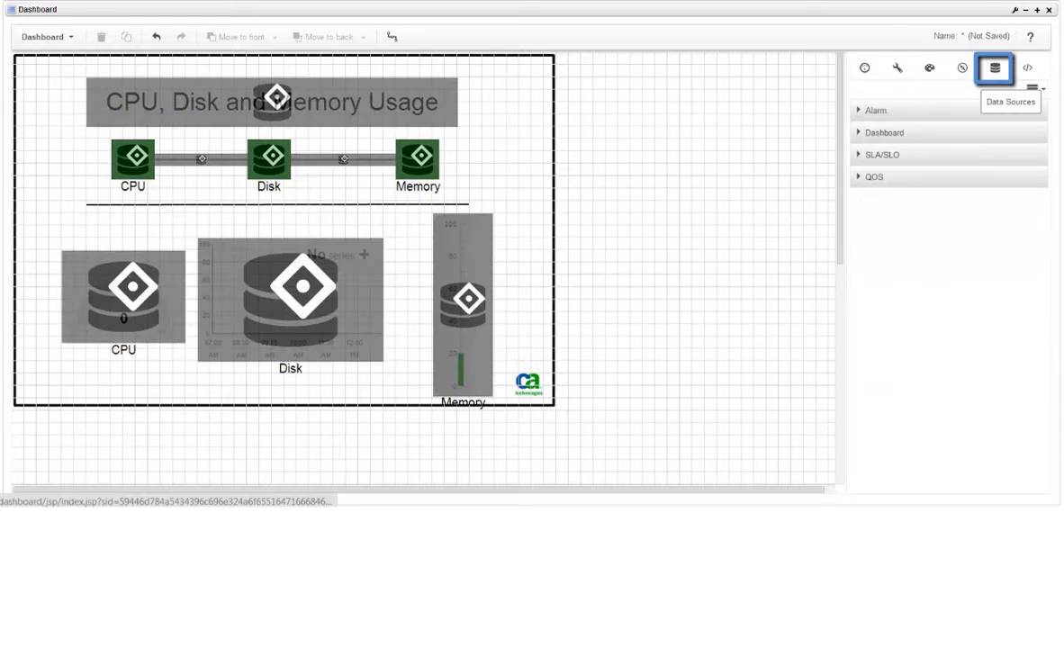
{"action": "left_click", "coordinate": [290, 297]}
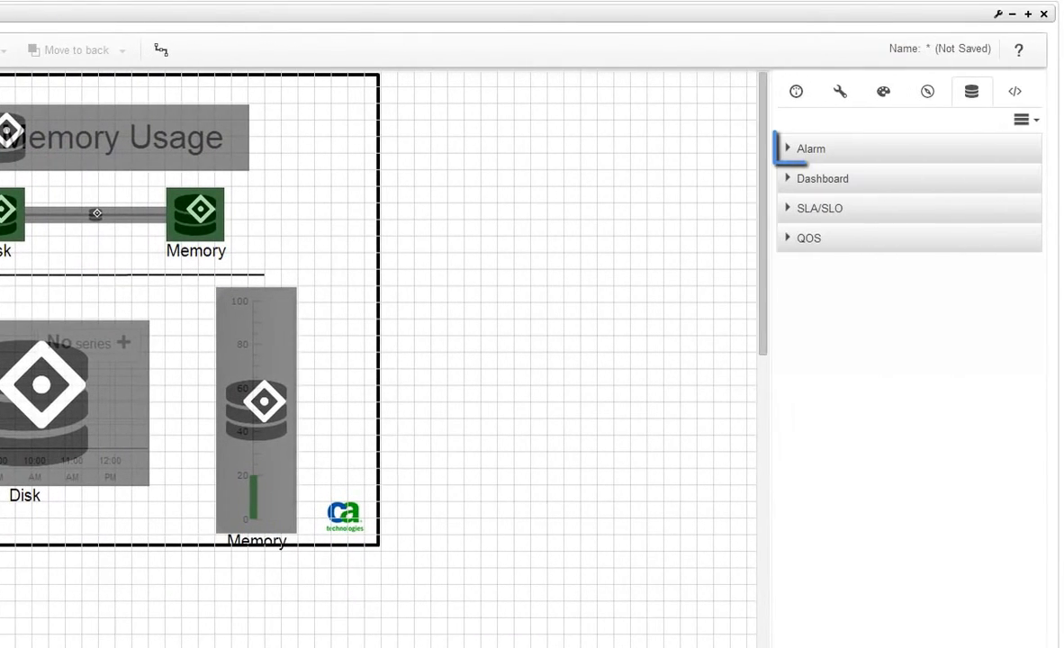
{"action": "left_click", "coordinate": [822, 208]}
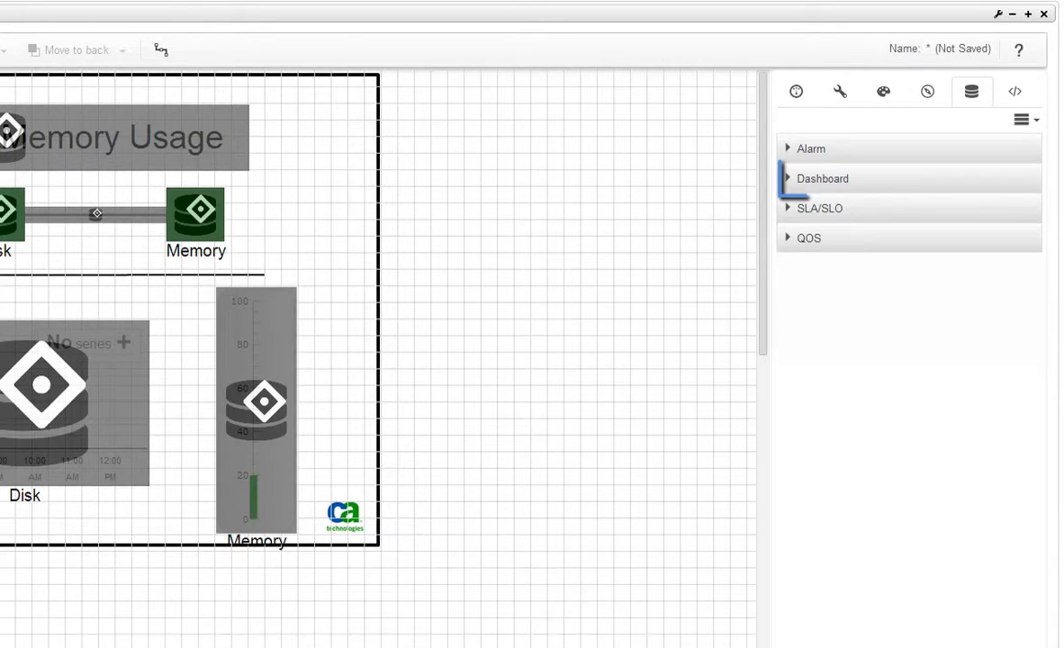
{"action": "left_click", "coordinate": [822, 178]}
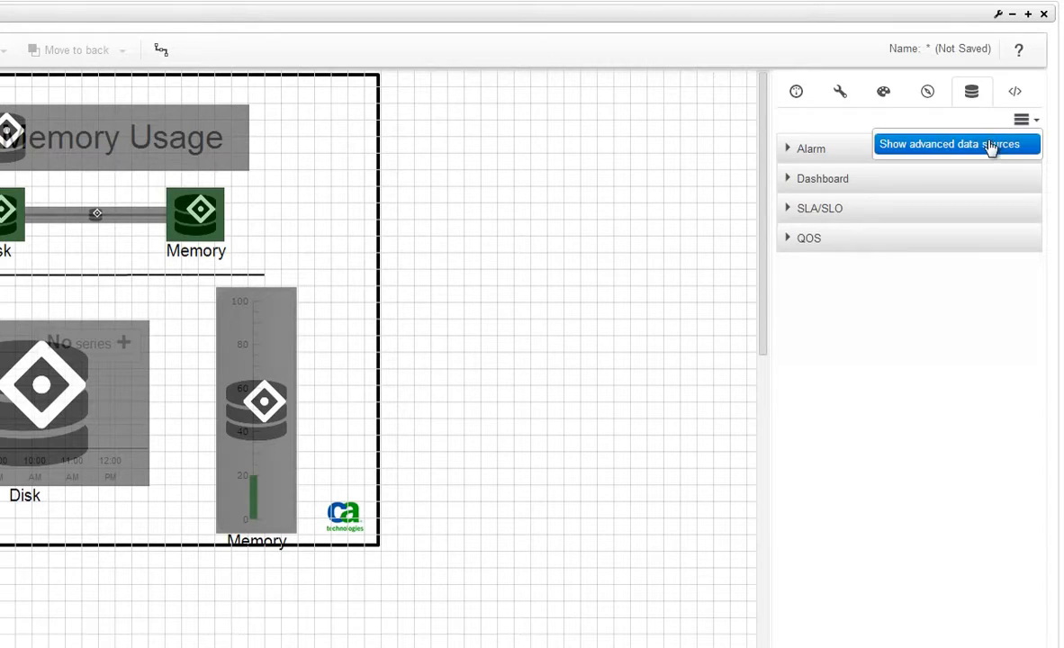
{"action": "left_click", "coordinate": [956, 144]}
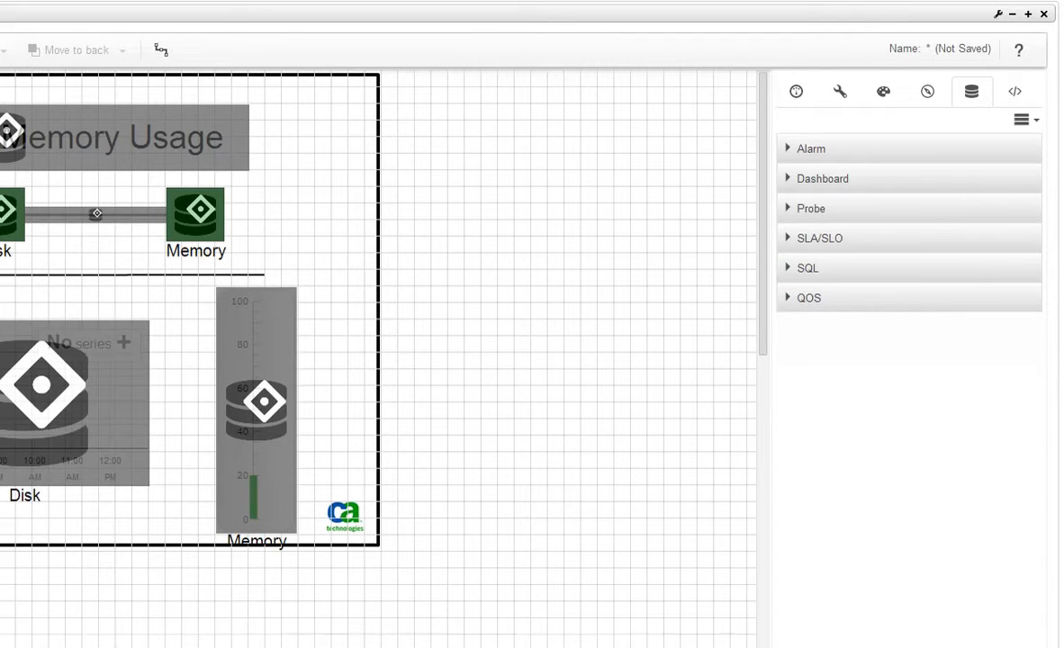
{"action": "mouse_move", "coordinate": [948, 172]}
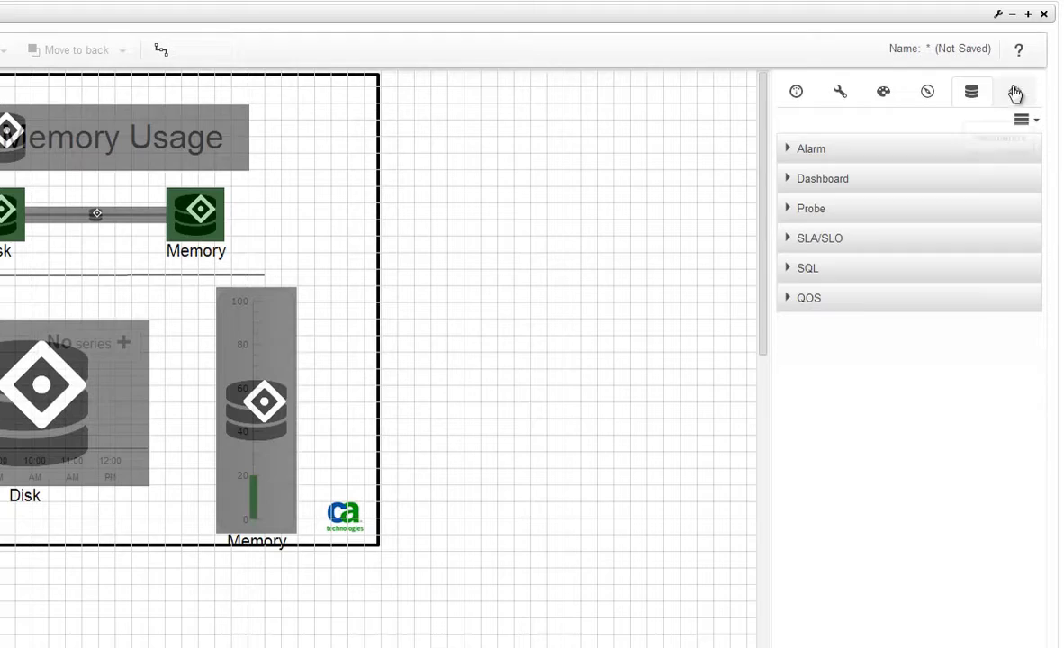
{"action": "mouse_move", "coordinate": [1021, 51]}
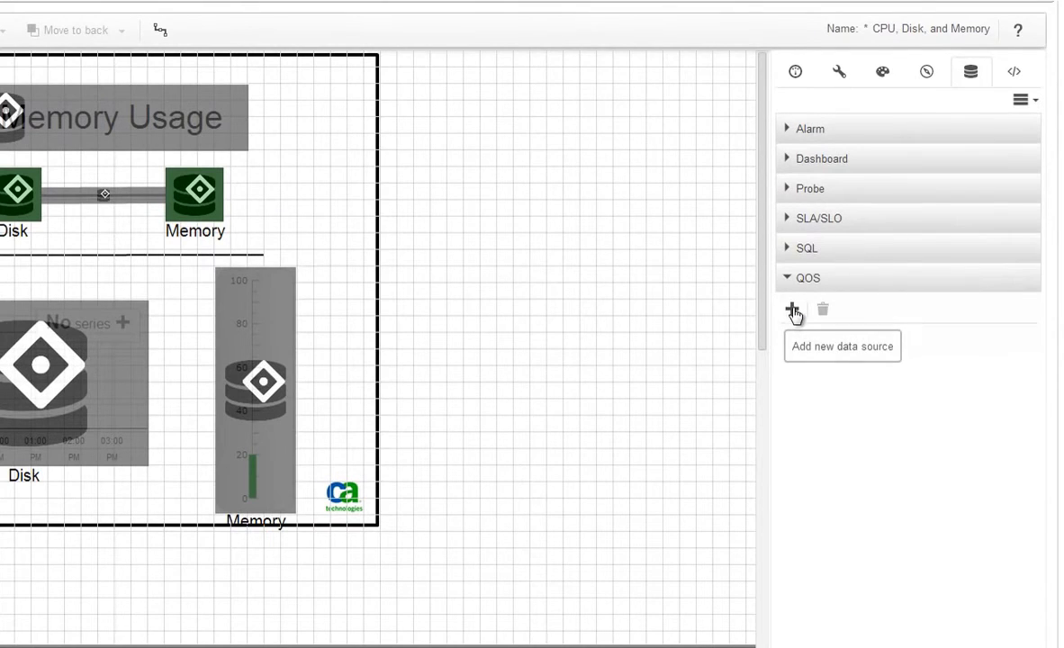
Define a QOS data source named CPU using QOS_CPU_USAGE for the System target.
{"action": "left_click", "coordinate": [791, 309]}
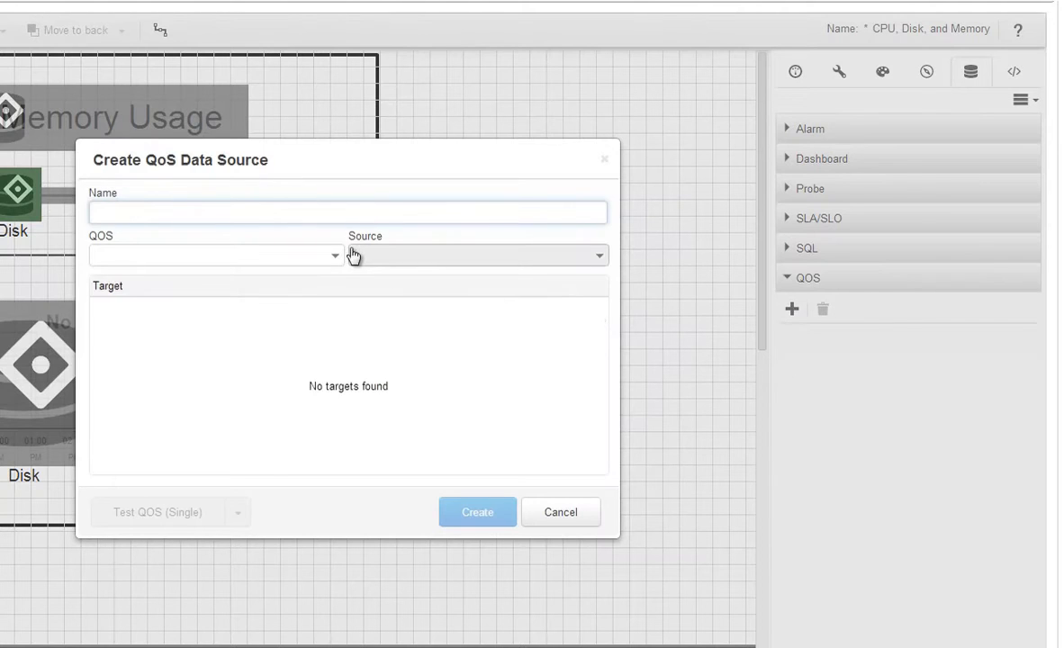
{"action": "type", "text": "CPU"}
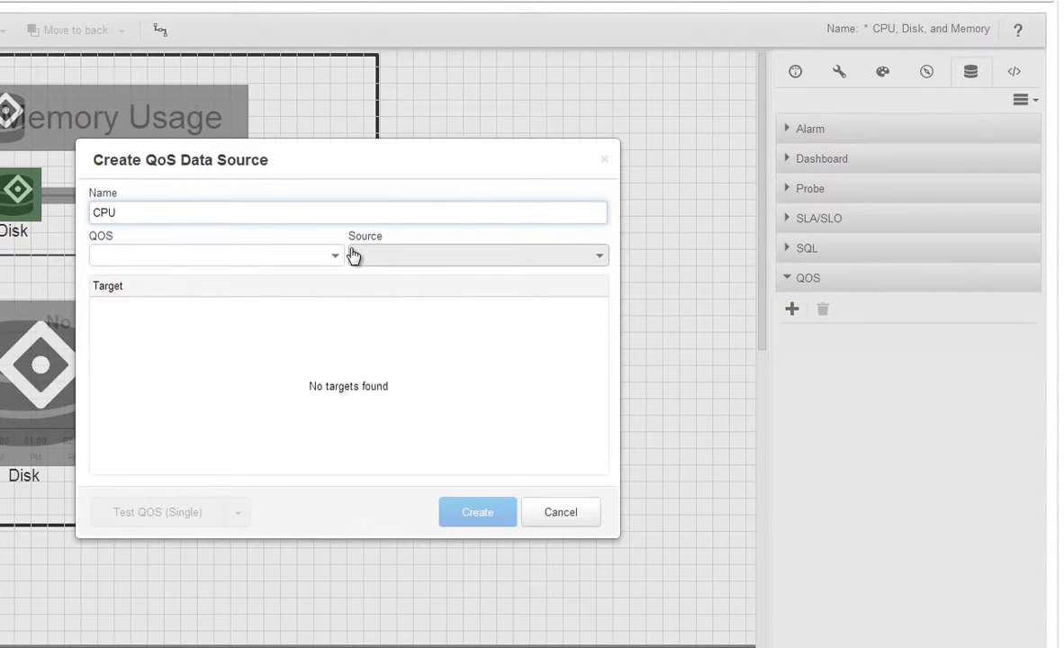
{"action": "left_click", "coordinate": [216, 256]}
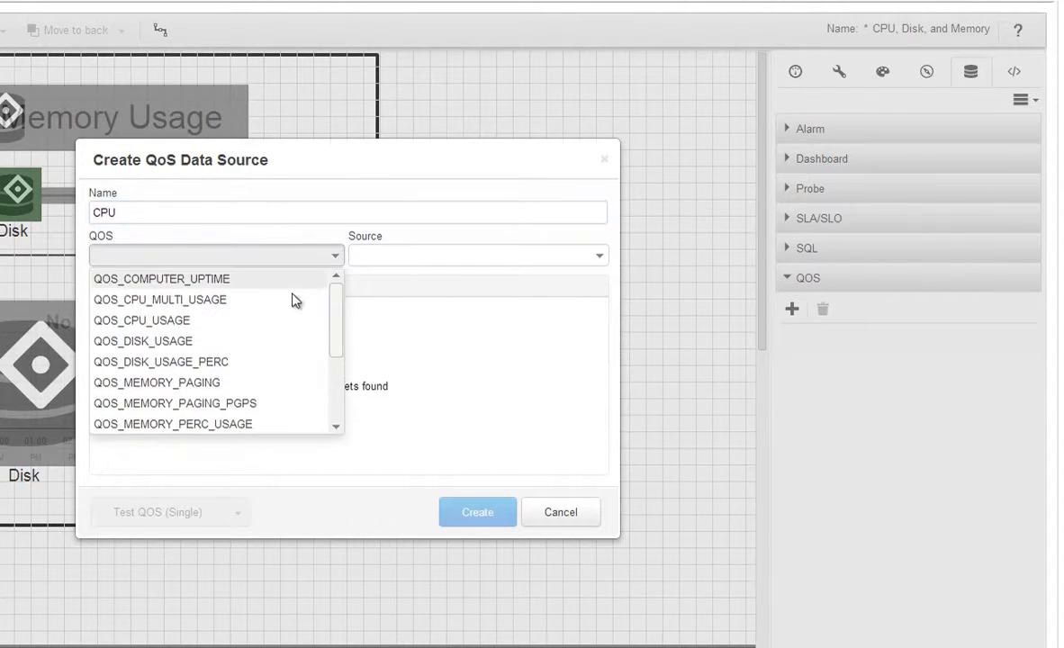
{"action": "left_click", "coordinate": [142, 319]}
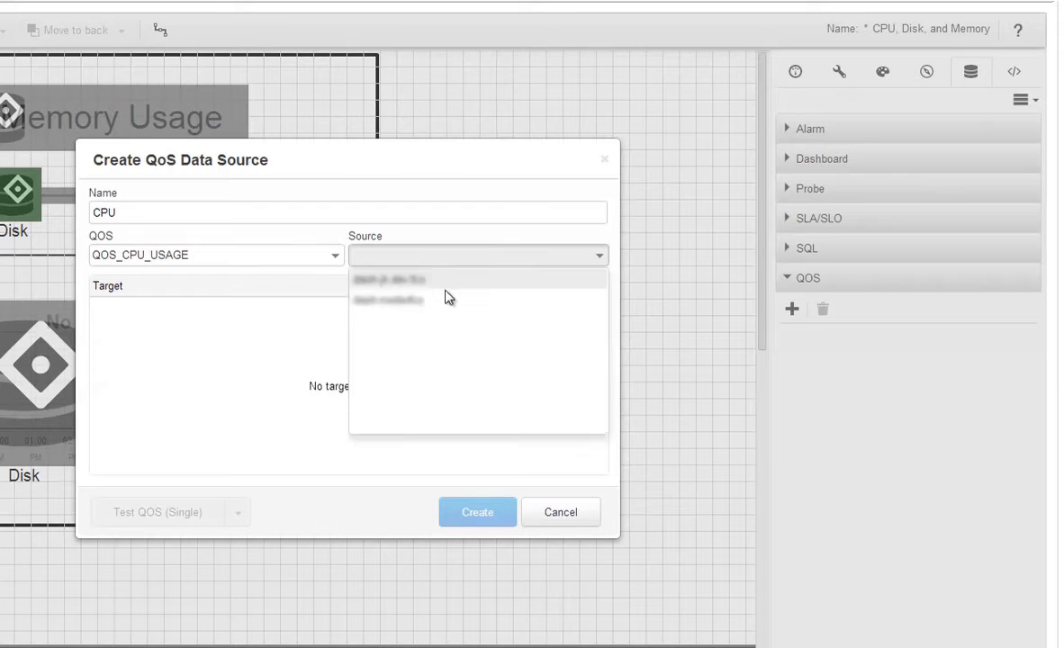
{"action": "left_click", "coordinate": [387, 300]}
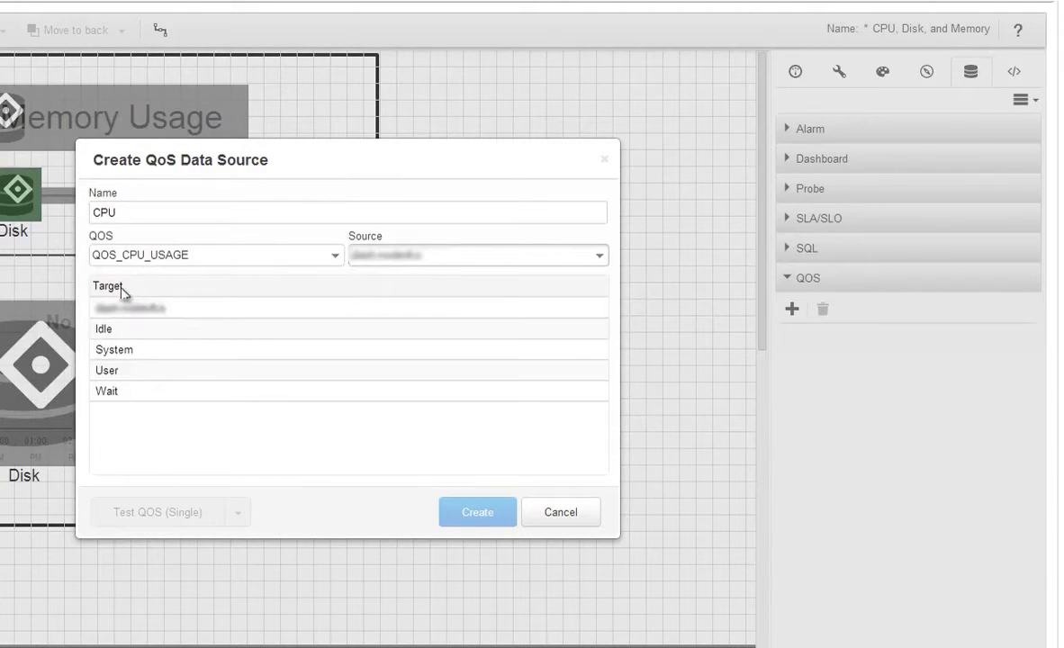
{"action": "left_click", "coordinate": [114, 350]}
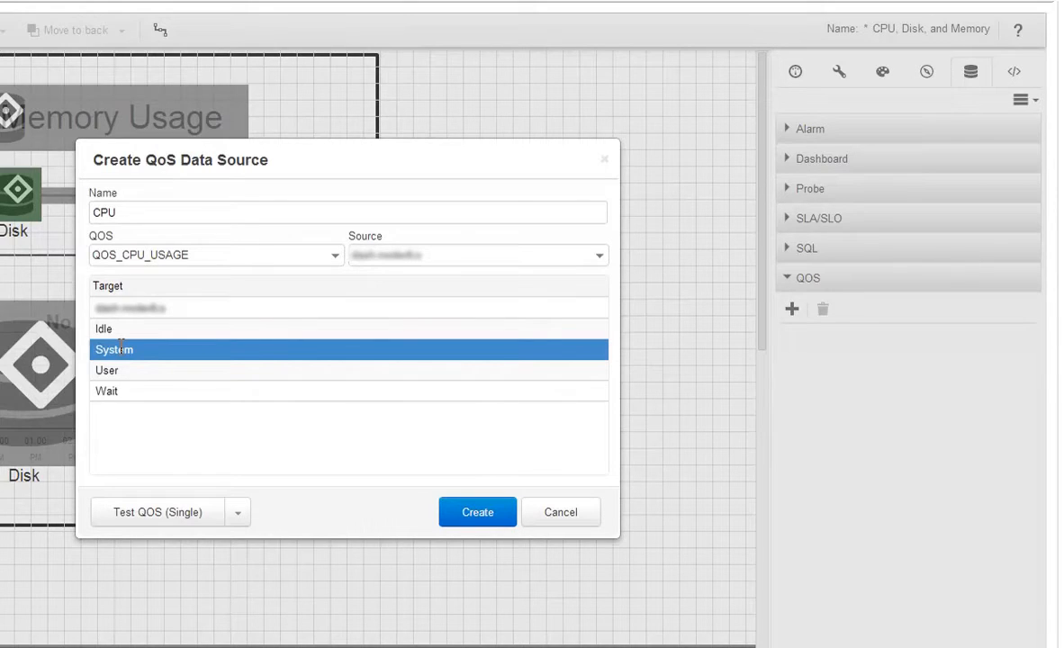
{"action": "mouse_move", "coordinate": [143, 517]}
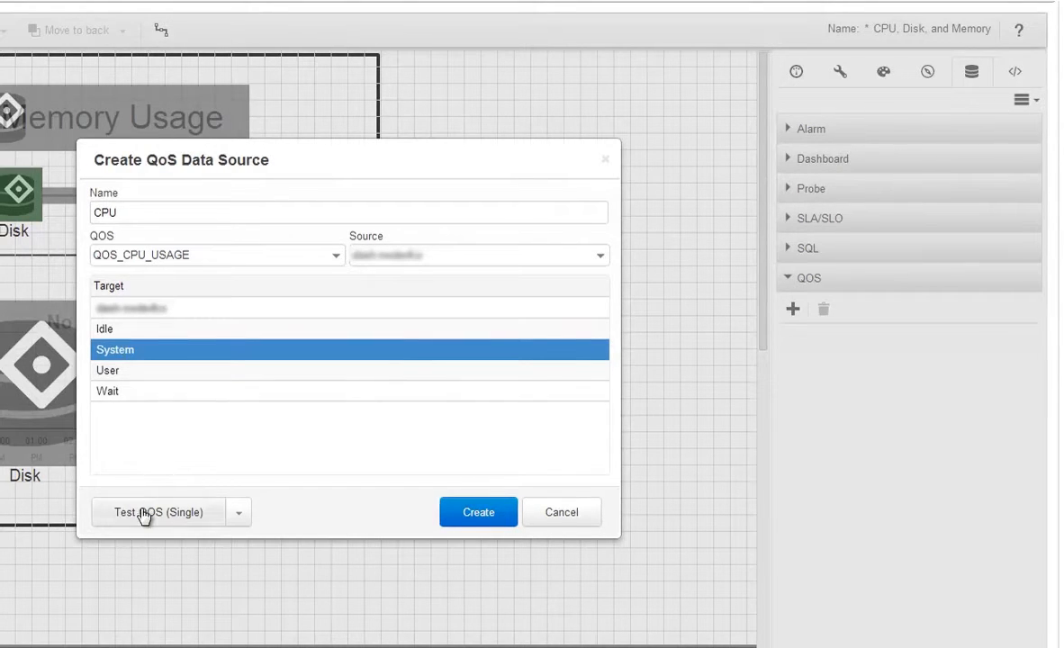
Test the CPU data source for single and multiple recent values, then create it.
{"action": "left_click", "coordinate": [160, 512]}
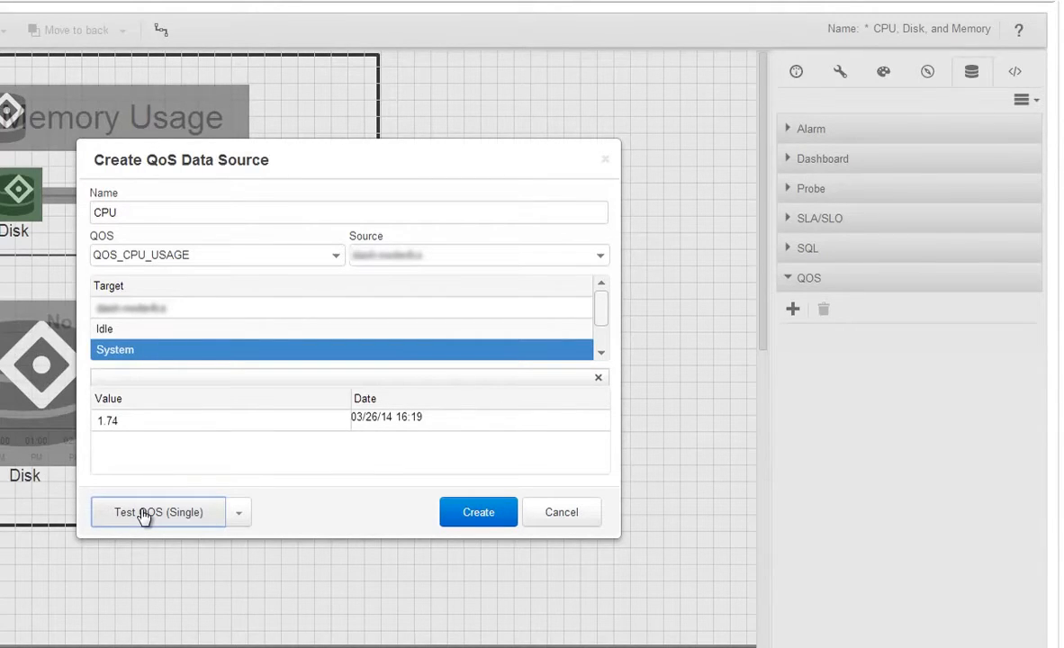
{"action": "left_click", "coordinate": [239, 512]}
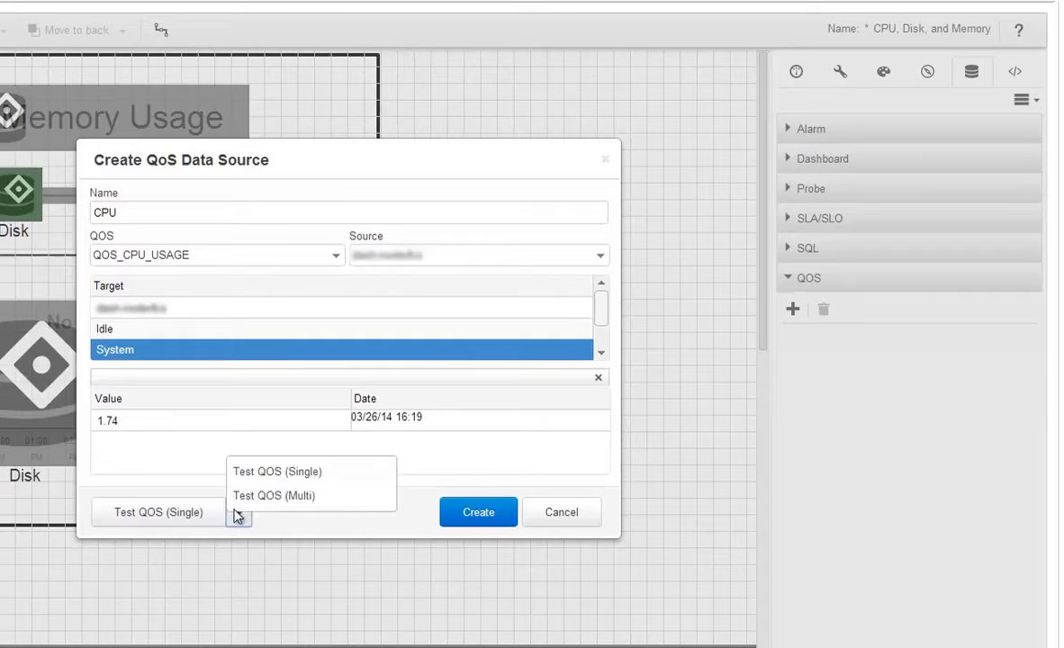
{"action": "left_click", "coordinate": [273, 495]}
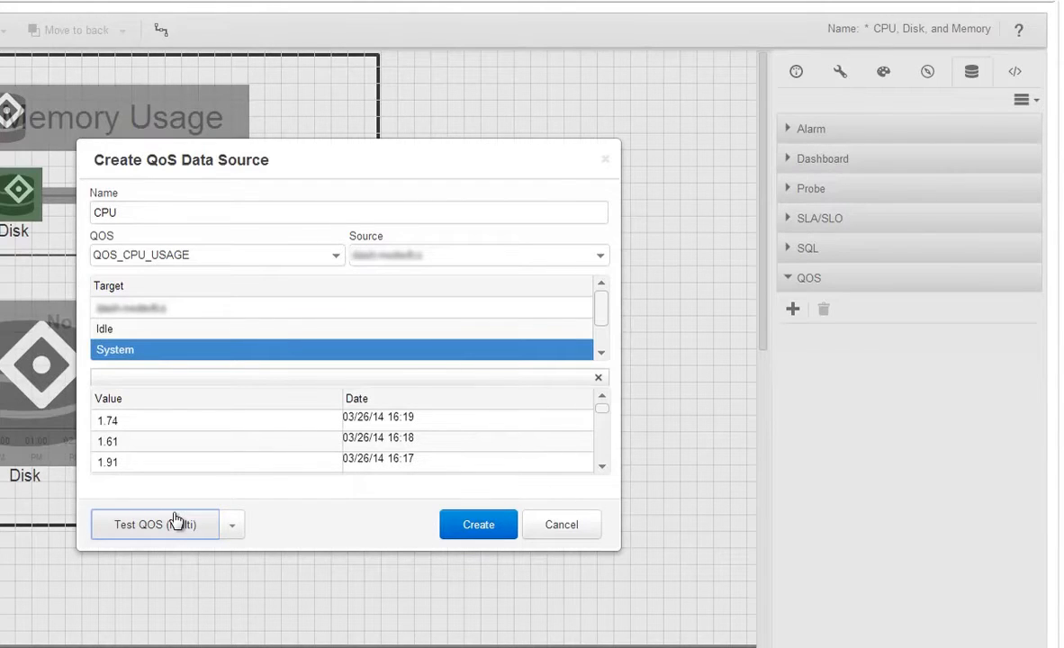
{"action": "left_click", "coordinate": [478, 524]}
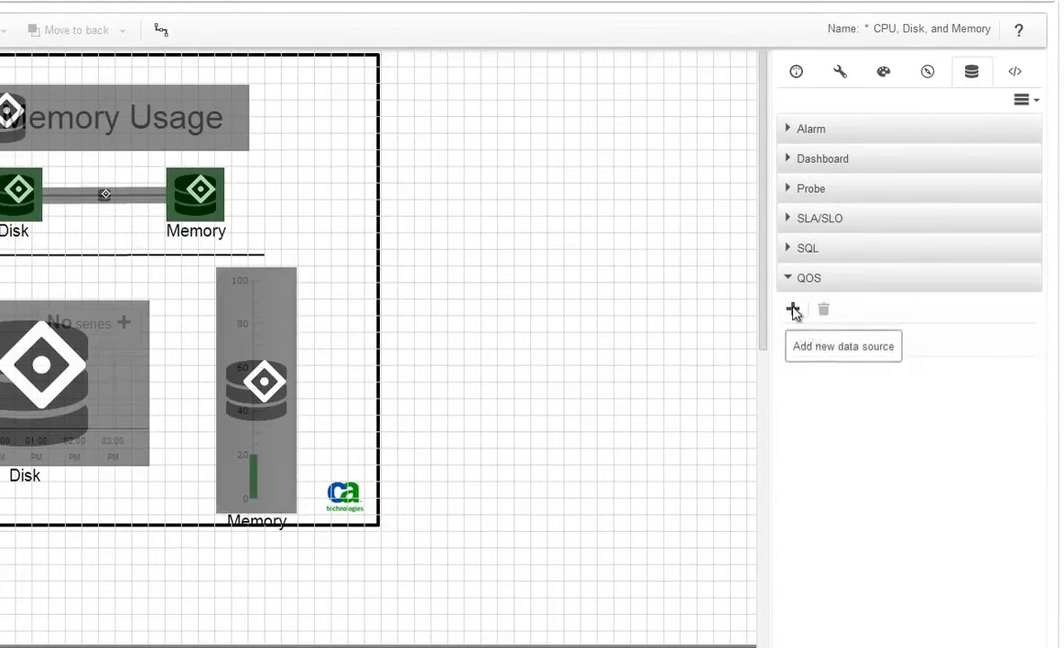
Create a 'Disk' QoS data source using QOS_DISK_USAGE on target C:\, tested first.
{"action": "left_click", "coordinate": [793, 309]}
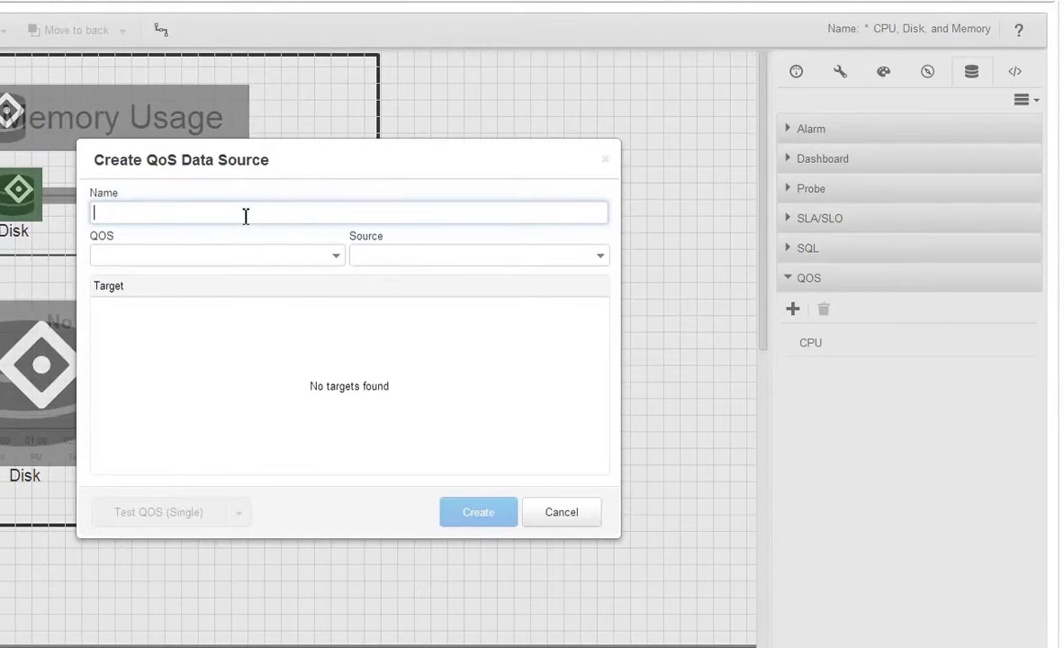
{"action": "type", "text": "Disk"}
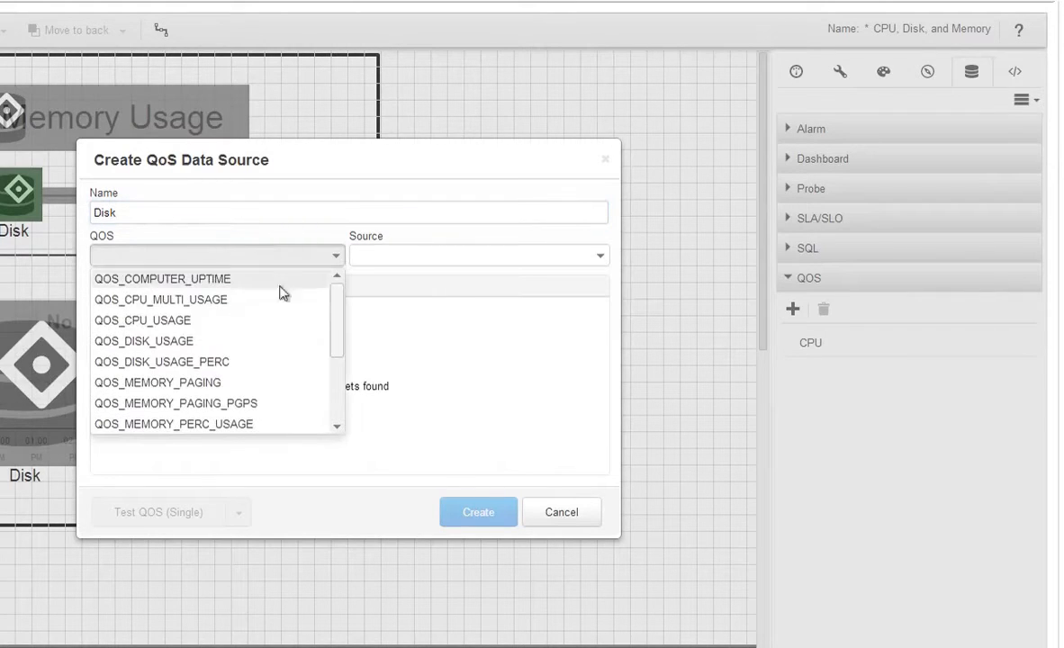
{"action": "left_click", "coordinate": [142, 342]}
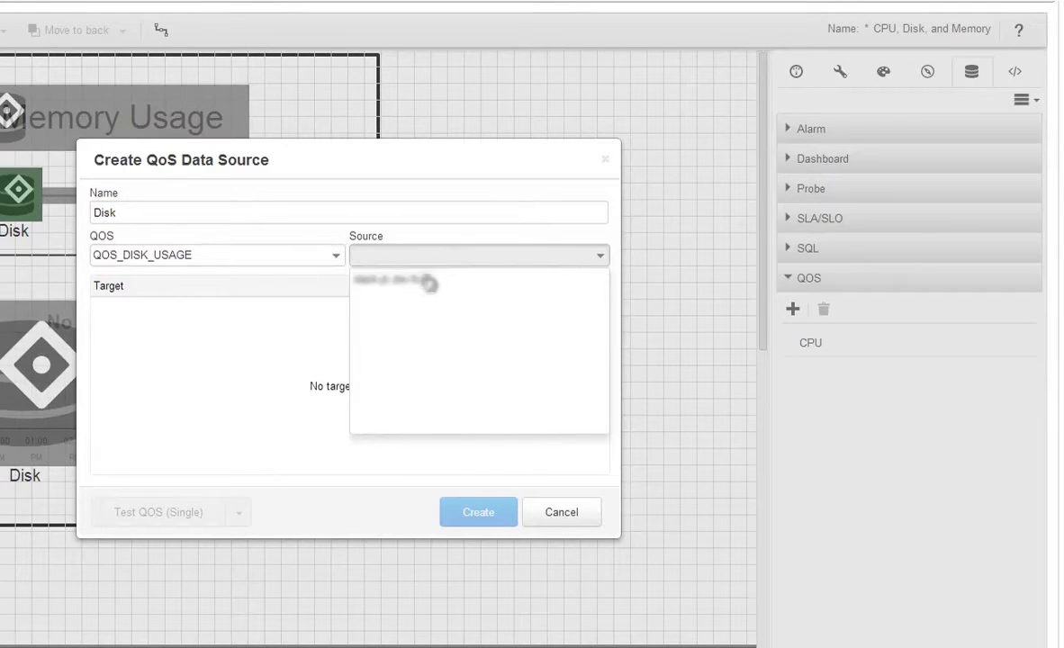
{"action": "left_click", "coordinate": [397, 281]}
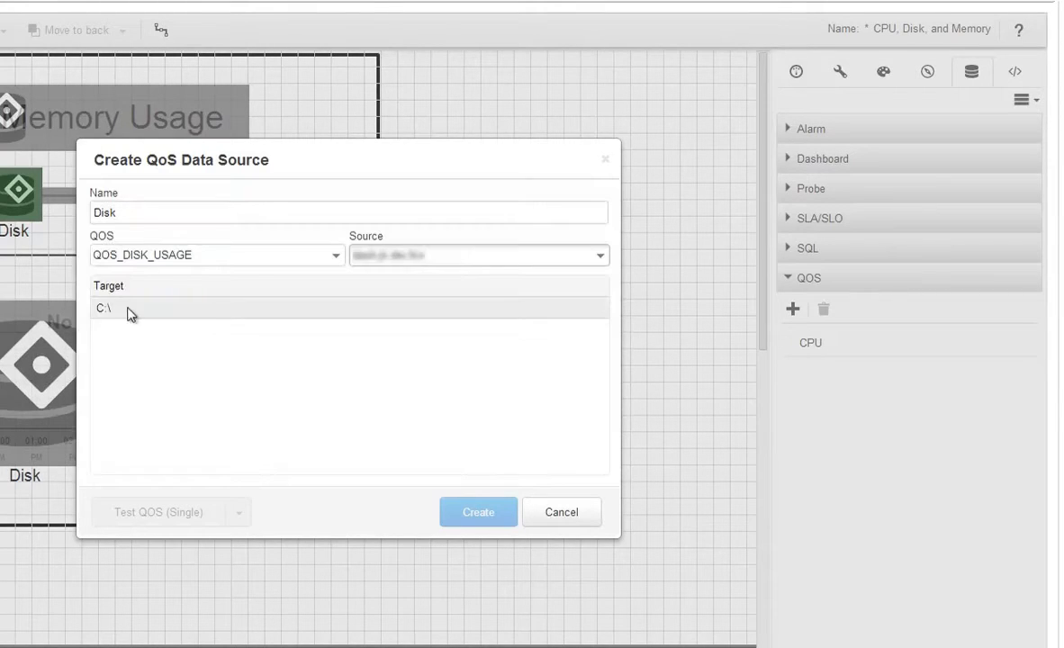
{"action": "left_click", "coordinate": [105, 308]}
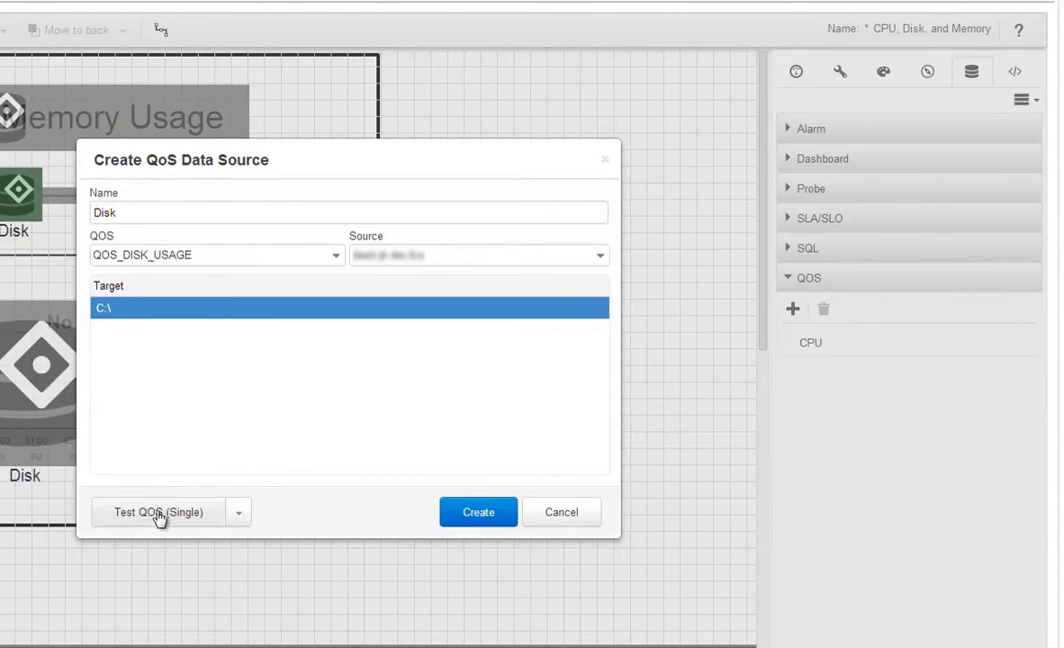
{"action": "left_click", "coordinate": [159, 513]}
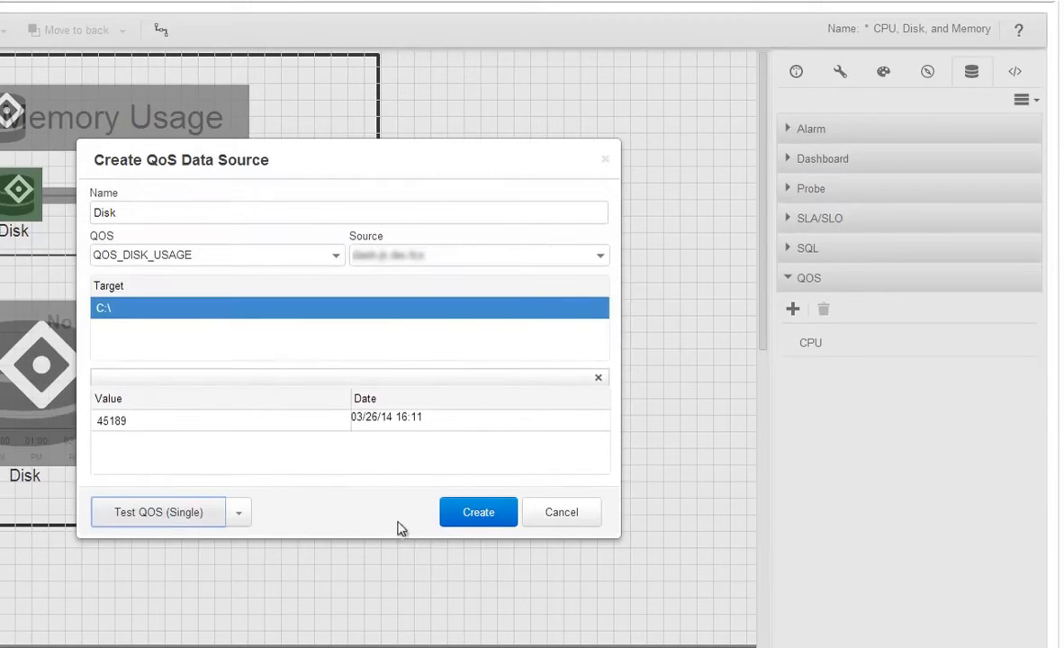
{"action": "left_click", "coordinate": [478, 512]}
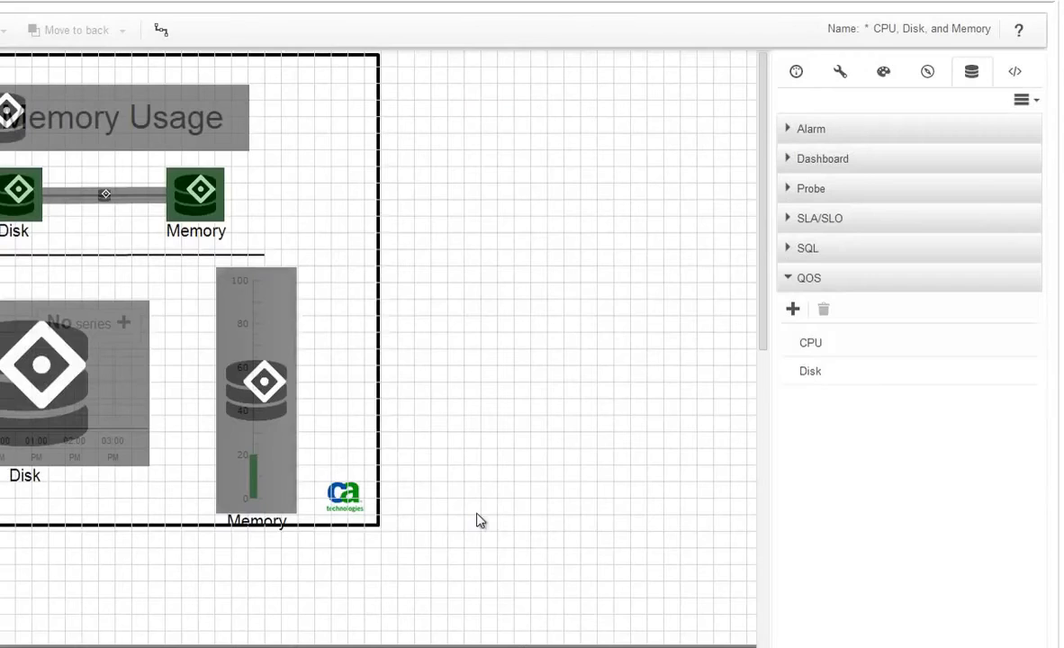
Create a 'Memory' QoS data source using QOS_MEMORY_USAGE for the host, tested first.
{"action": "left_click", "coordinate": [792, 309]}
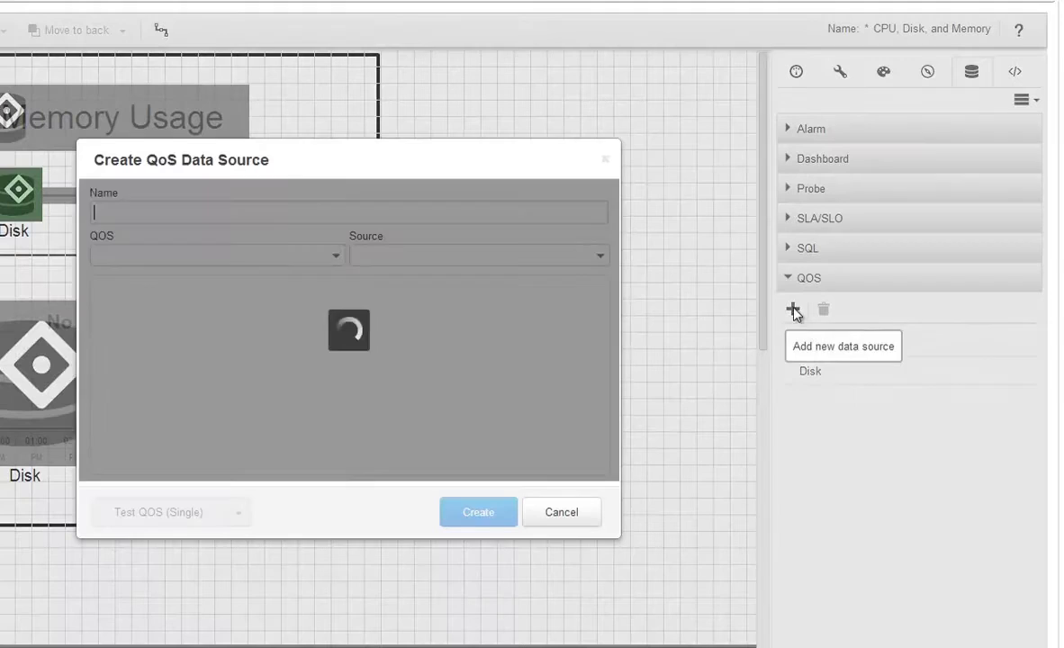
{"action": "type", "text": "Memory"}
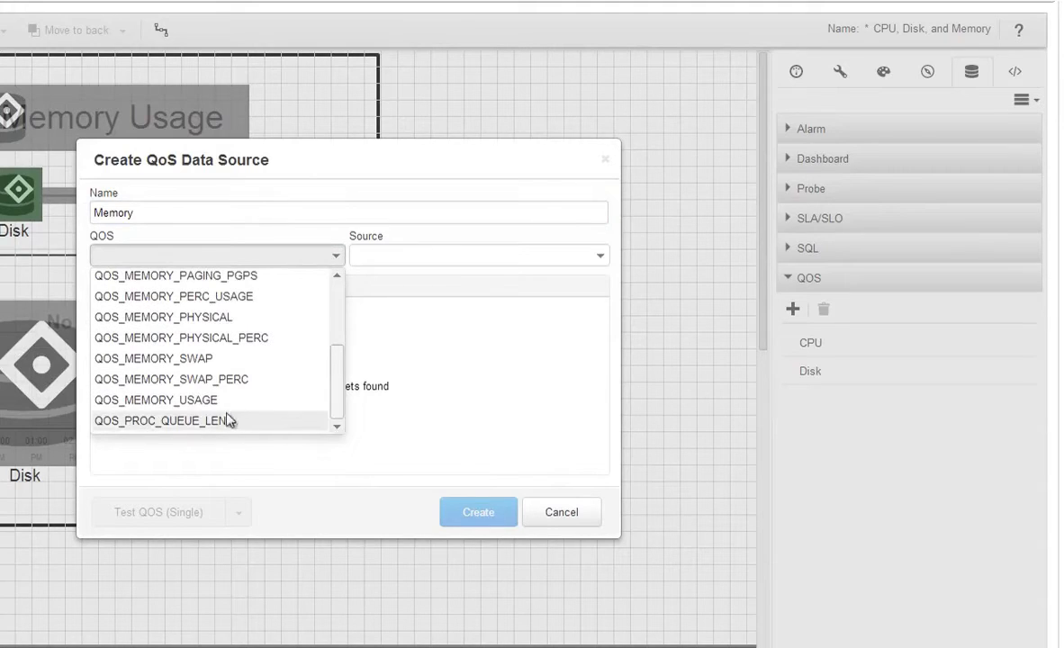
{"action": "left_click", "coordinate": [155, 399]}
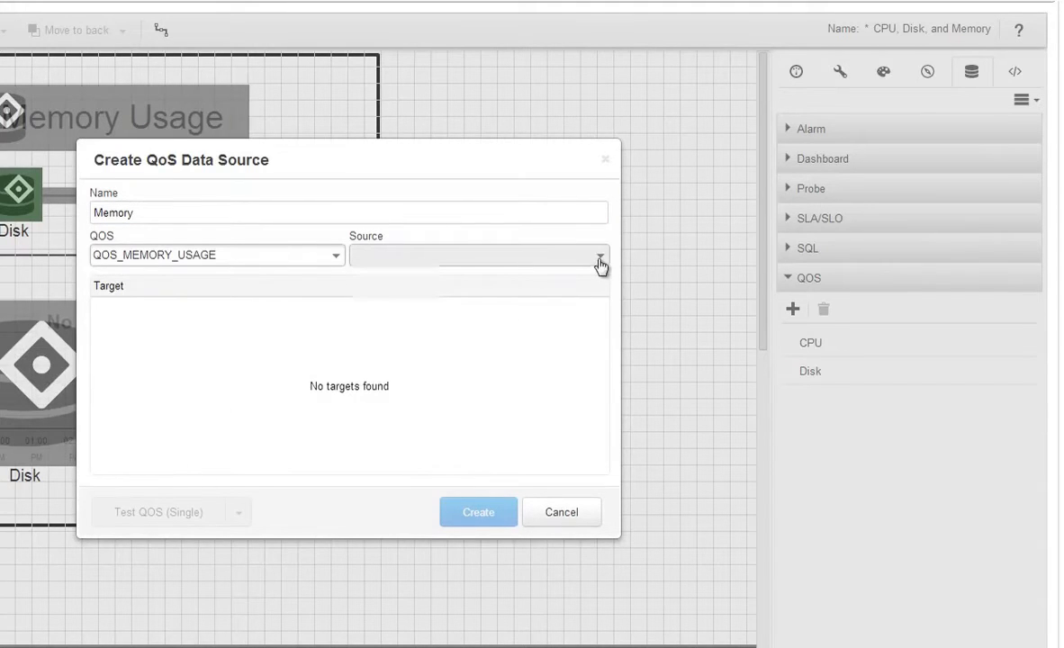
{"action": "left_click", "coordinate": [599, 255]}
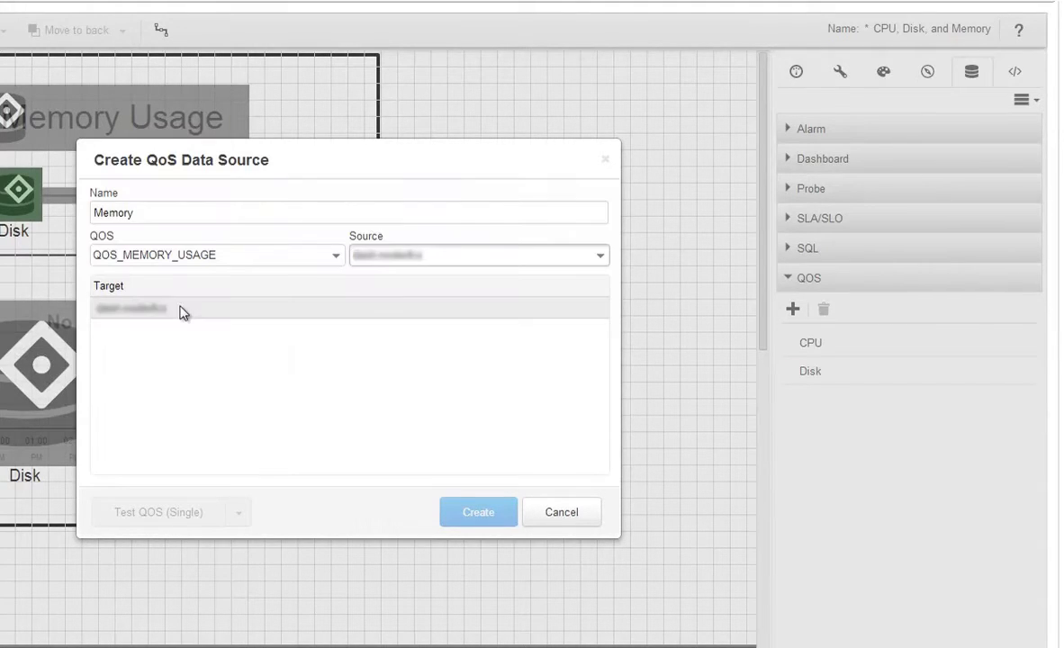
{"action": "left_click", "coordinate": [131, 308]}
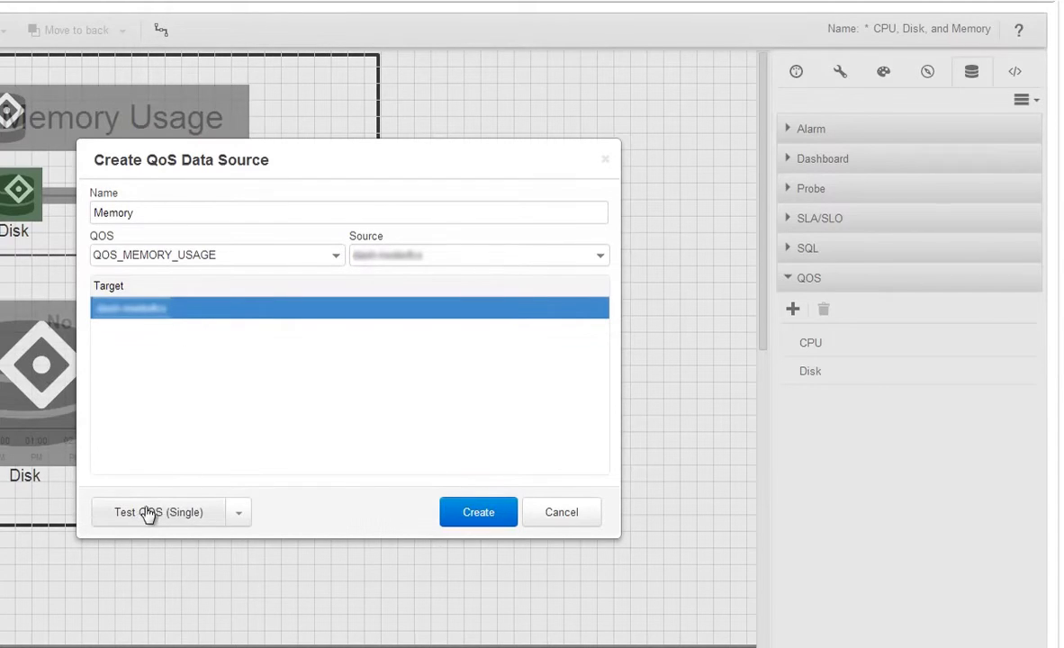
{"action": "left_click", "coordinate": [158, 512]}
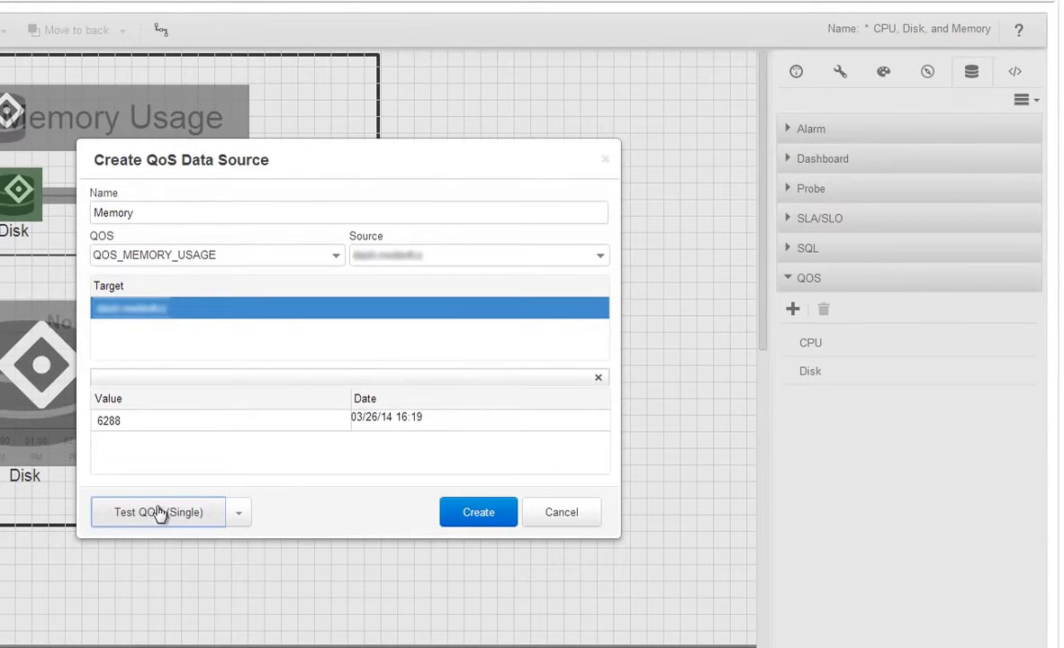
{"action": "left_click", "coordinate": [477, 513]}
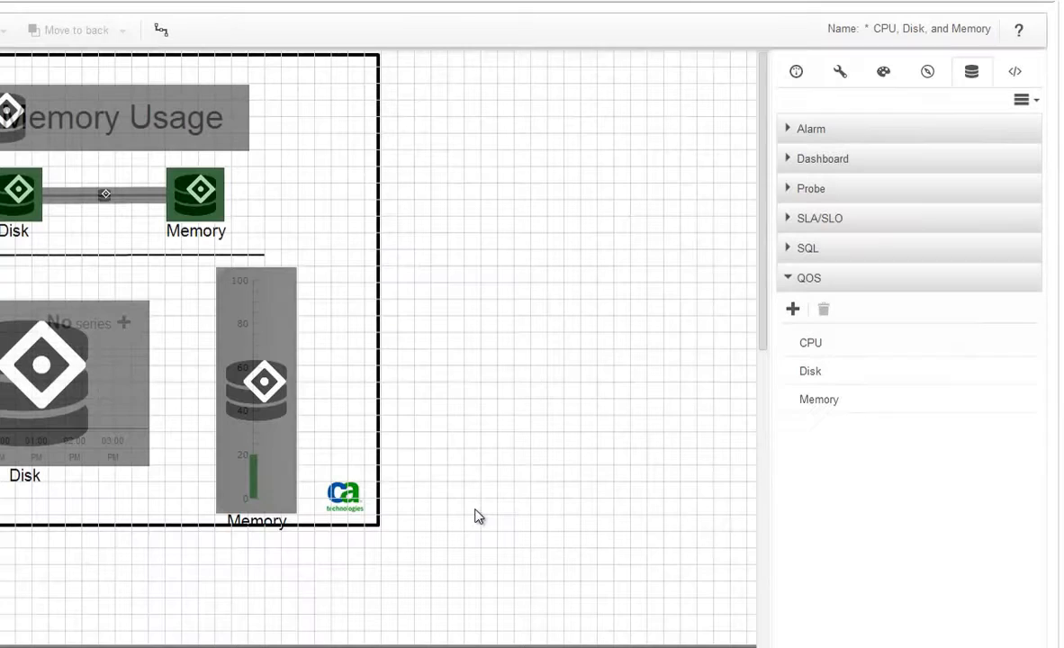
{"action": "mouse_move", "coordinate": [812, 462]}
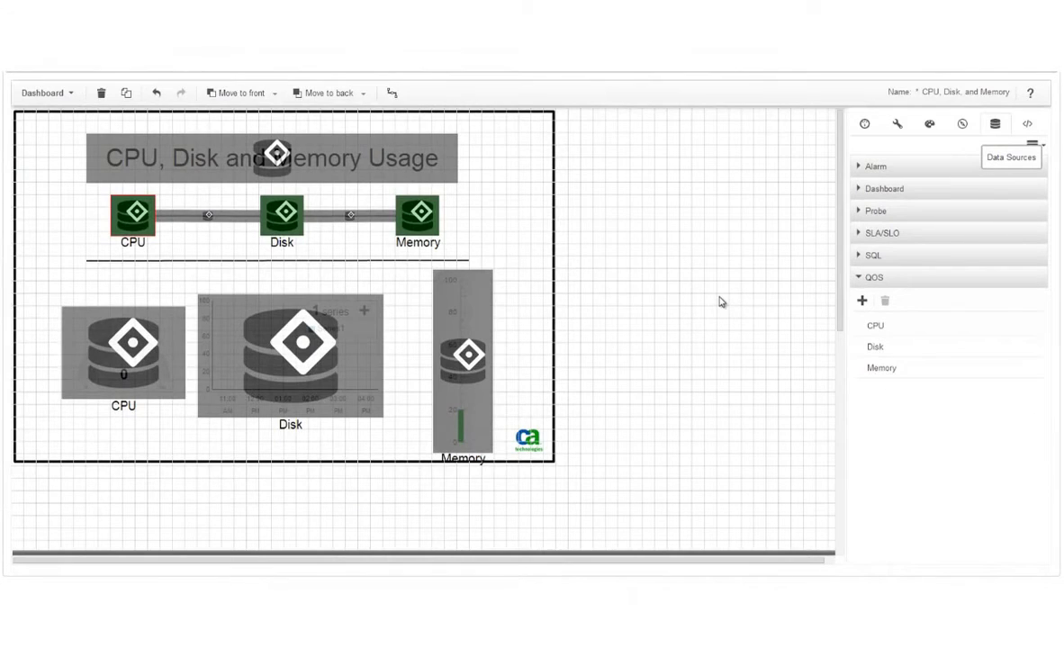
{"action": "mouse_move", "coordinate": [843, 330]}
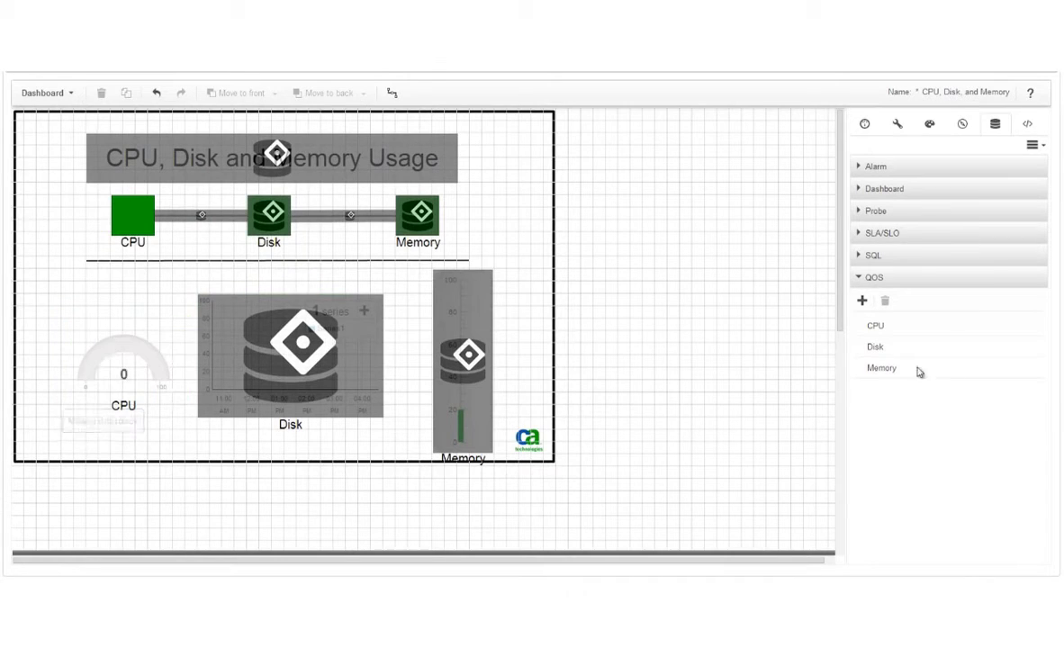
{"action": "mouse_move", "coordinate": [267, 217]}
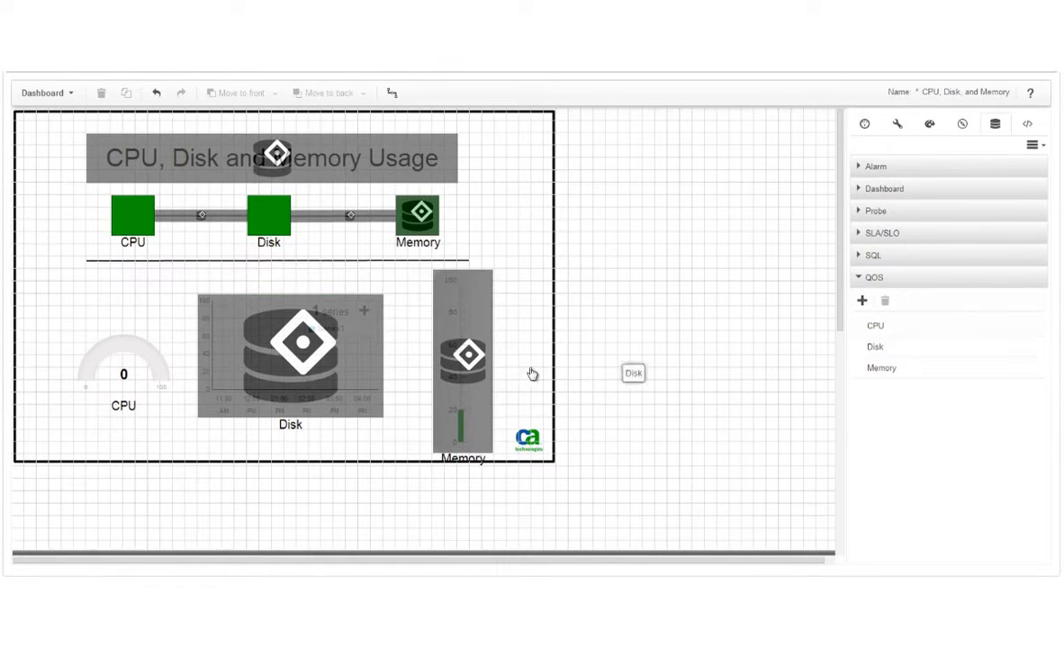
Bind the Disk source to the chart and Memory to the thermometer gauge.
{"action": "left_click", "coordinate": [882, 368]}
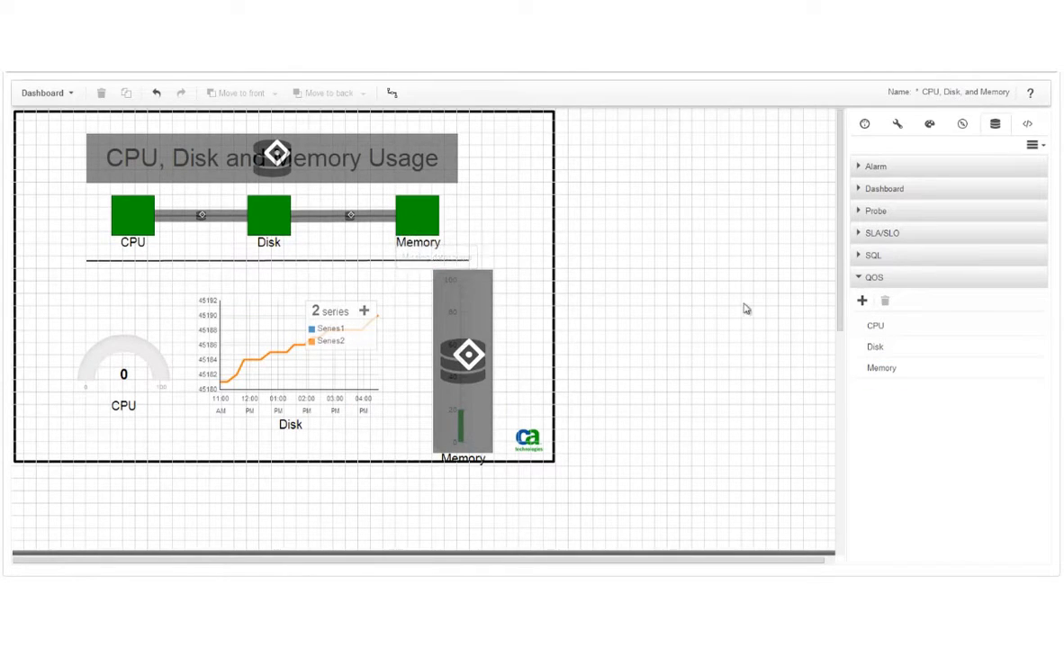
{"action": "left_click", "coordinate": [461, 365]}
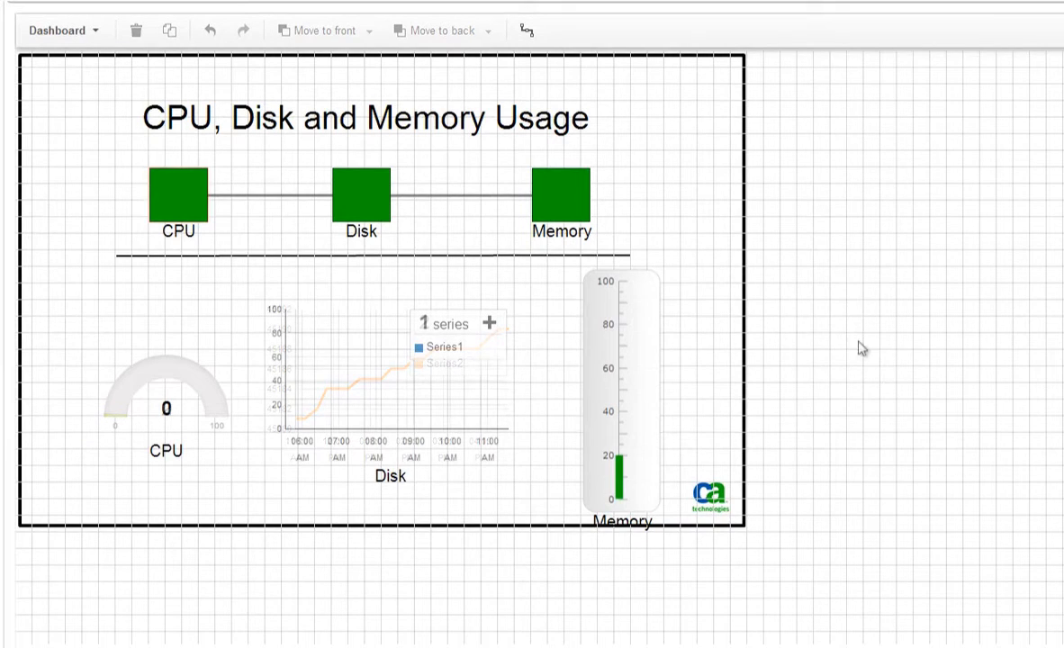
Give the Memory square a yellow color map entry at 80, plus a second entry.
{"action": "left_click", "coordinate": [176, 195]}
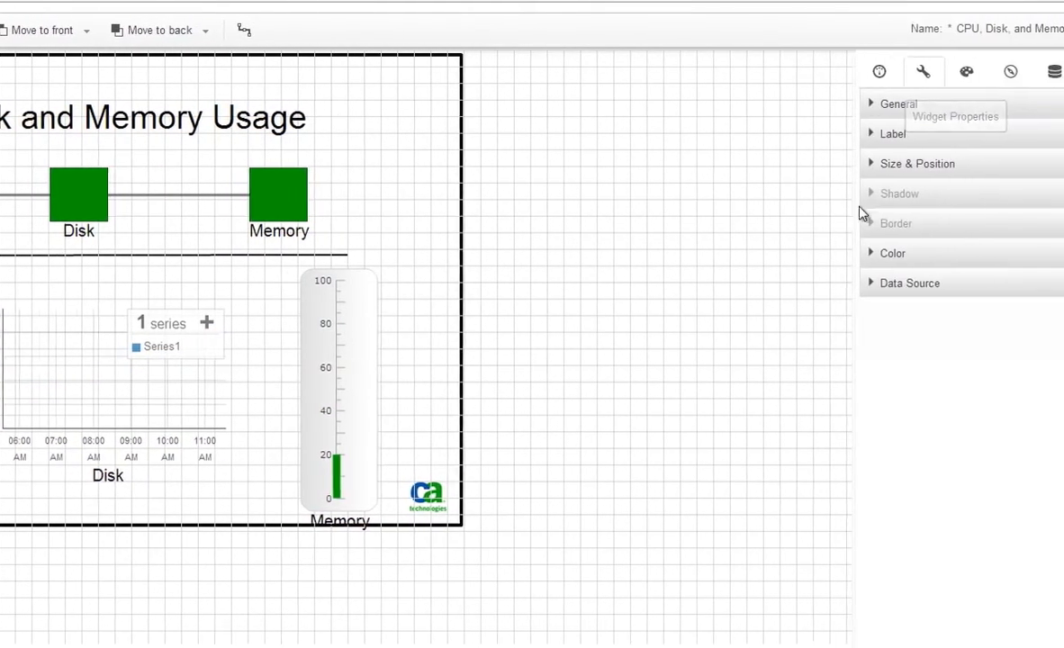
{"action": "left_click", "coordinate": [892, 253]}
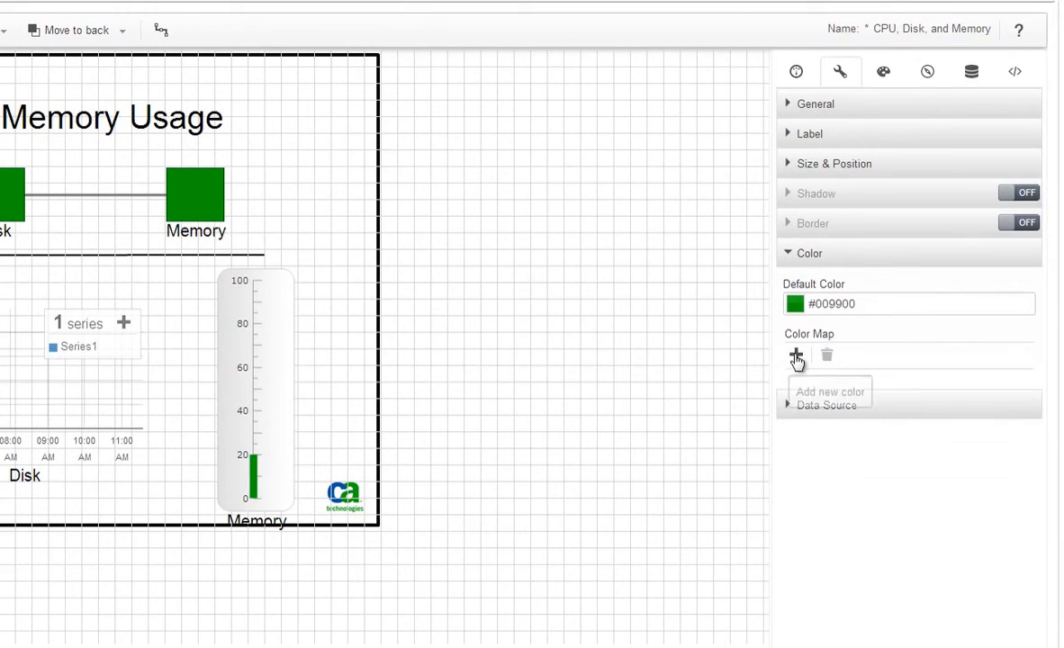
{"action": "left_click", "coordinate": [793, 355]}
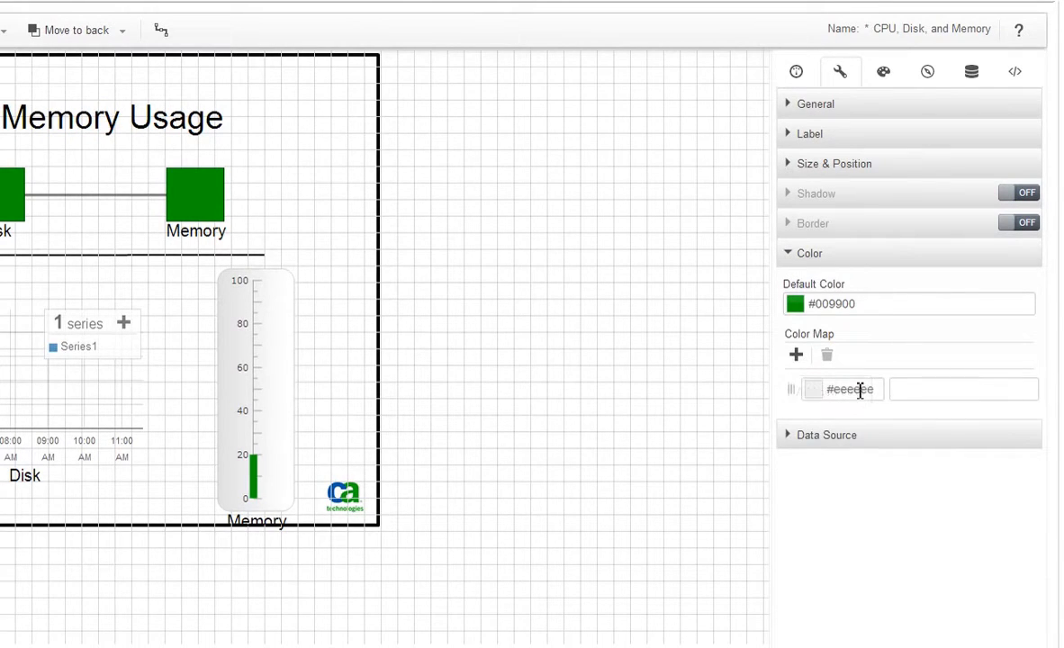
{"action": "left_click", "coordinate": [813, 389]}
{"action": "type", "text": "8"}
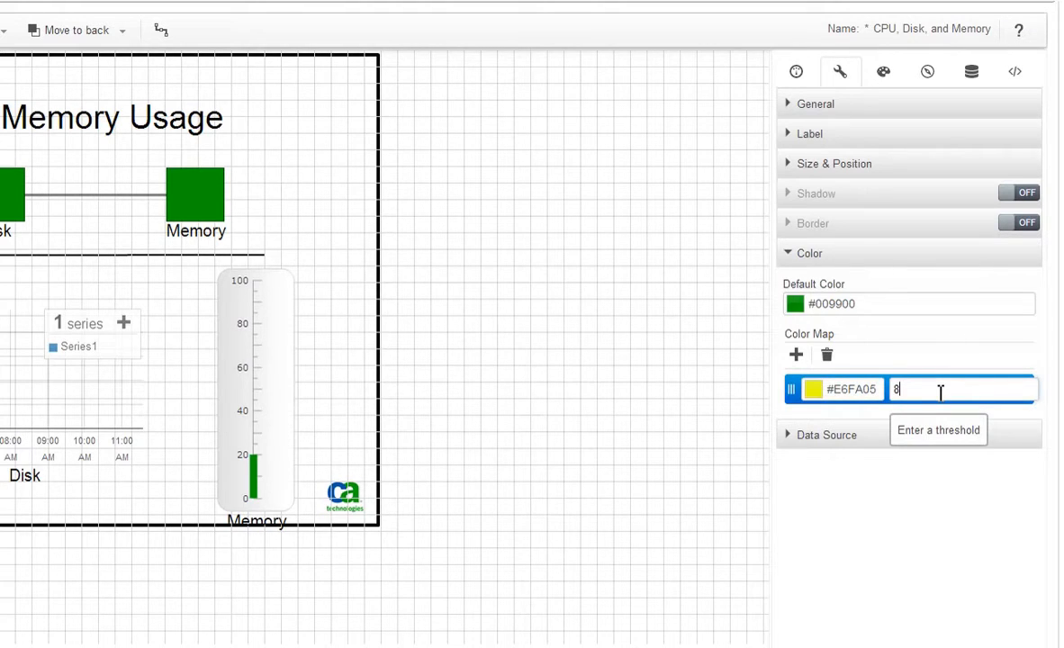
{"action": "type", "text": "0"}
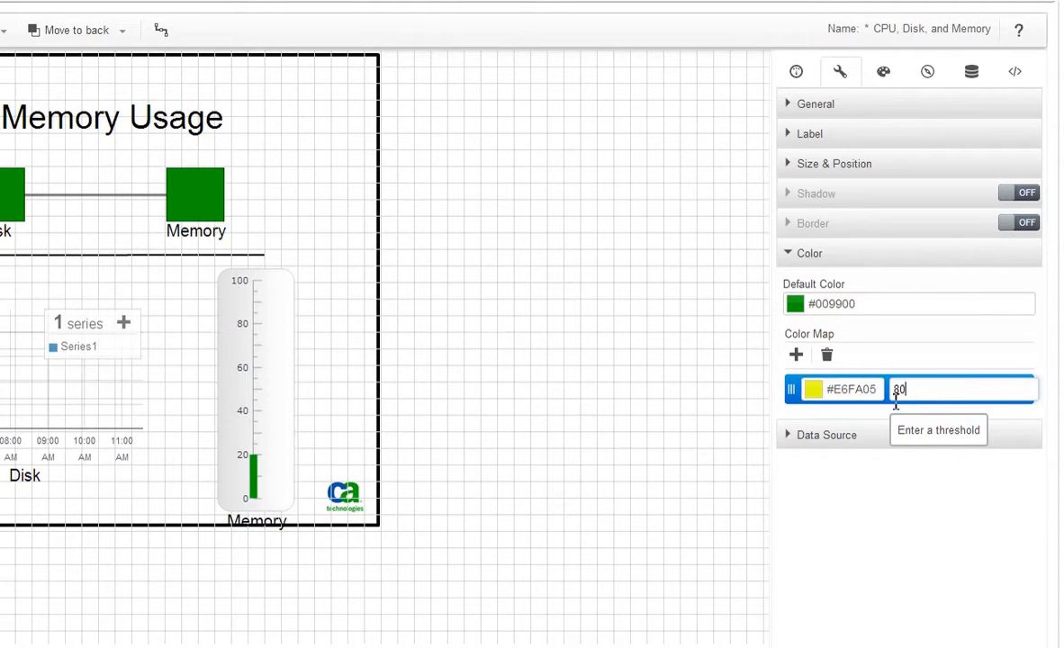
{"action": "left_click", "coordinate": [797, 354]}
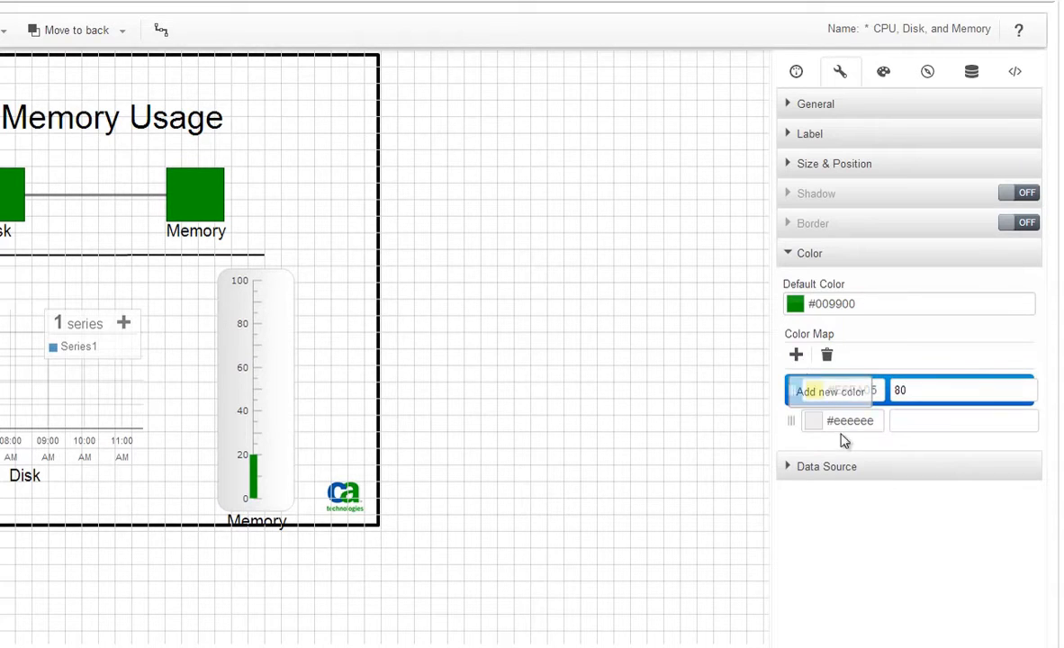
{"action": "left_click", "coordinate": [812, 421]}
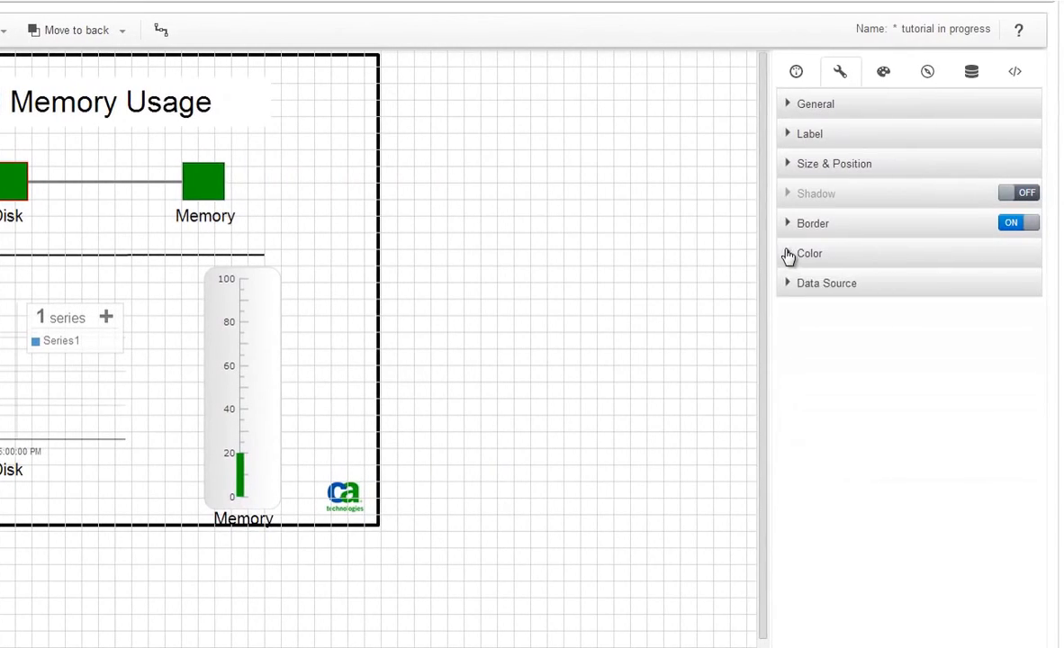
Set the Memory square's color map to yellow at 6000 and red at 7000.
{"action": "left_click", "coordinate": [808, 253]}
{"action": "type", "text": "4"}
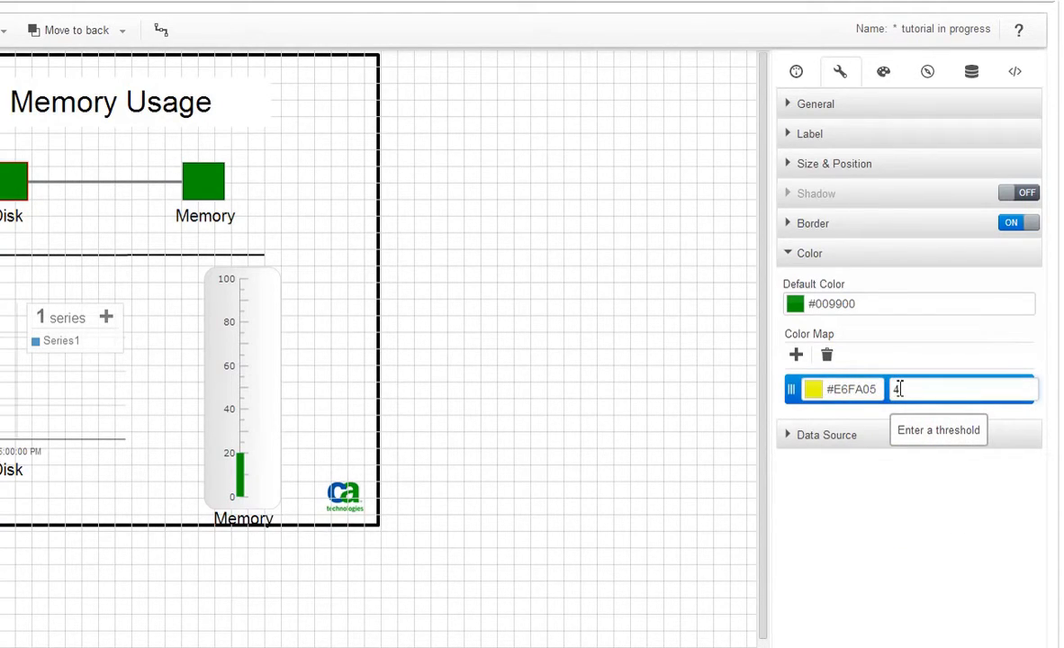
{"action": "type", "text": "0000"}
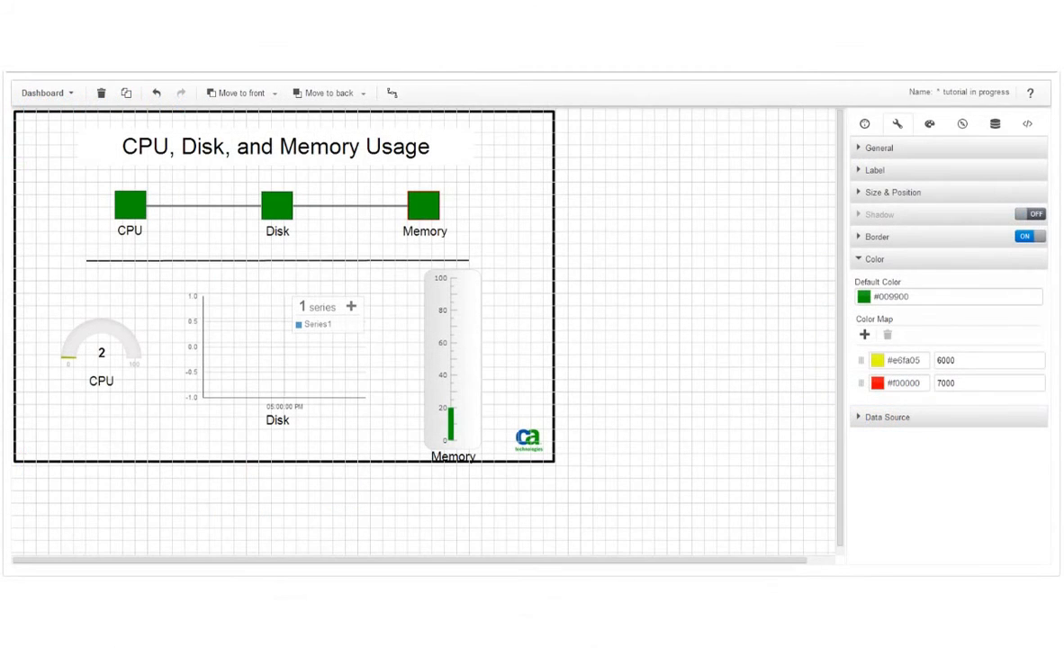
Check the CPU gauge's orange 75 and red 90 thresholds, then select the Memory gauge.
{"action": "left_click", "coordinate": [102, 356]}
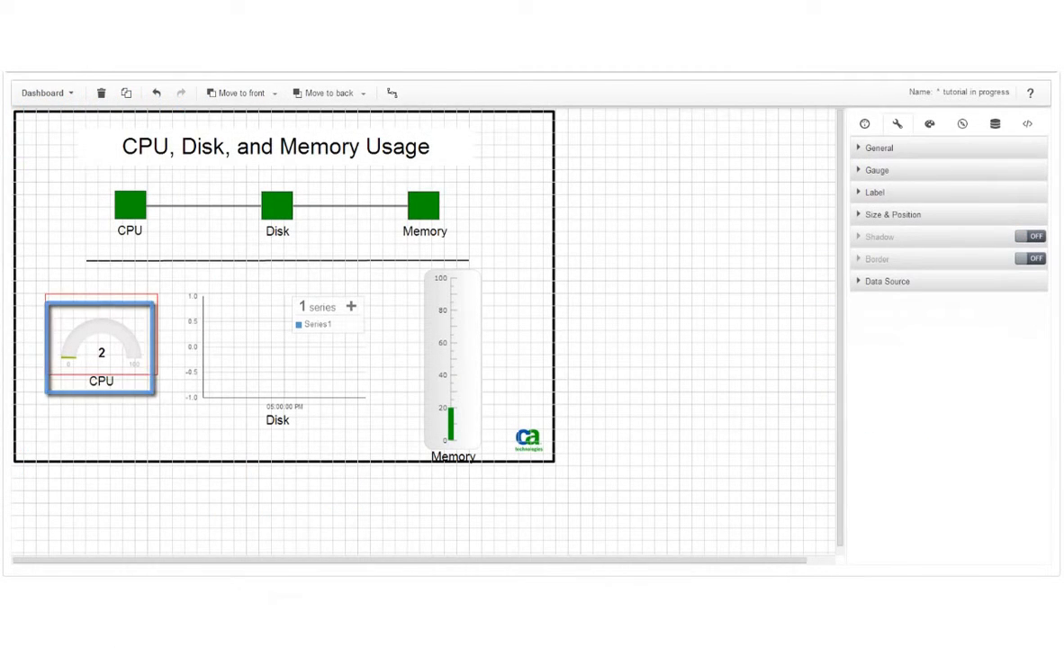
{"action": "left_click", "coordinate": [877, 169]}
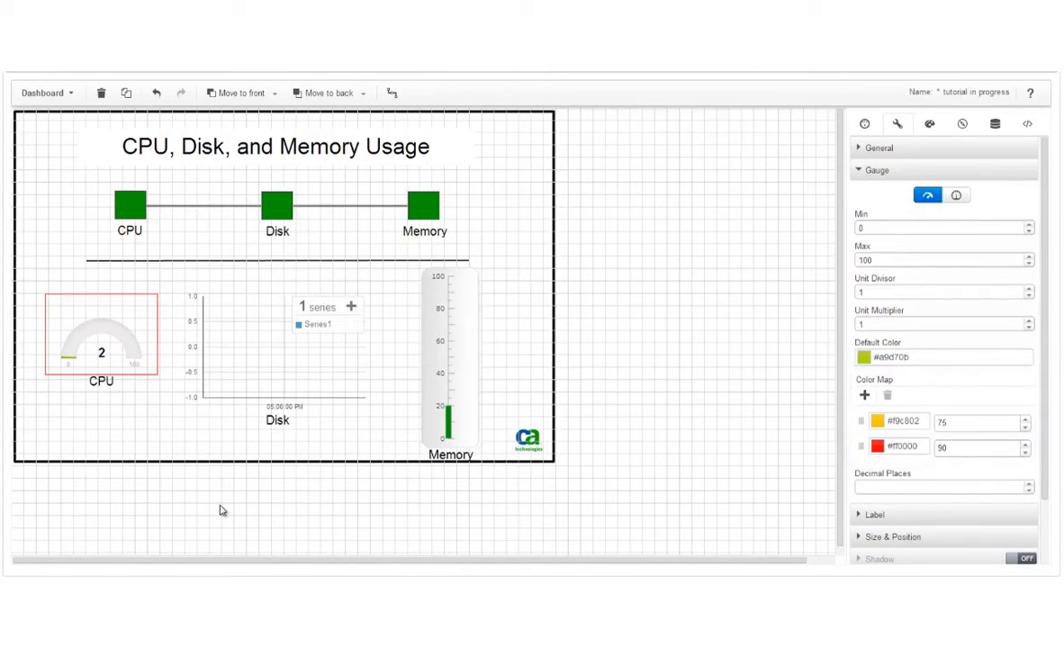
{"action": "left_click", "coordinate": [445, 344]}
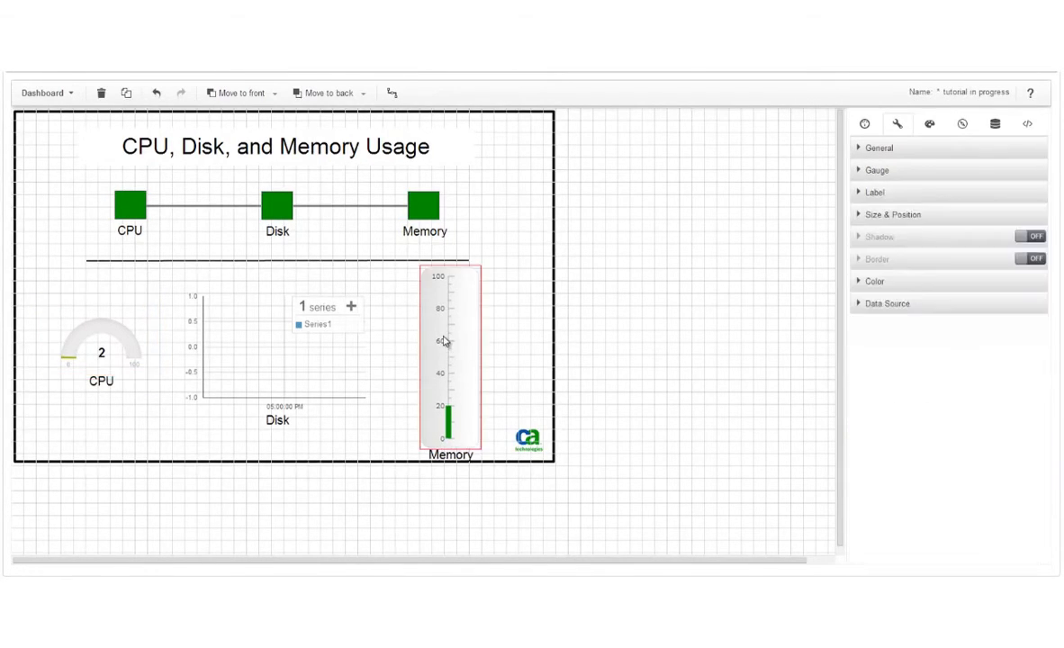
Toggle the Memory gauge's ticks and labels off and back on, then collapse Gauge.
{"action": "left_click", "coordinate": [873, 168]}
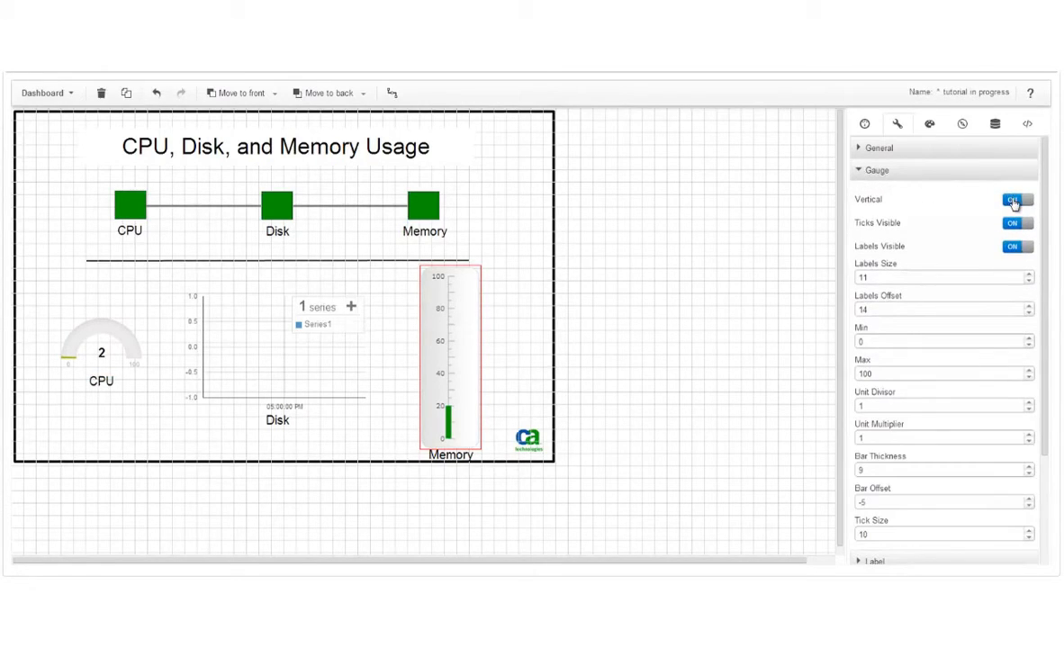
{"action": "left_click", "coordinate": [1014, 199]}
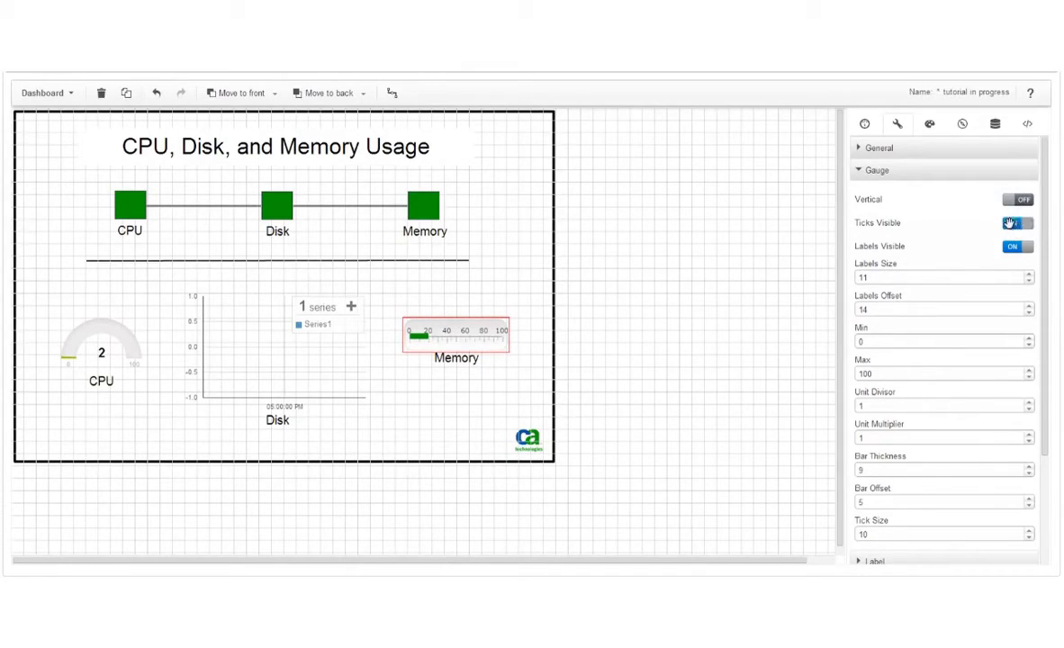
{"action": "left_click", "coordinate": [1017, 246]}
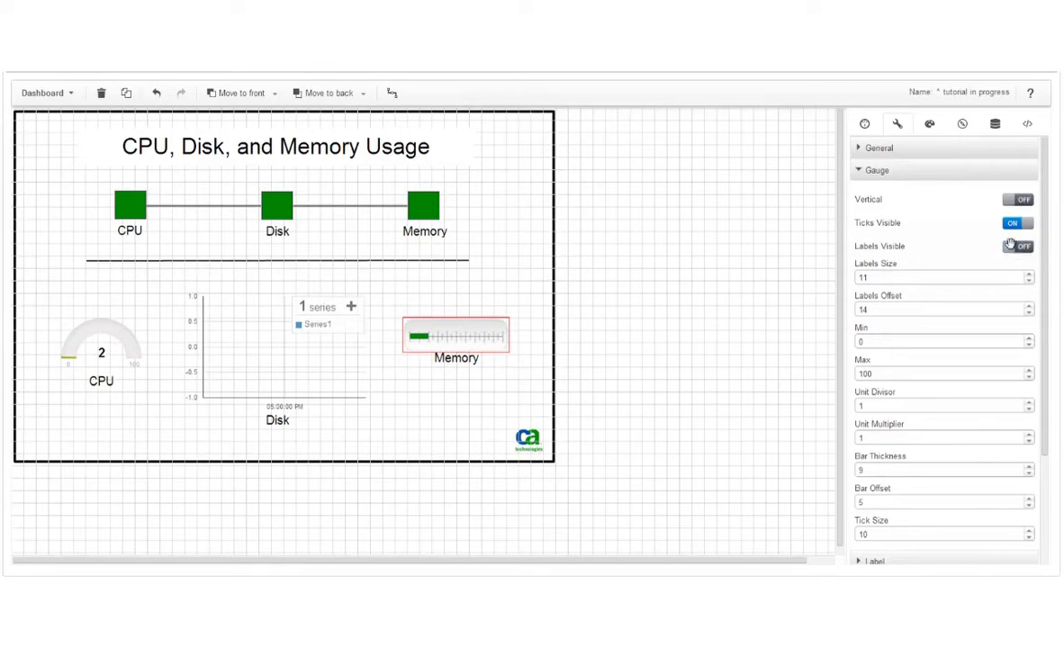
{"action": "left_click", "coordinate": [1018, 246]}
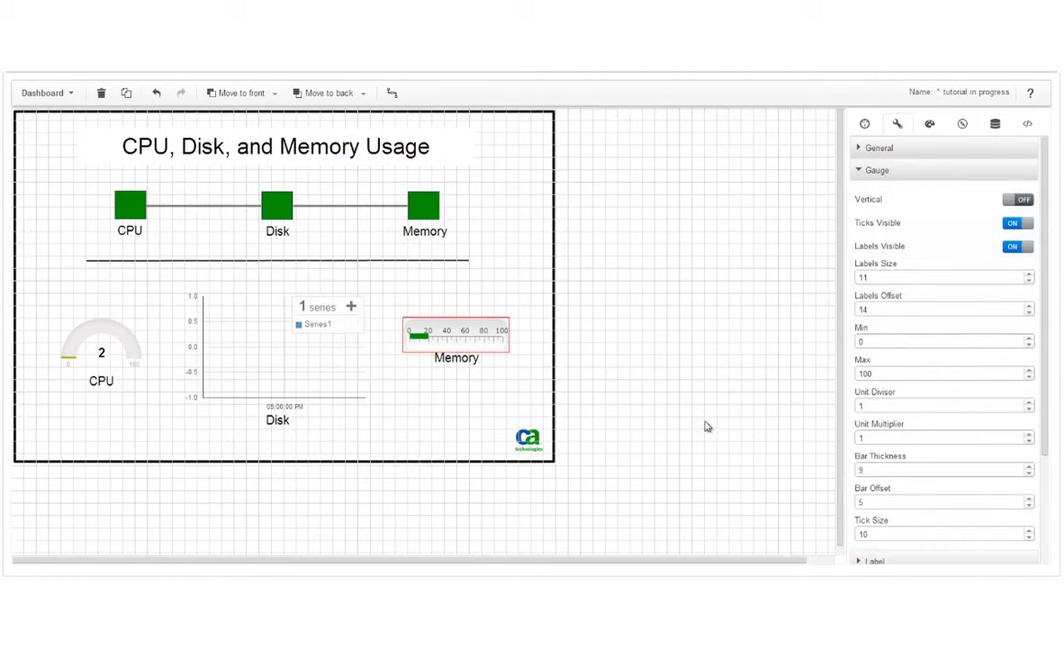
{"action": "left_click", "coordinate": [871, 168]}
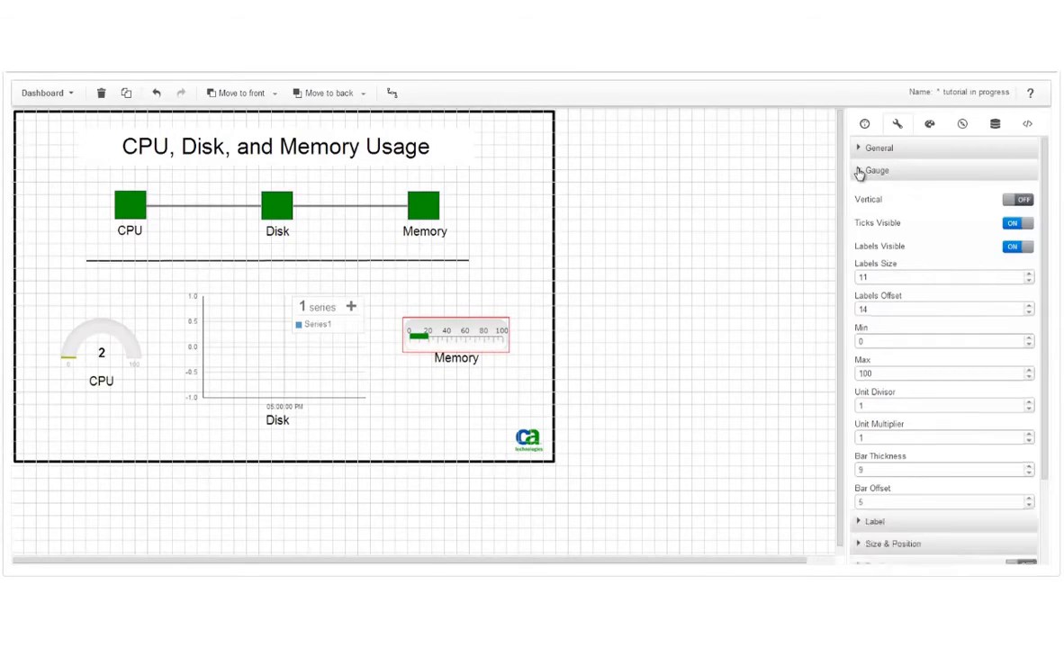
{"action": "left_click", "coordinate": [872, 169]}
{"action": "type", "text": "Memory"}
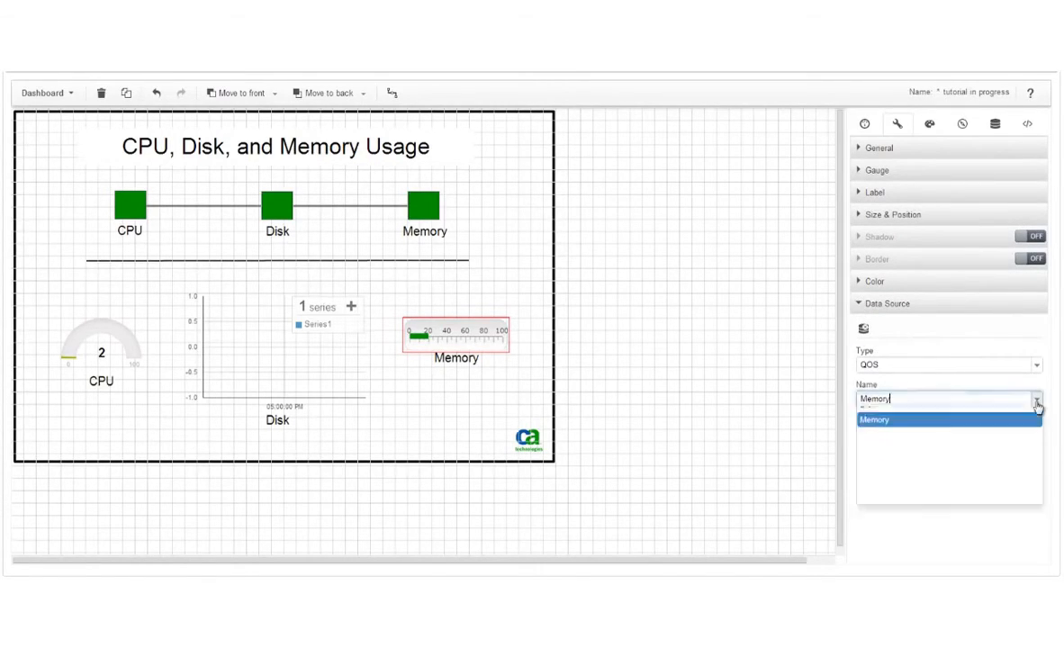
Set the gauge's data source to Memory and confirm the chart series uses Disk.
{"action": "left_click", "coordinate": [949, 421]}
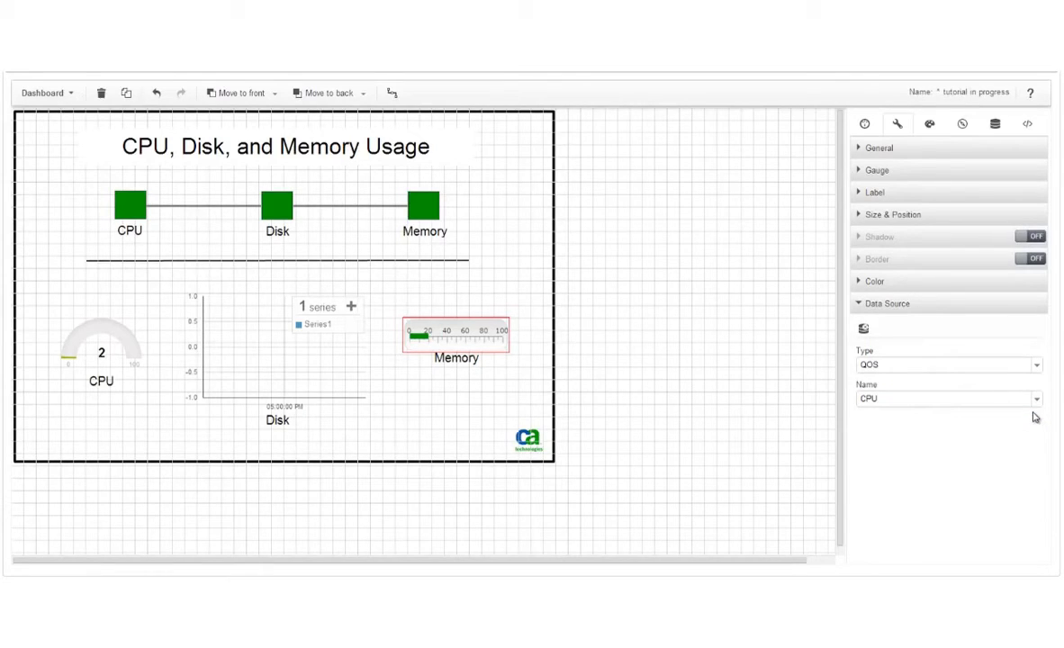
{"action": "mouse_move", "coordinate": [657, 439]}
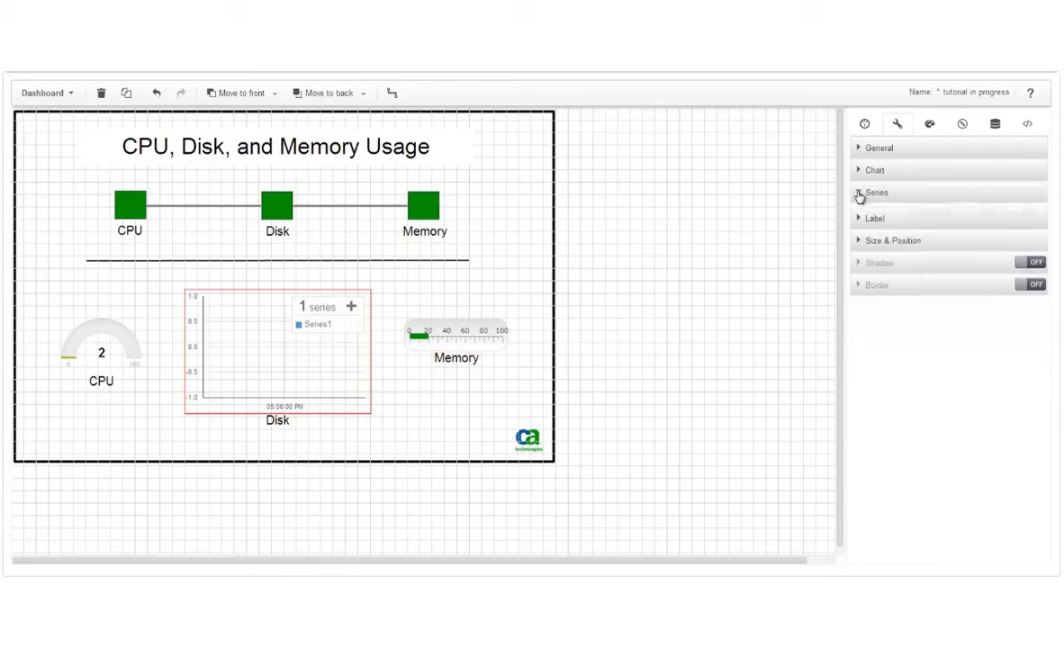
{"action": "left_click", "coordinate": [871, 194]}
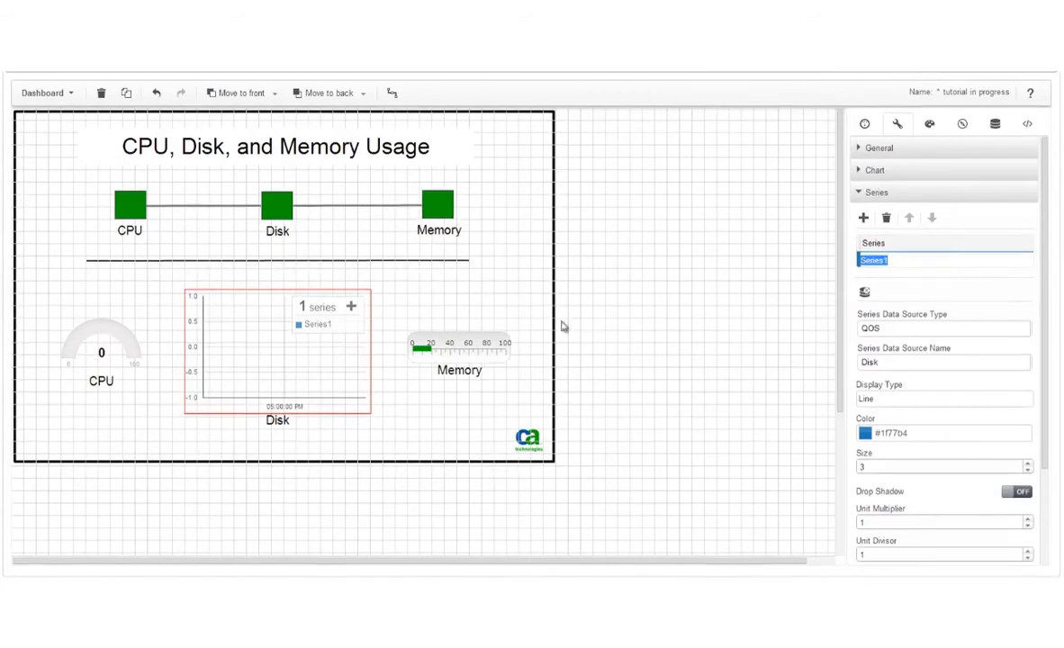
{"action": "left_click", "coordinate": [356, 211]}
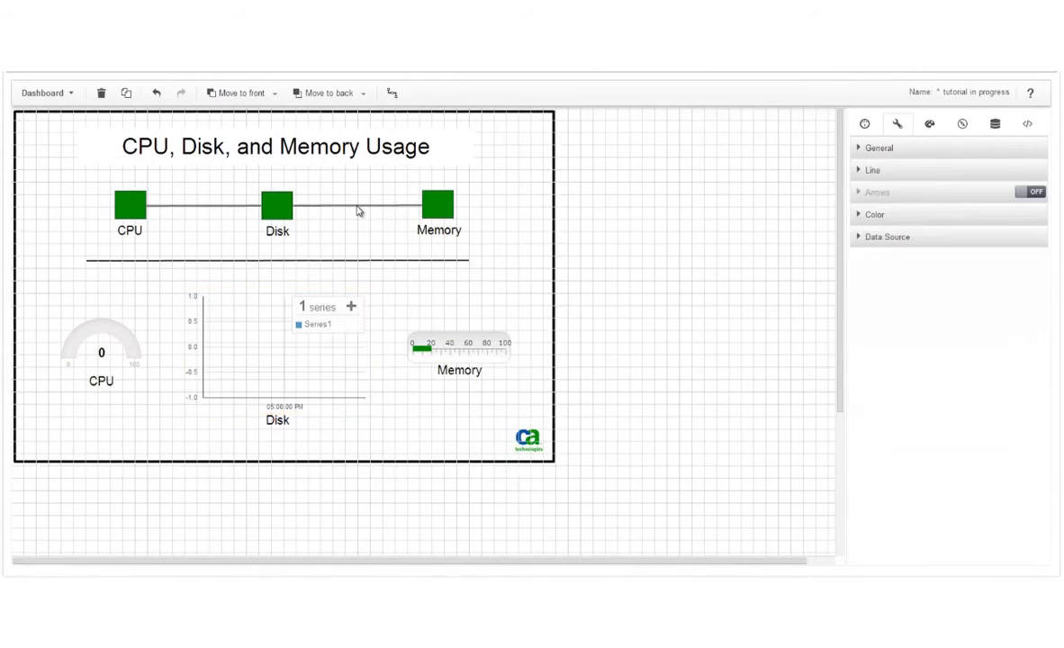
{"action": "left_click", "coordinate": [872, 170]}
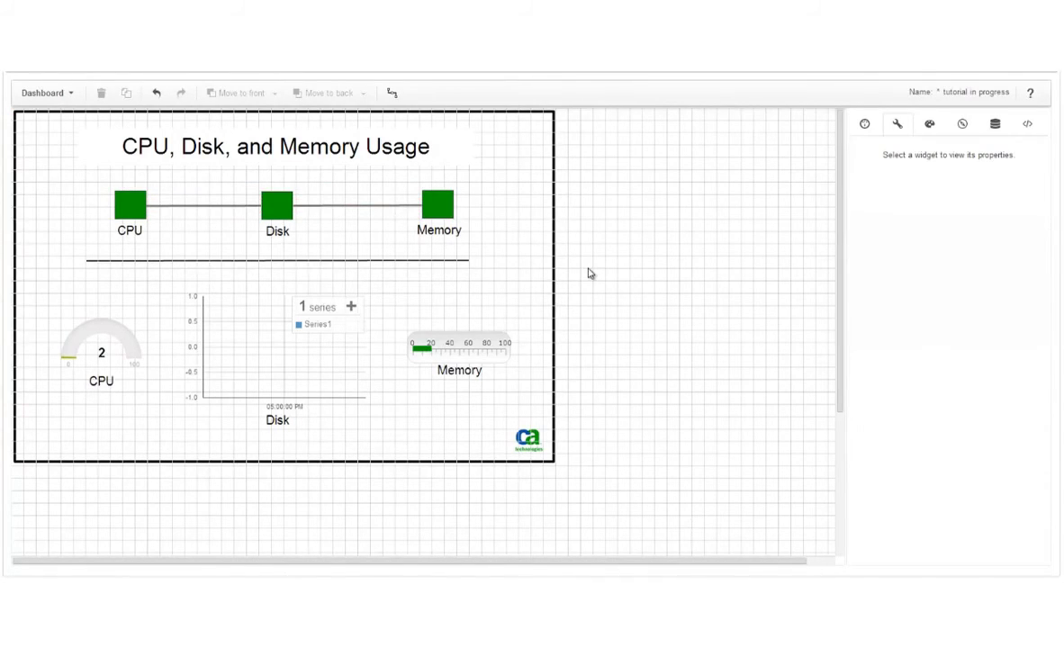
{"action": "mouse_move", "coordinate": [528, 274]}
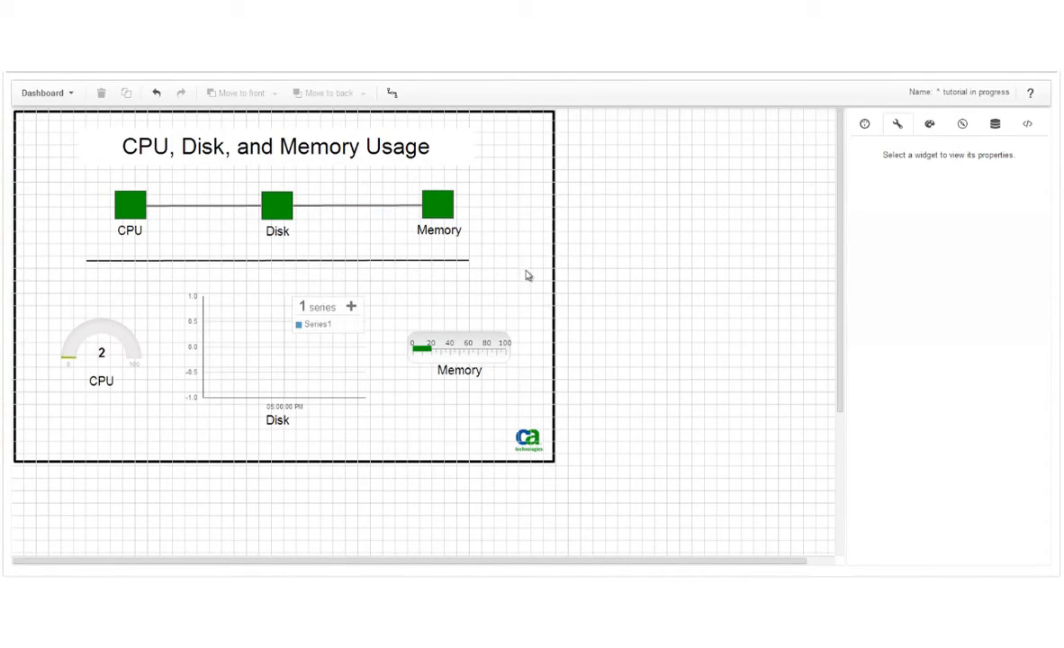
Preview the dashboard in Live view with live CPU, Disk and Memory values.
{"action": "left_click", "coordinate": [46, 97]}
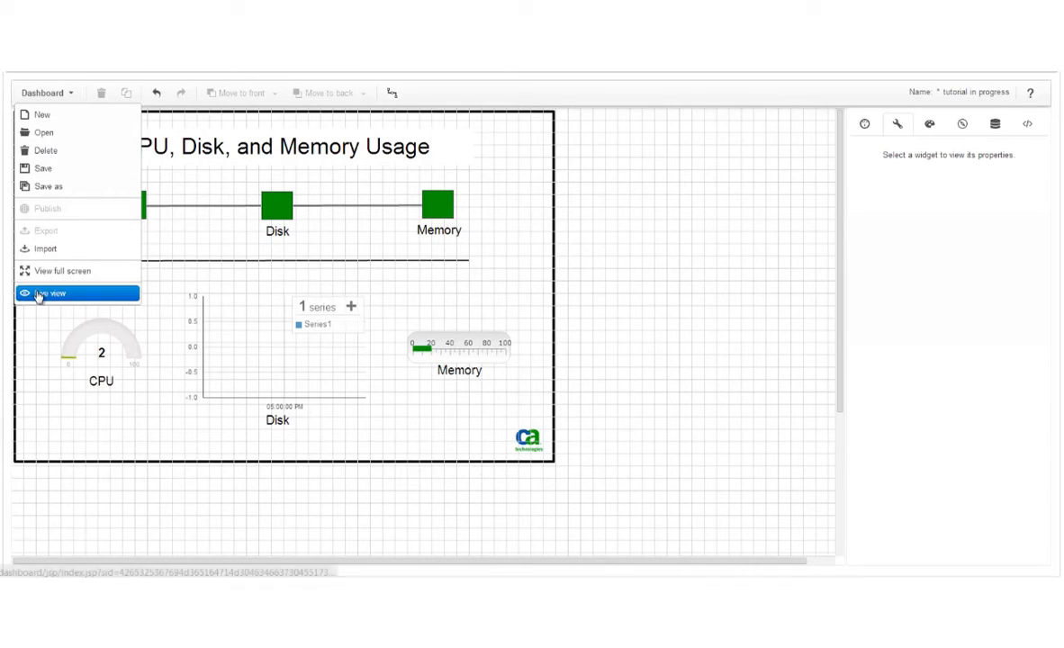
{"action": "left_click", "coordinate": [54, 292]}
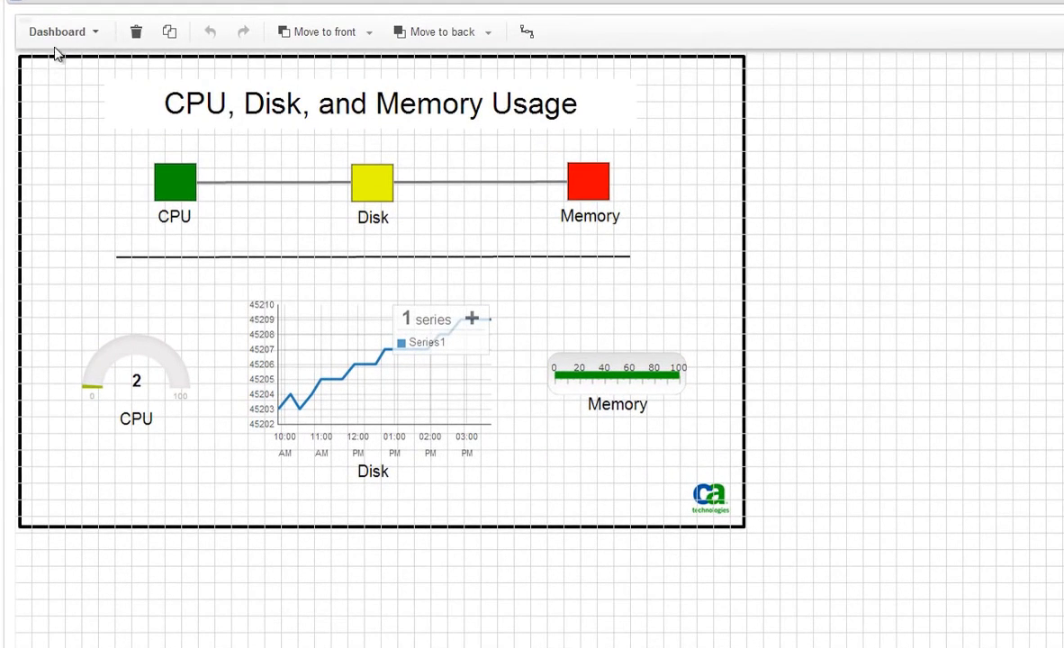
Save the CPU, Disk and Memory dashboard with visibility set to Public.
{"action": "left_click", "coordinate": [63, 30]}
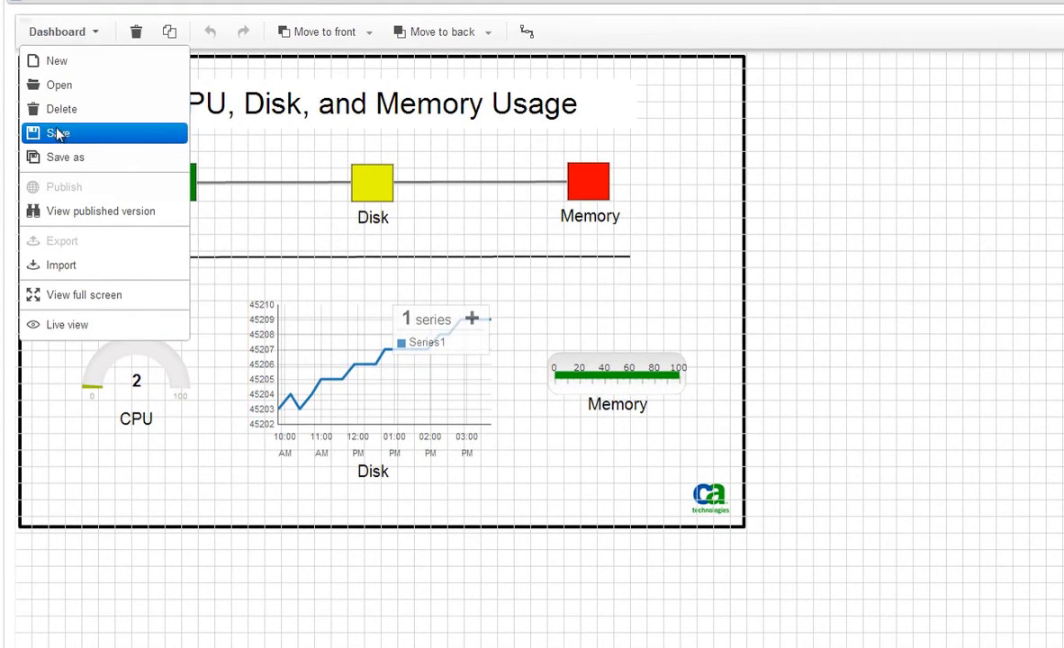
{"action": "left_click", "coordinate": [56, 134]}
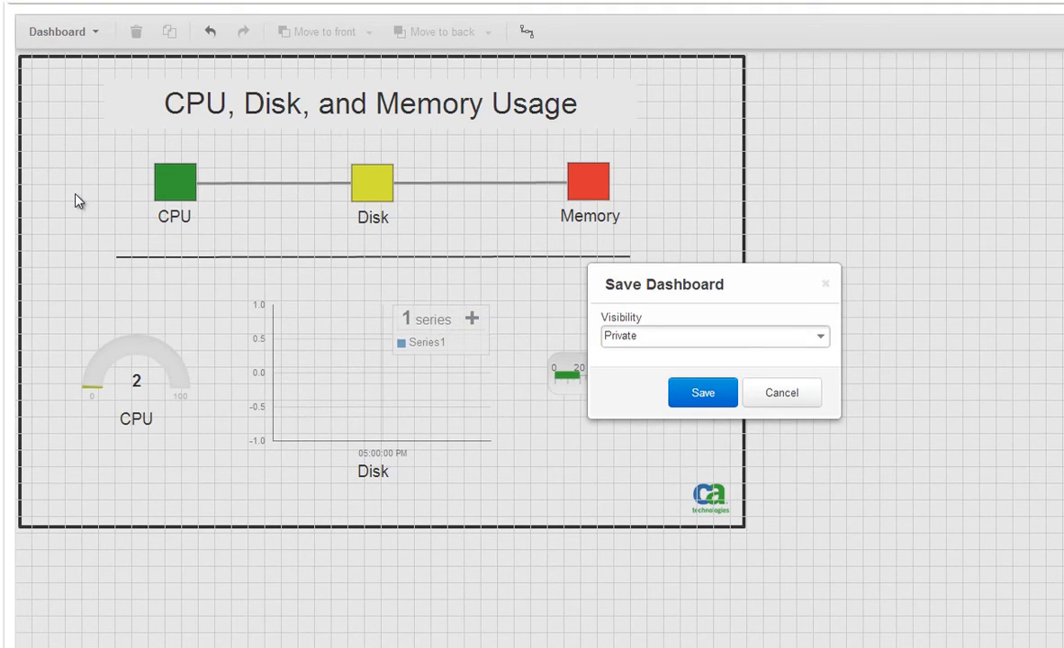
{"action": "mouse_move", "coordinate": [500, 421]}
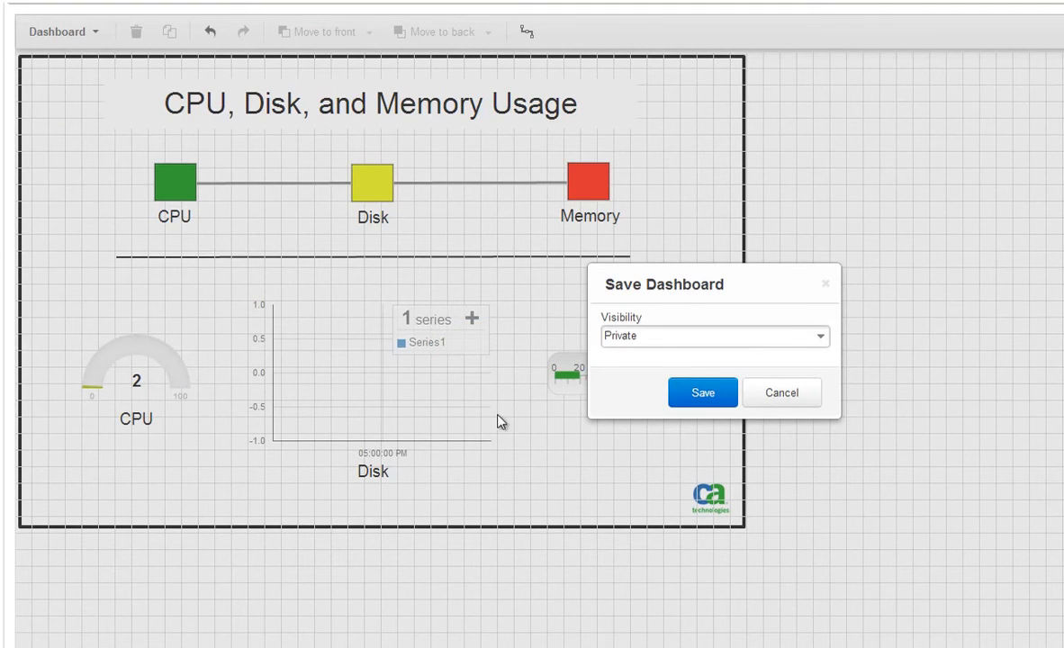
{"action": "mouse_move", "coordinate": [645, 343]}
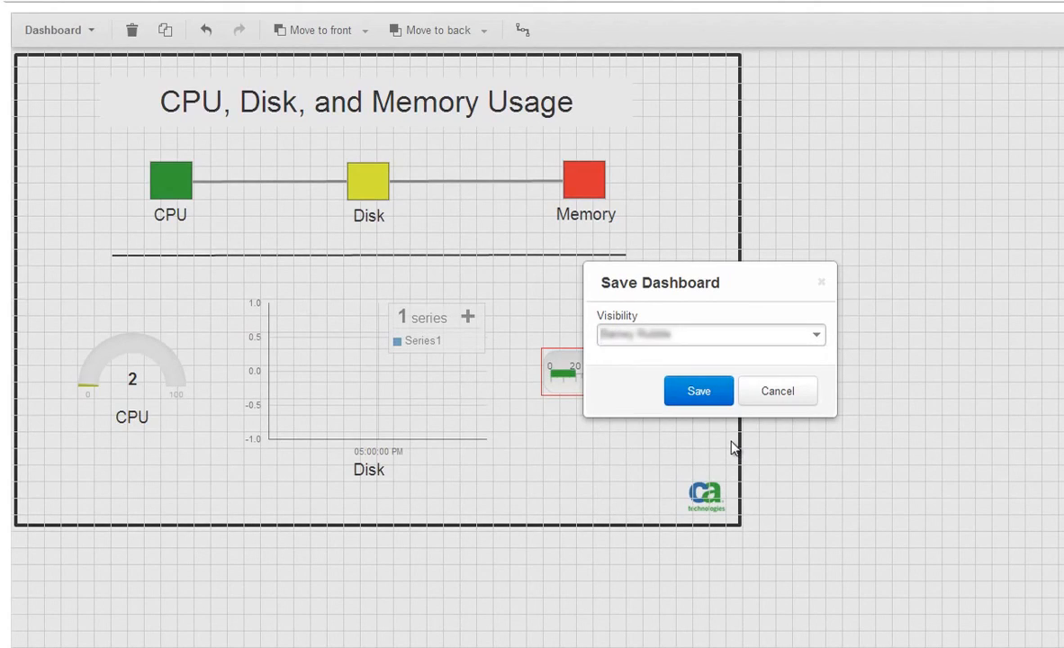
{"action": "mouse_move", "coordinate": [792, 447]}
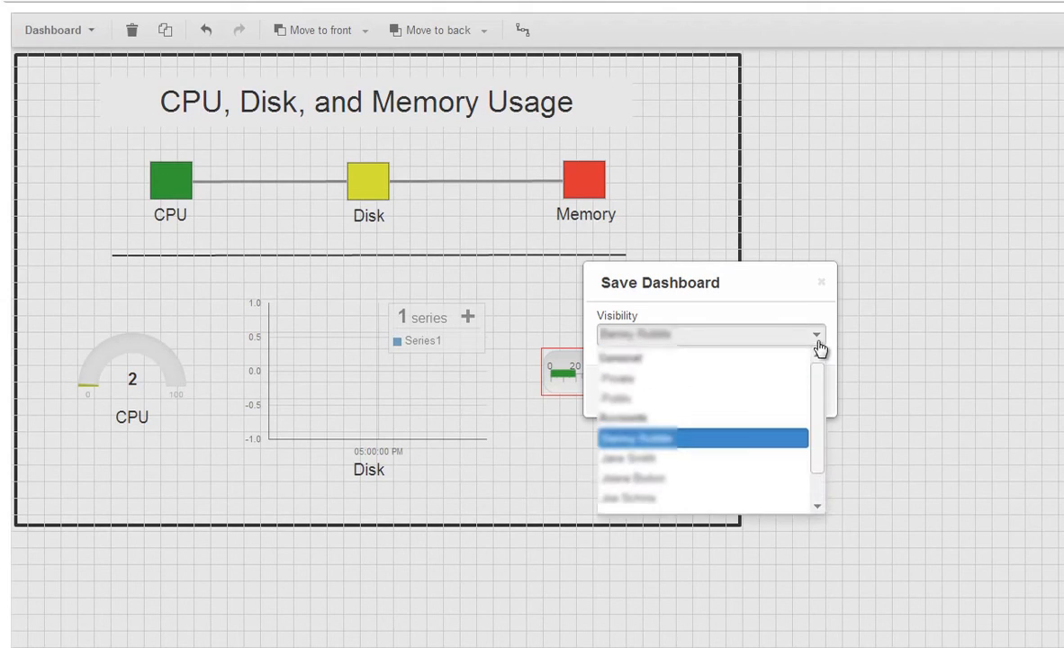
{"action": "left_click", "coordinate": [617, 397]}
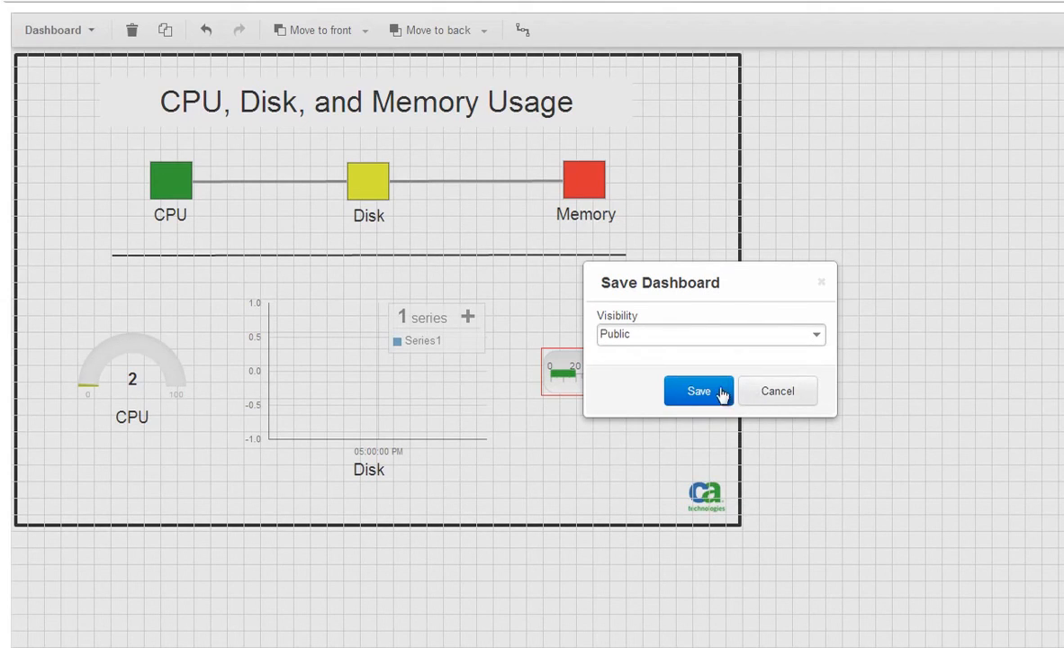
{"action": "left_click", "coordinate": [697, 391]}
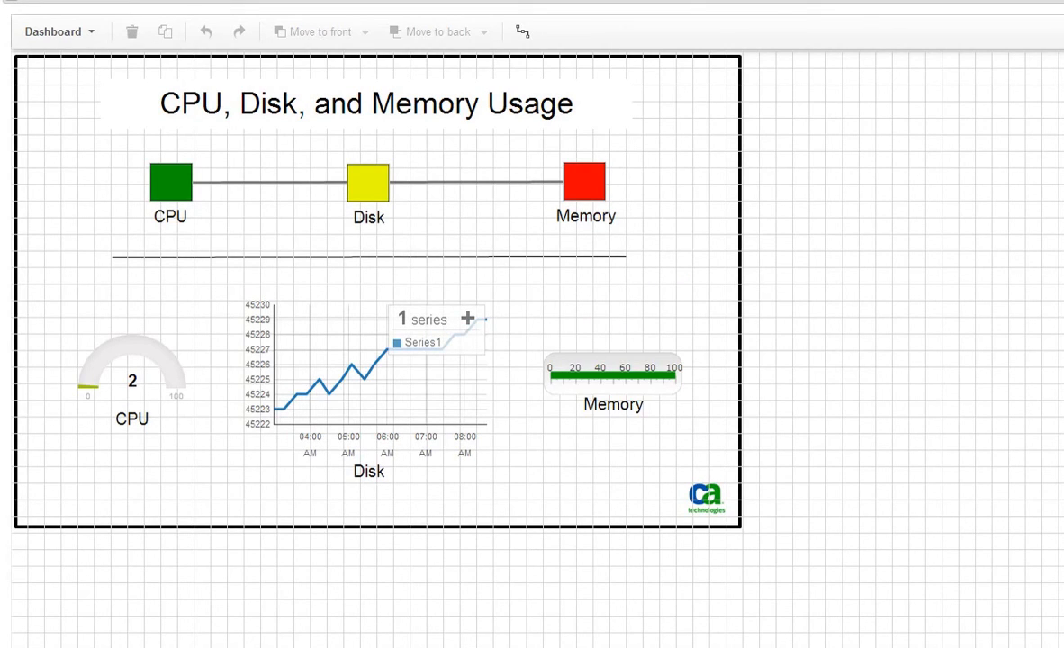
Publish the CPU, Disk and Memory Usage dashboard from the Dashboard menu and confirm with Yes.
{"action": "left_click", "coordinate": [57, 30]}
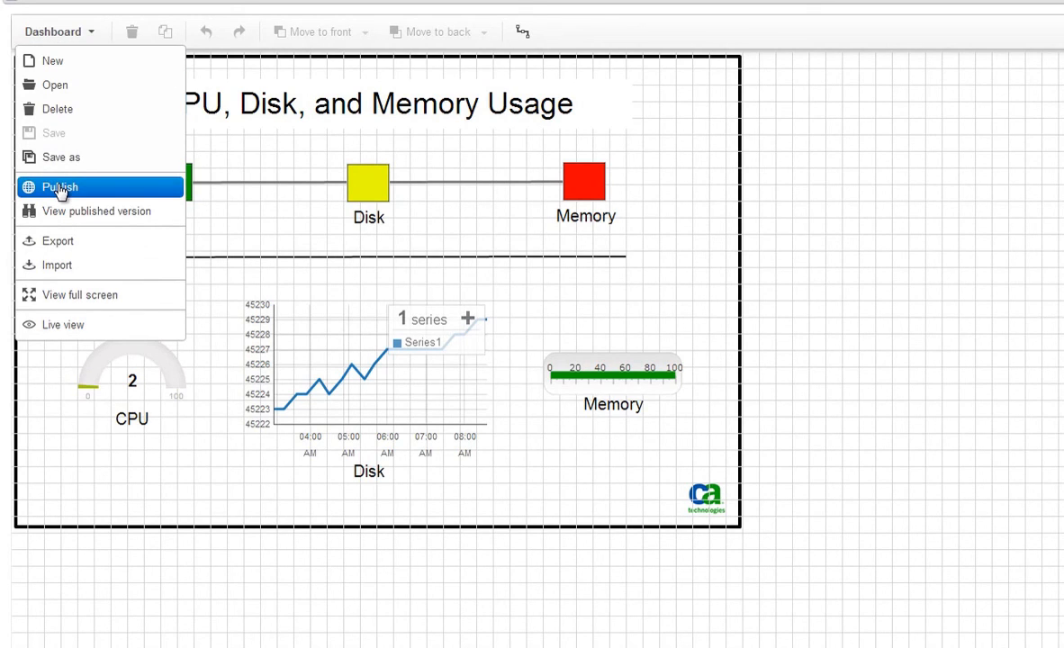
{"action": "left_click", "coordinate": [58, 186]}
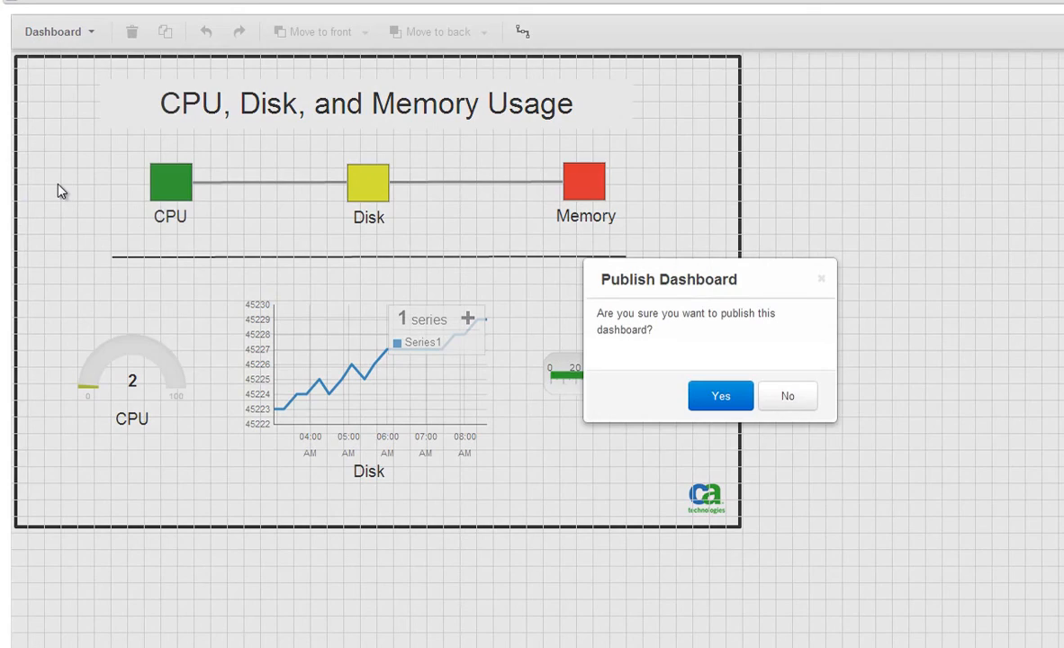
{"action": "left_click", "coordinate": [719, 395]}
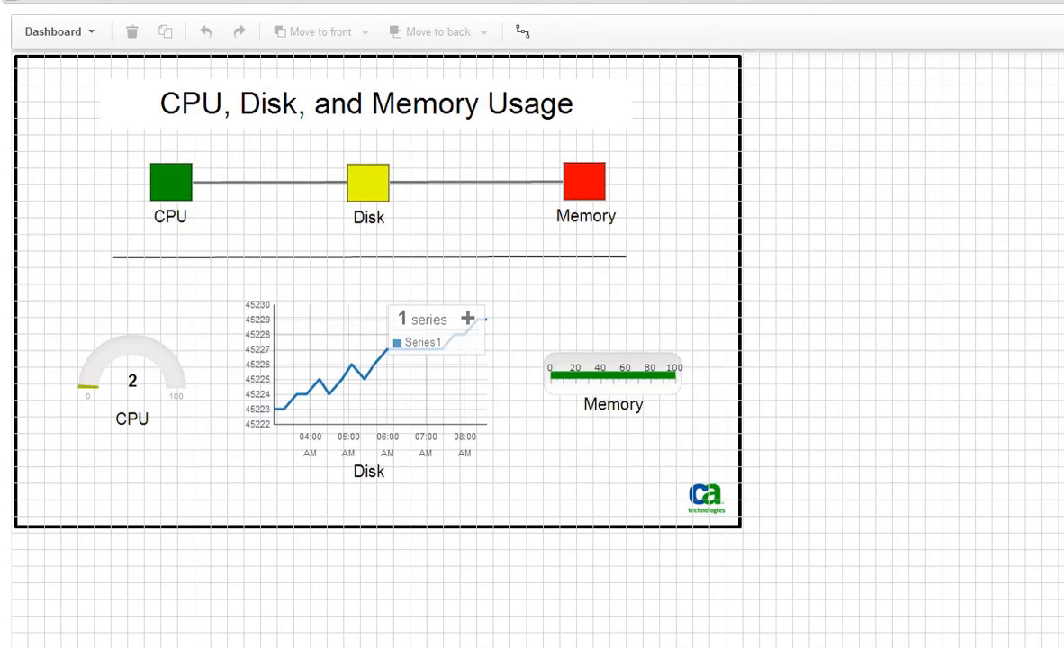
Open the published version of the CPU, Disk and Memory Usage dashboard from the Dashboard menu.
{"action": "left_click", "coordinate": [58, 30]}
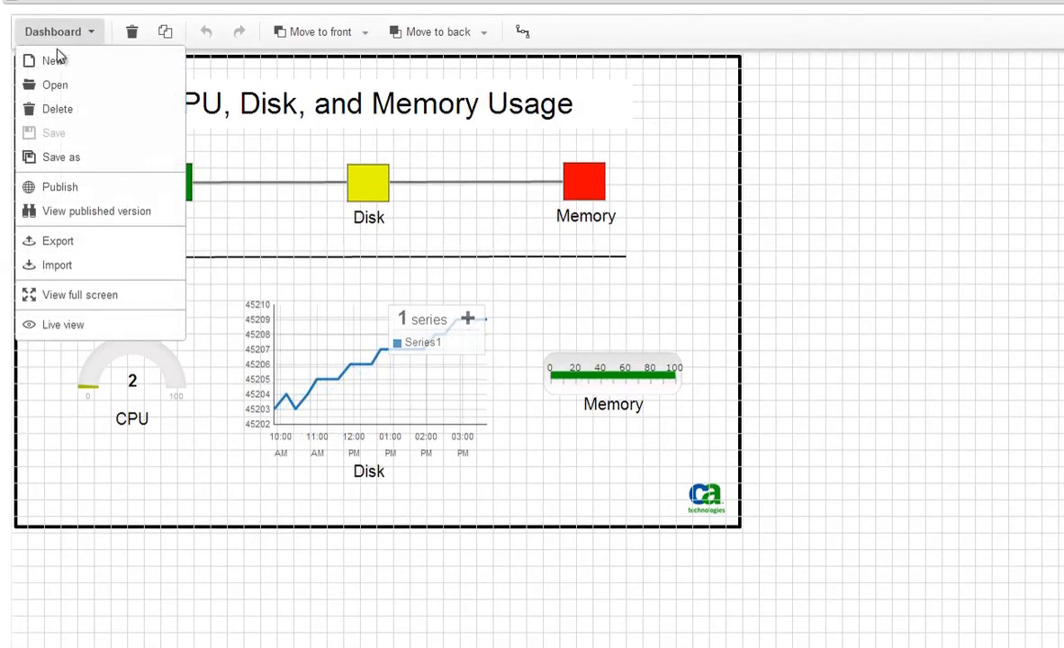
{"action": "left_click", "coordinate": [96, 210]}
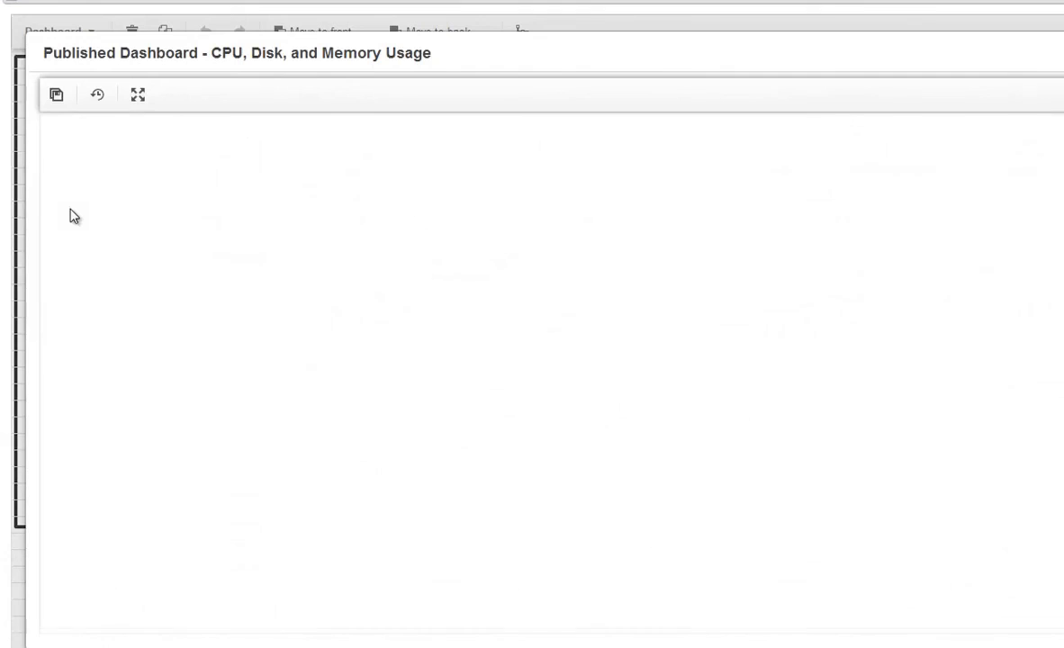